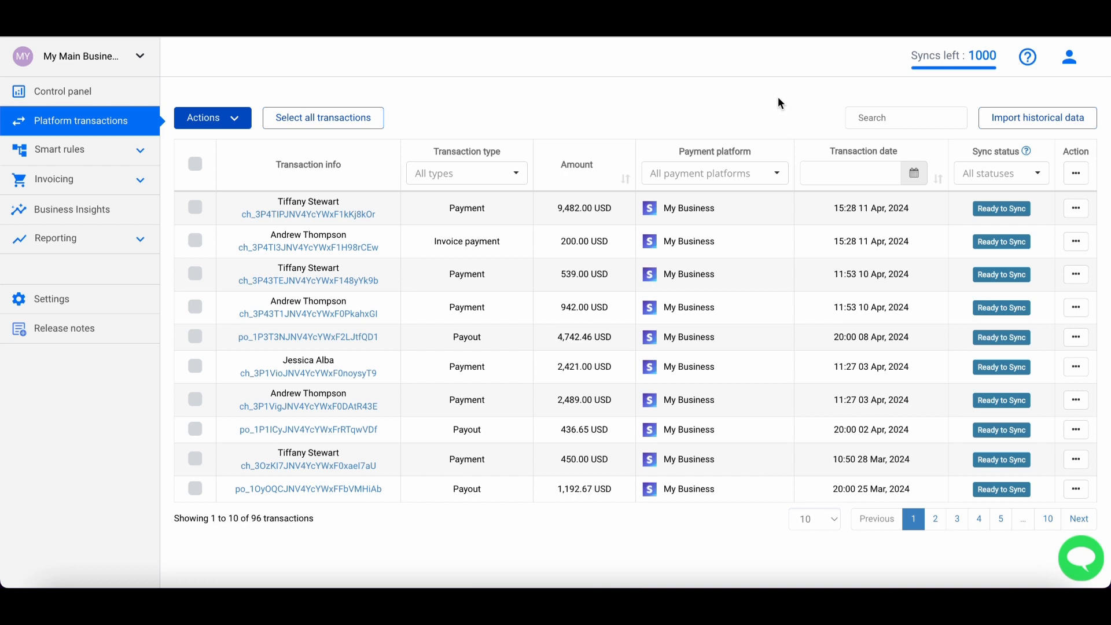
# Open My account from the profile menu to see the plan and Stripe/Shopify integrations.
pyautogui.click(1069, 56)
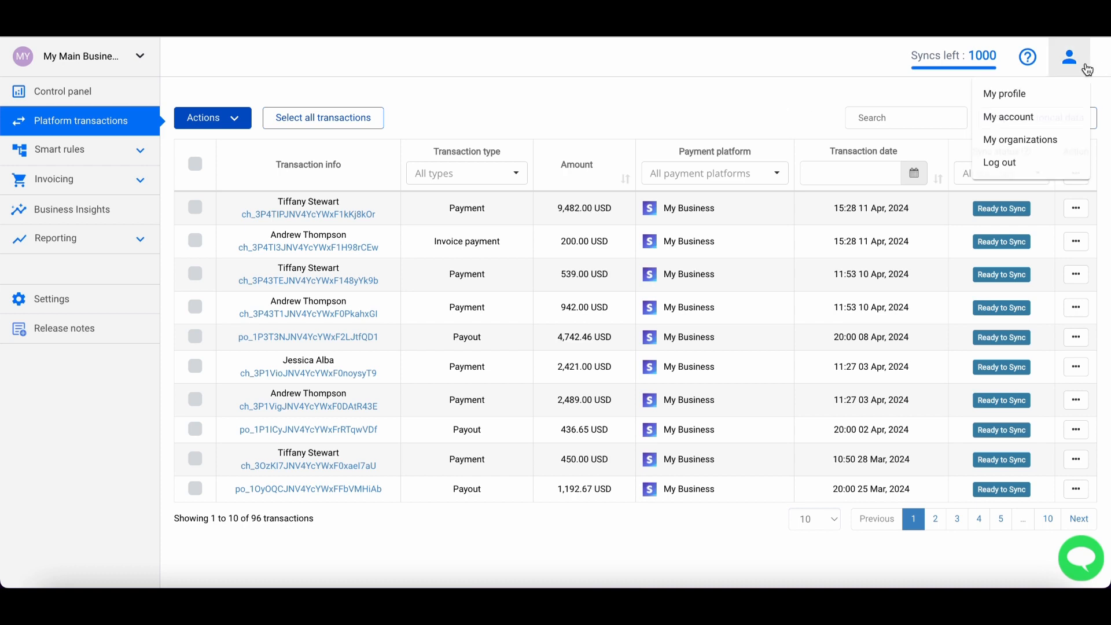
pyautogui.click(1007, 116)
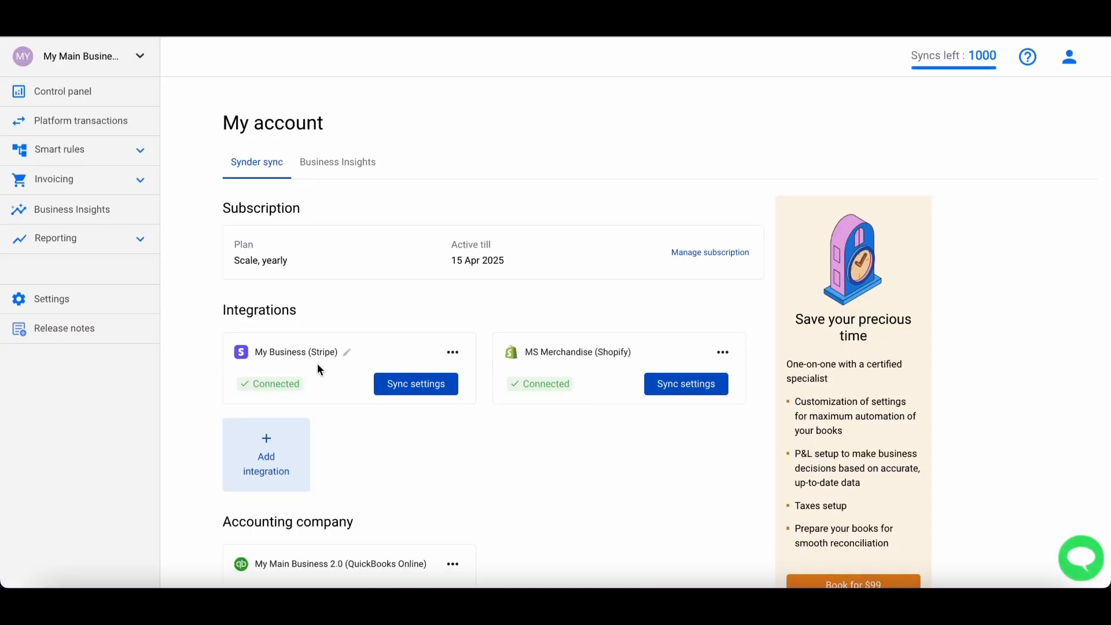
pyautogui.moveTo(582, 391)
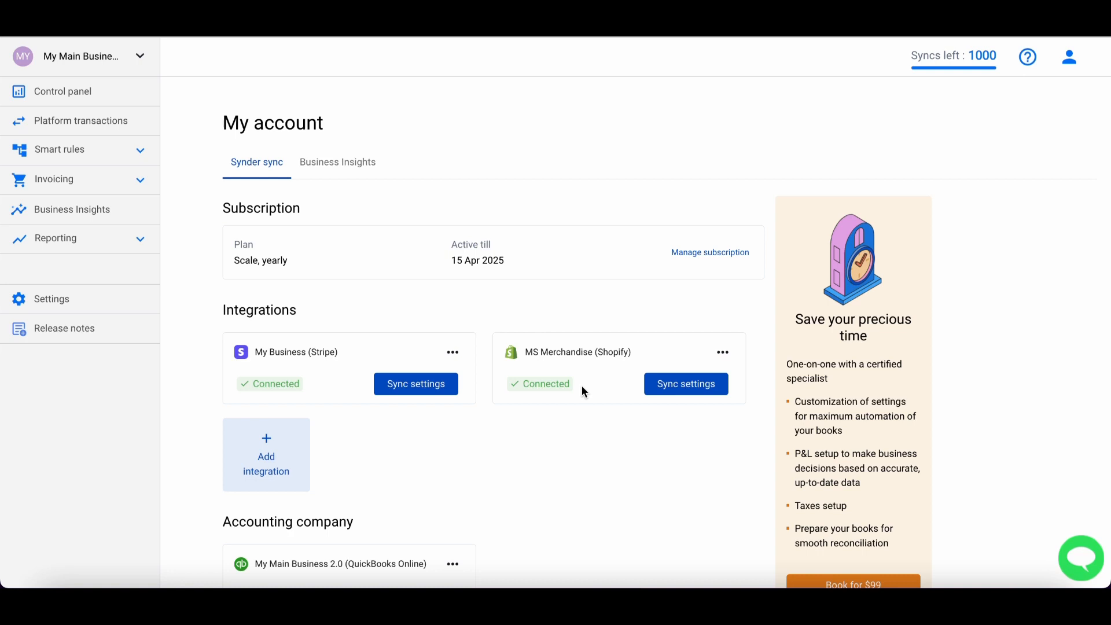
pyautogui.moveTo(267, 453)
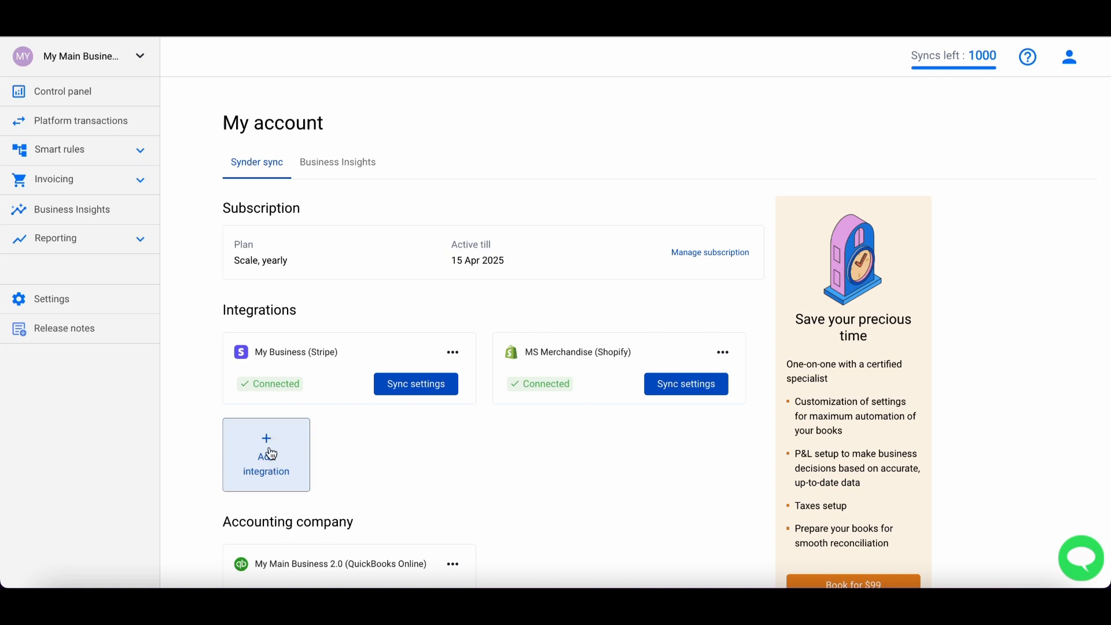
pyautogui.moveTo(273, 460)
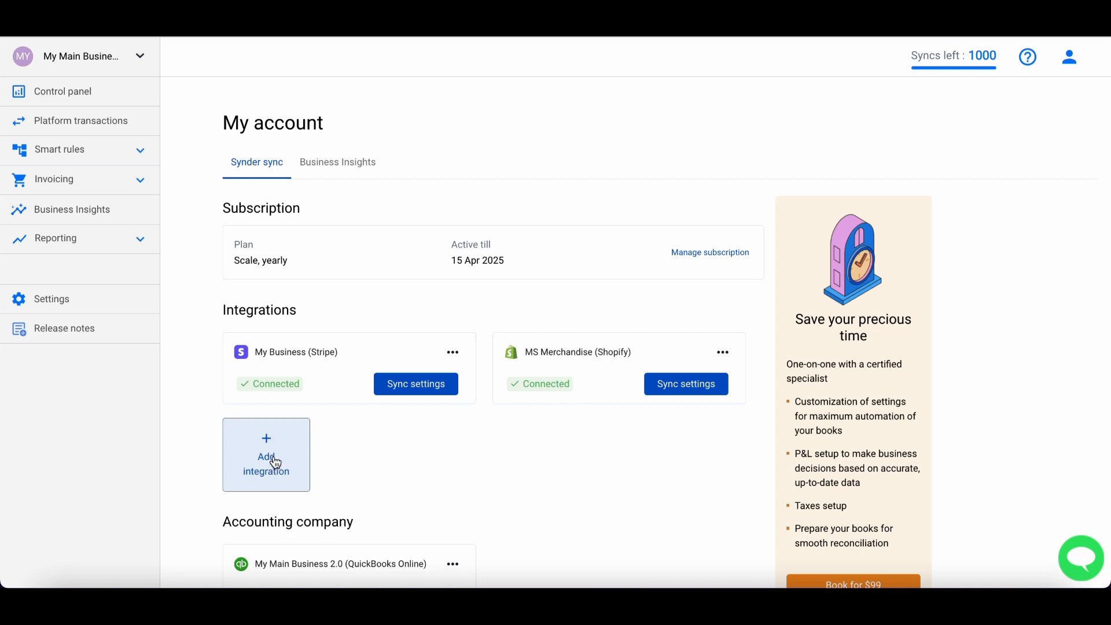
pyautogui.moveTo(683, 77)
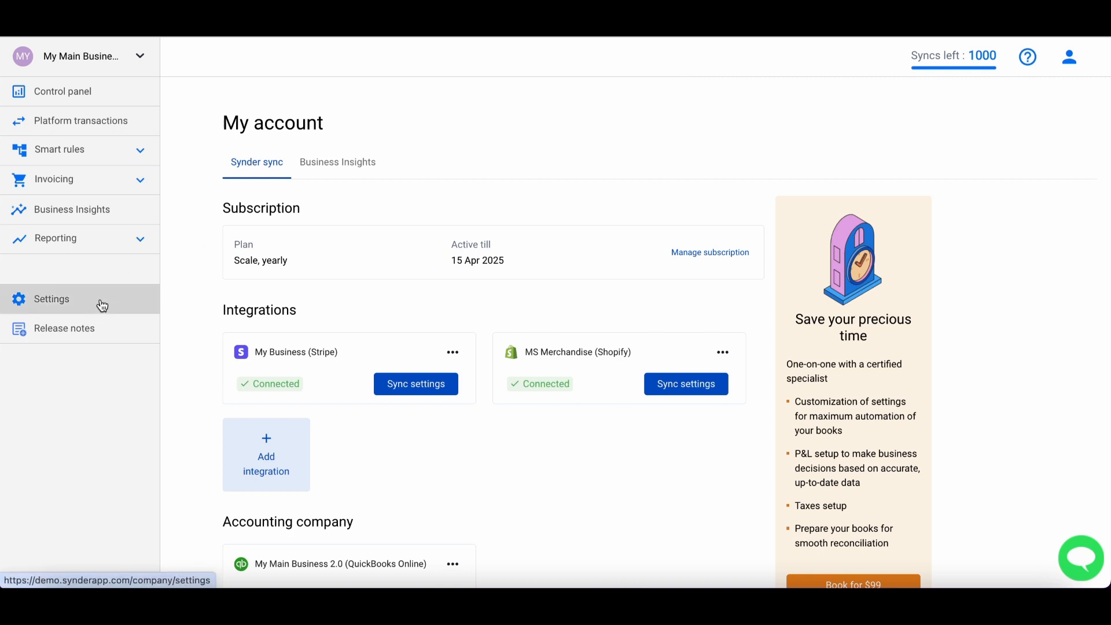
pyautogui.moveTo(84, 302)
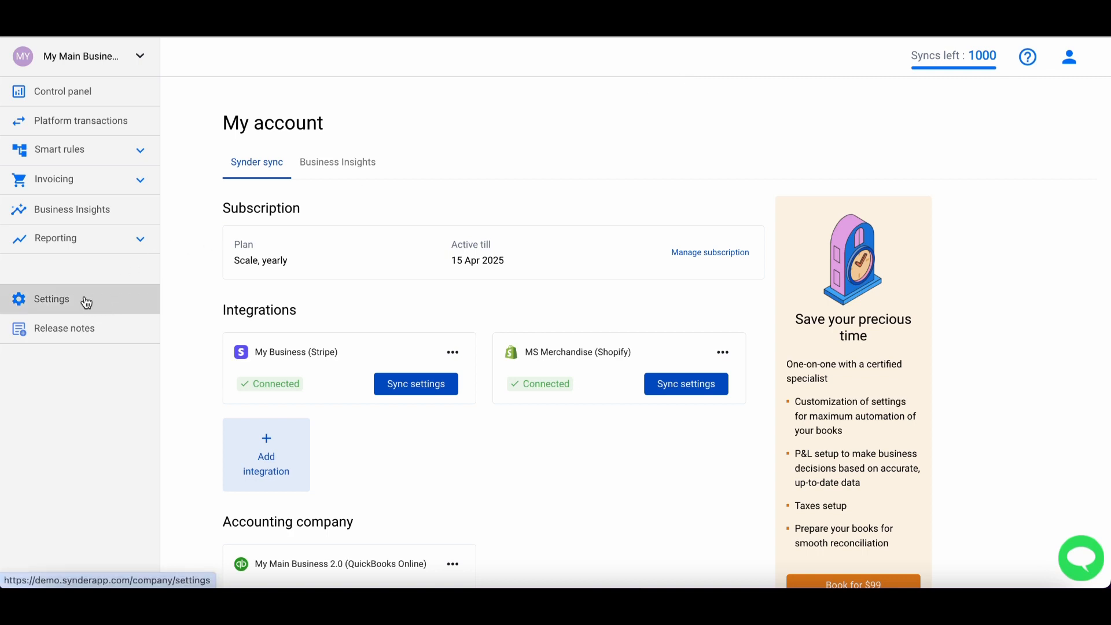
# Open sync settings for My Business (Stripe) and review the Sales, Fees, Application Fees and Expenses settings.
pyautogui.click(683, 382)
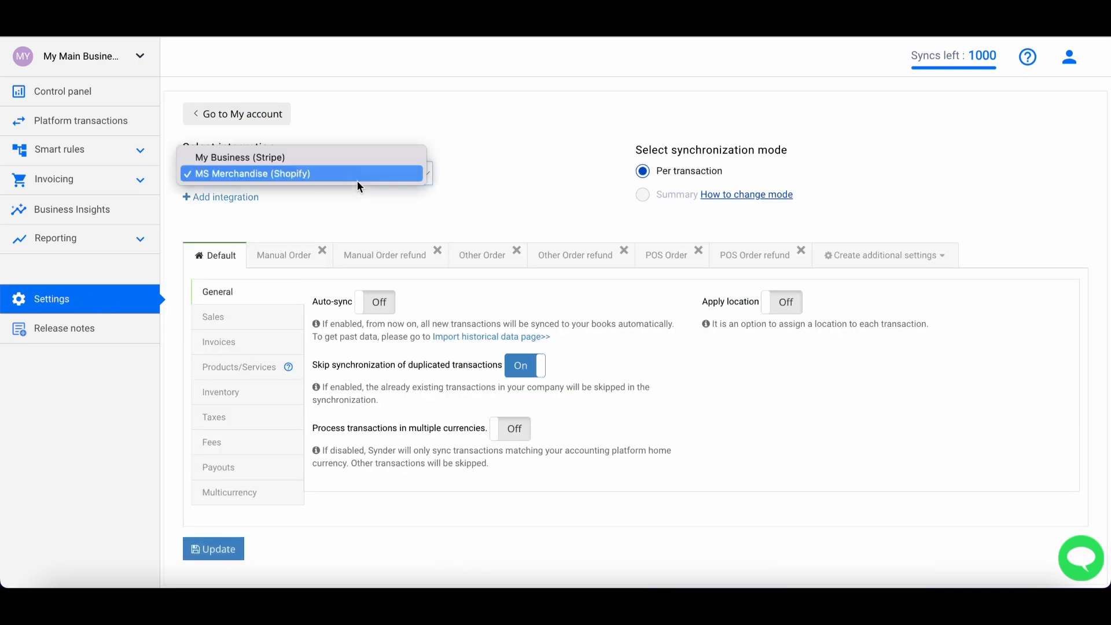
pyautogui.click(240, 156)
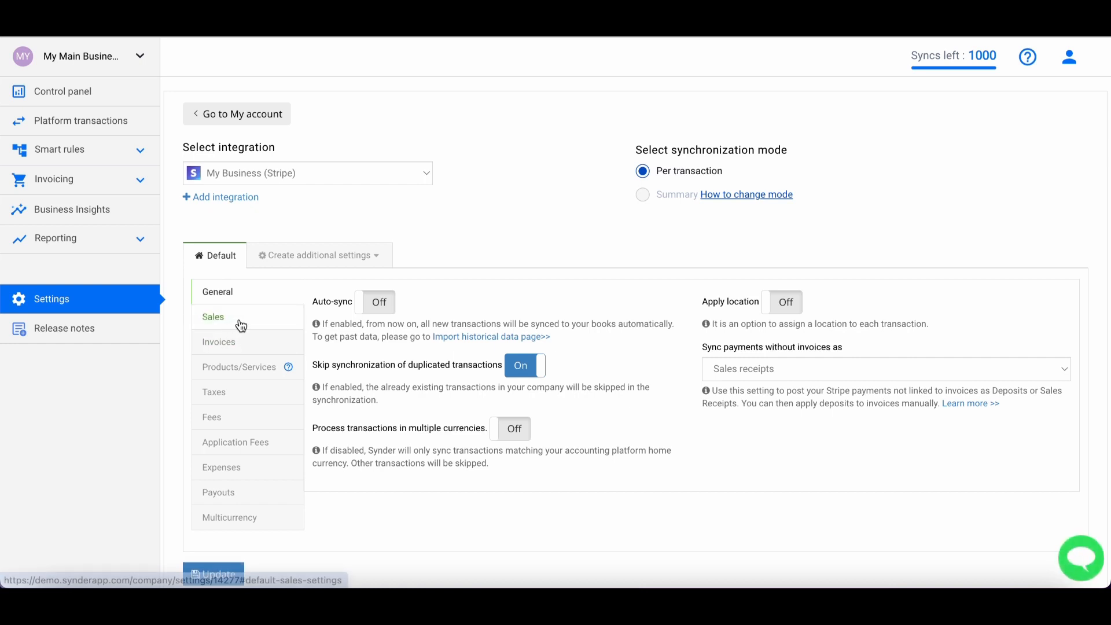
pyautogui.click(213, 317)
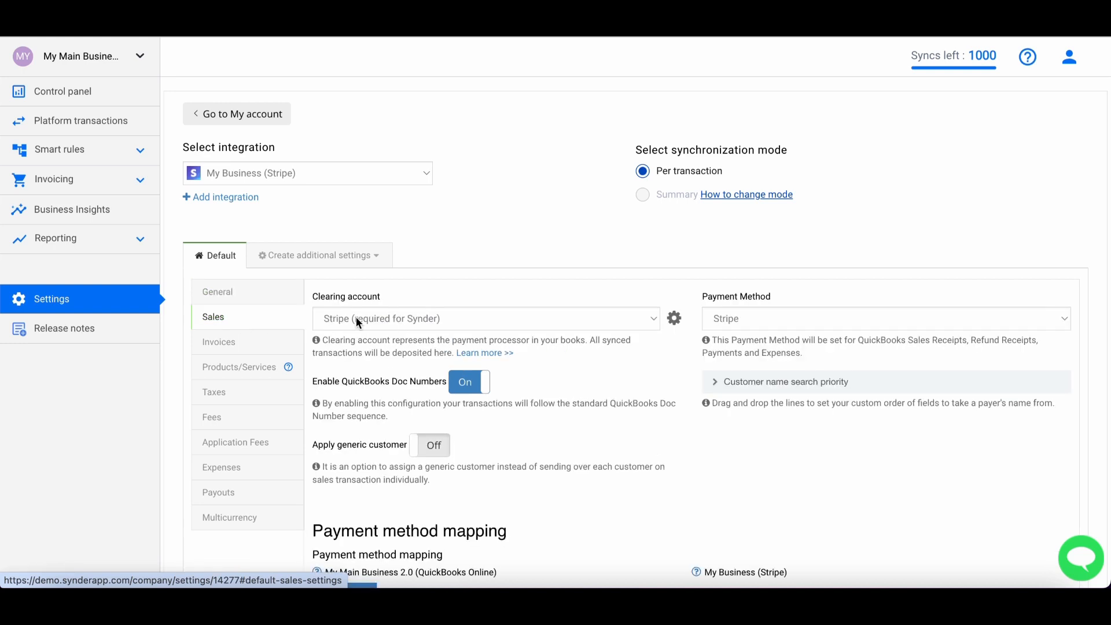
pyautogui.click(210, 417)
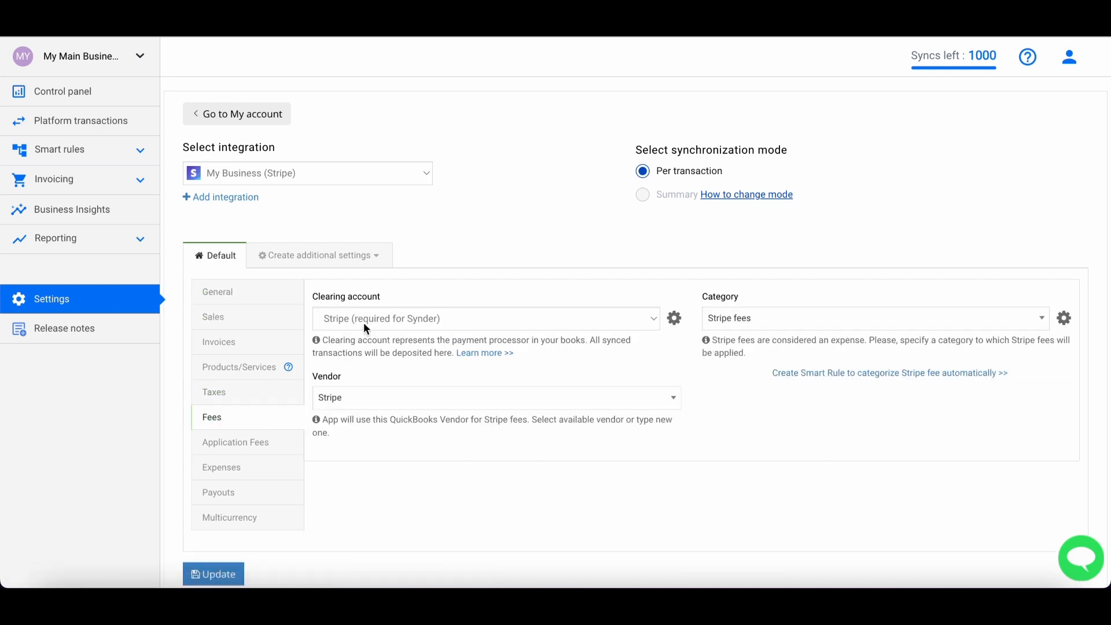
pyautogui.click(234, 442)
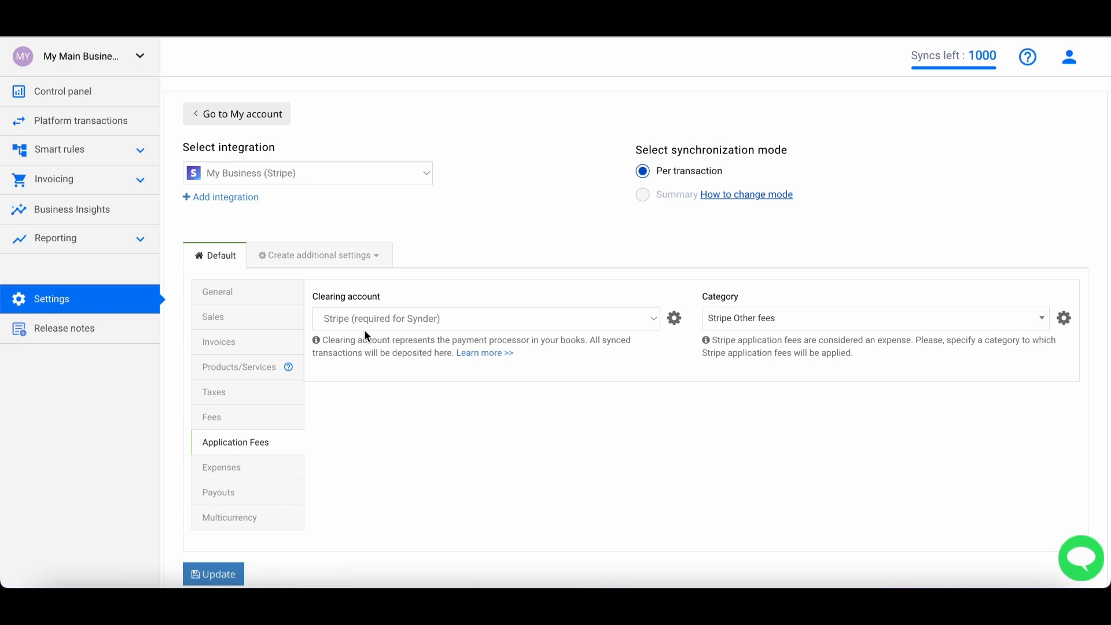
pyautogui.click(221, 466)
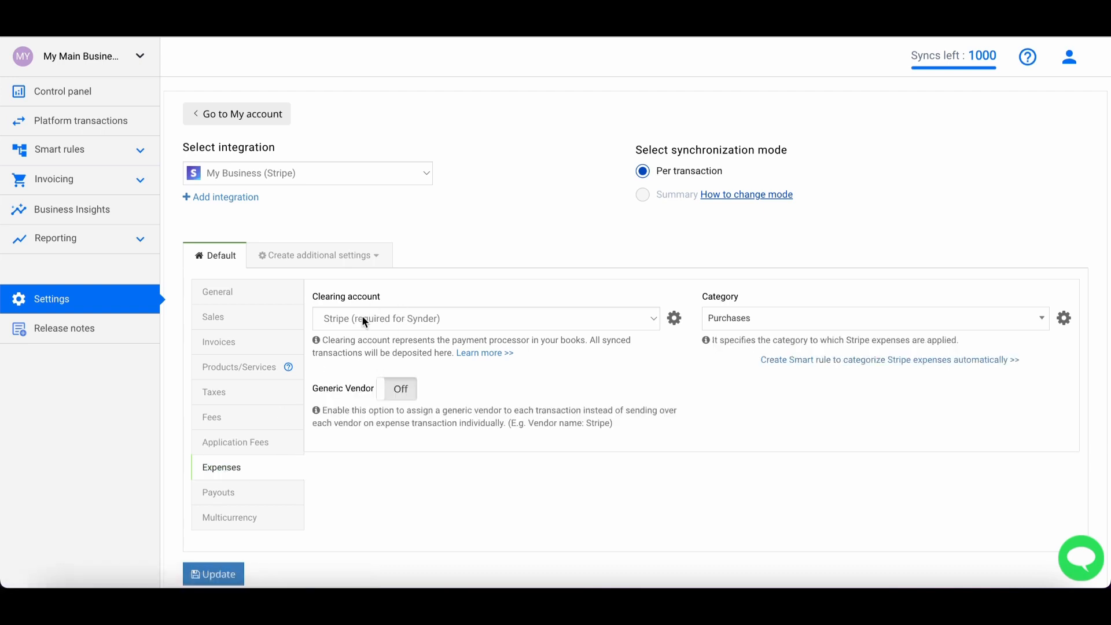
pyautogui.click(213, 317)
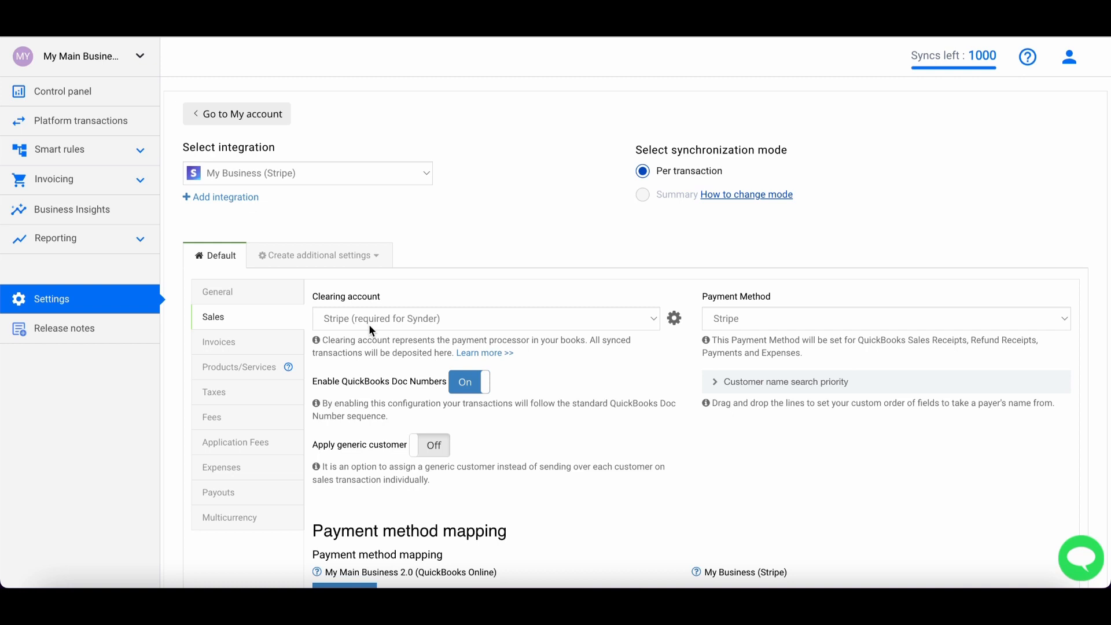
pyautogui.moveTo(388, 330)
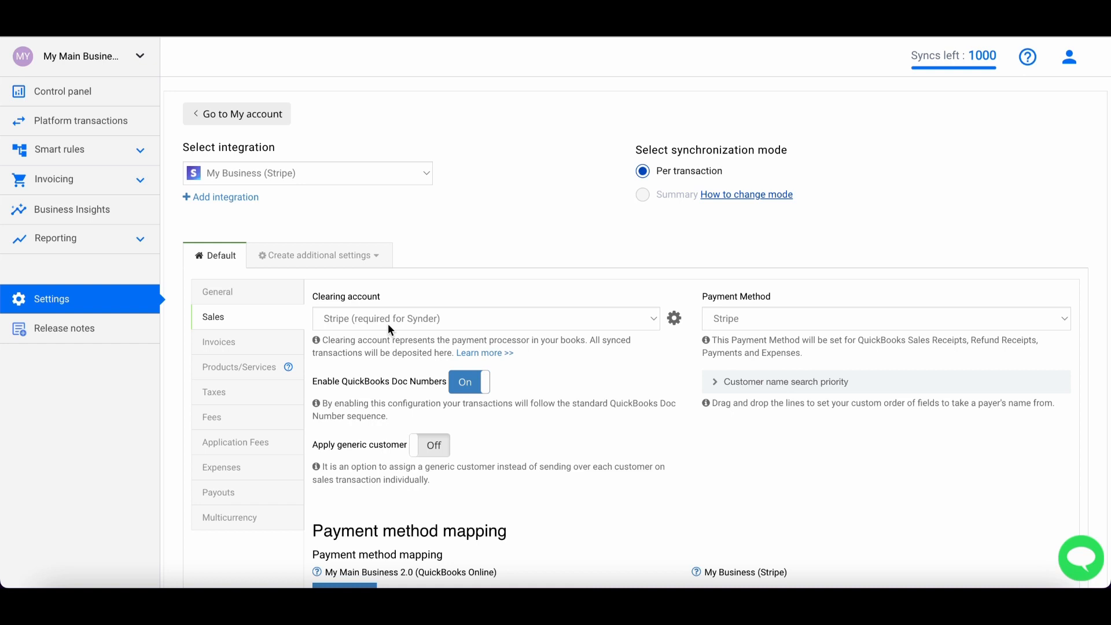
pyautogui.moveTo(213, 392)
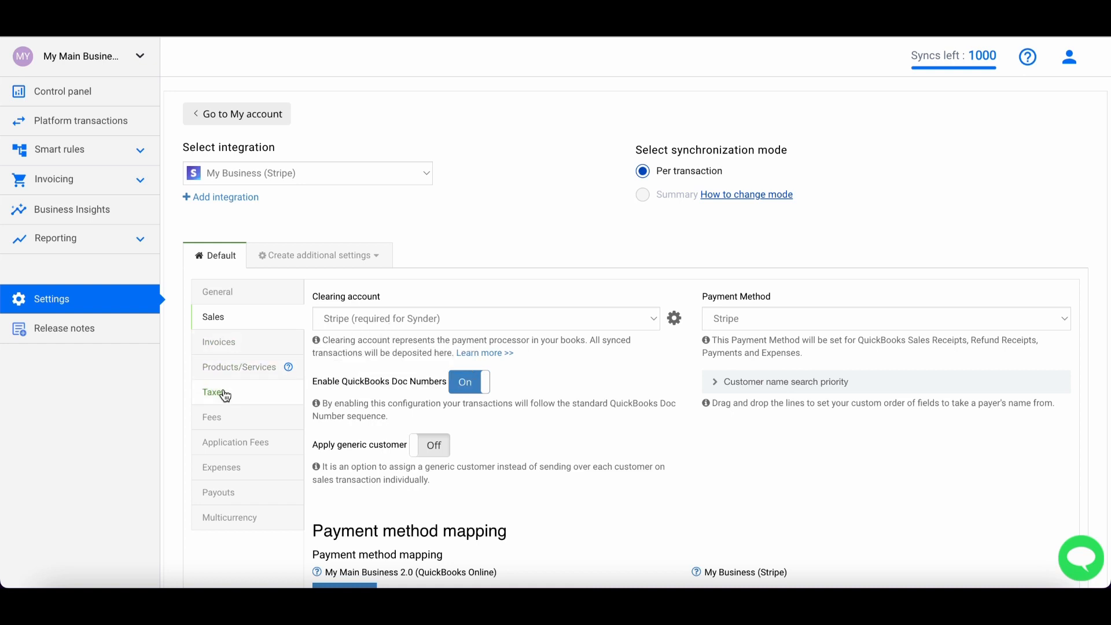
pyautogui.moveTo(220, 466)
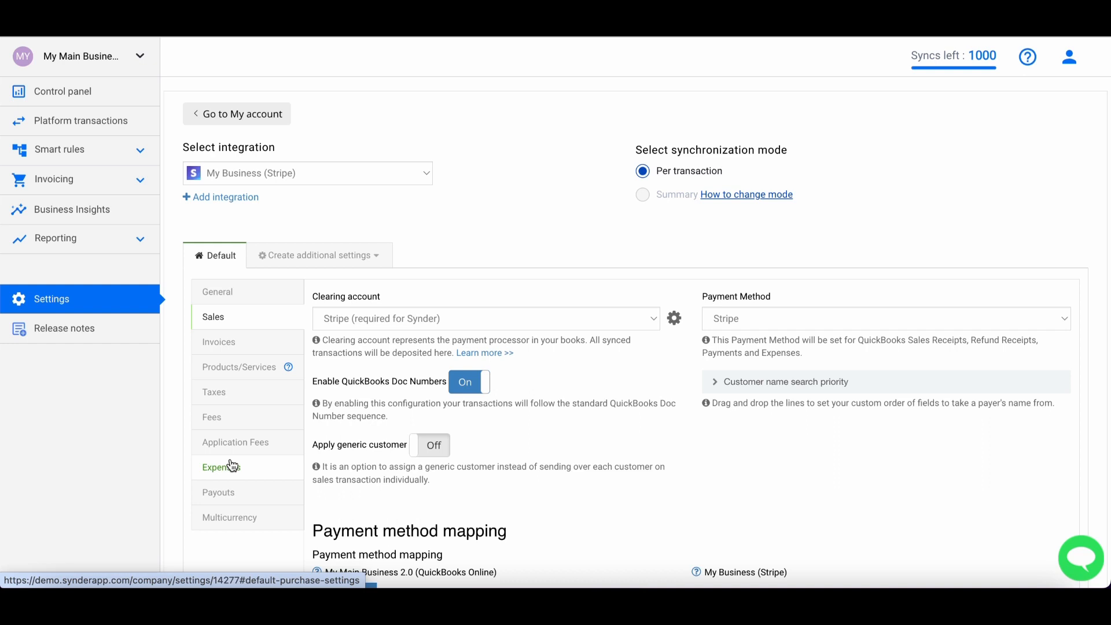
# Keep Stripe (required for Synder) as the Sales clearing account.
pyautogui.click(485, 318)
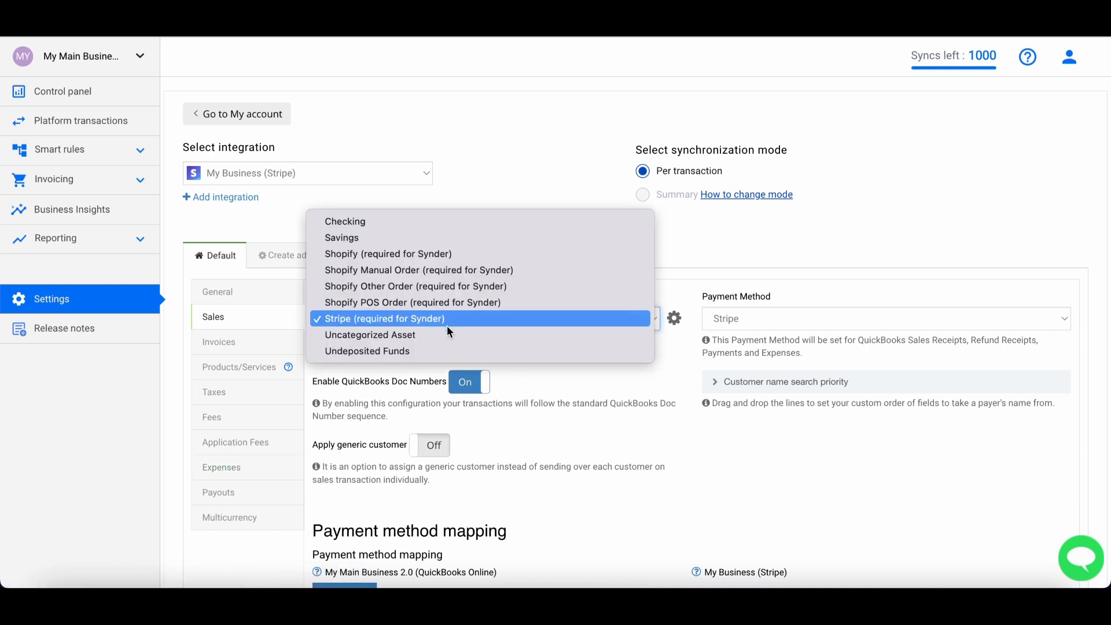
pyautogui.click(384, 318)
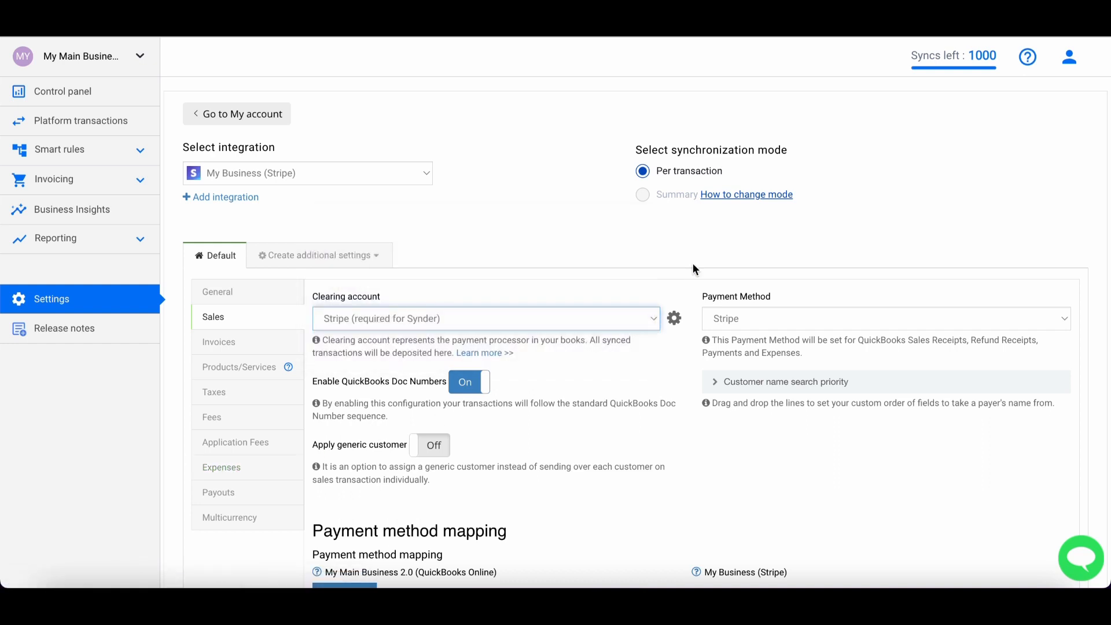
pyautogui.moveTo(482, 313)
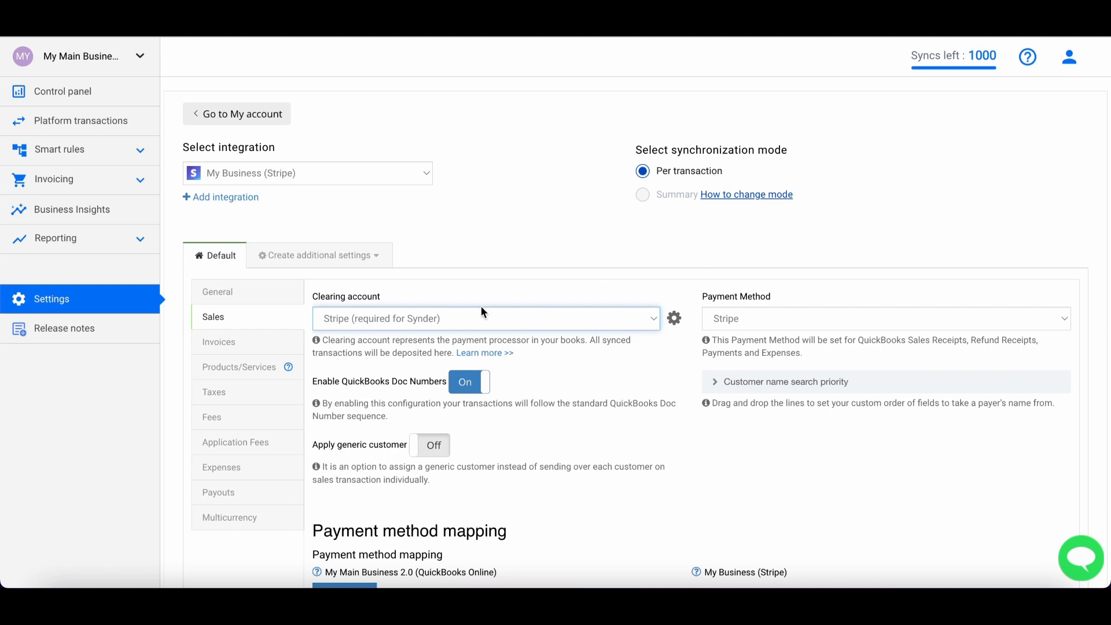
pyautogui.moveTo(494, 324)
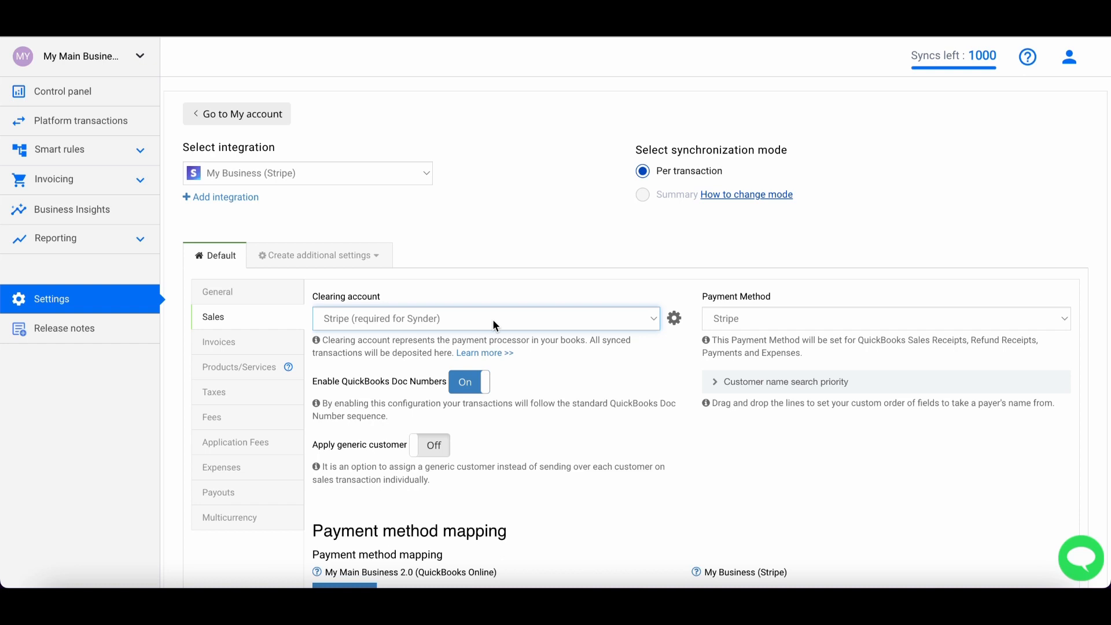
pyautogui.moveTo(246, 466)
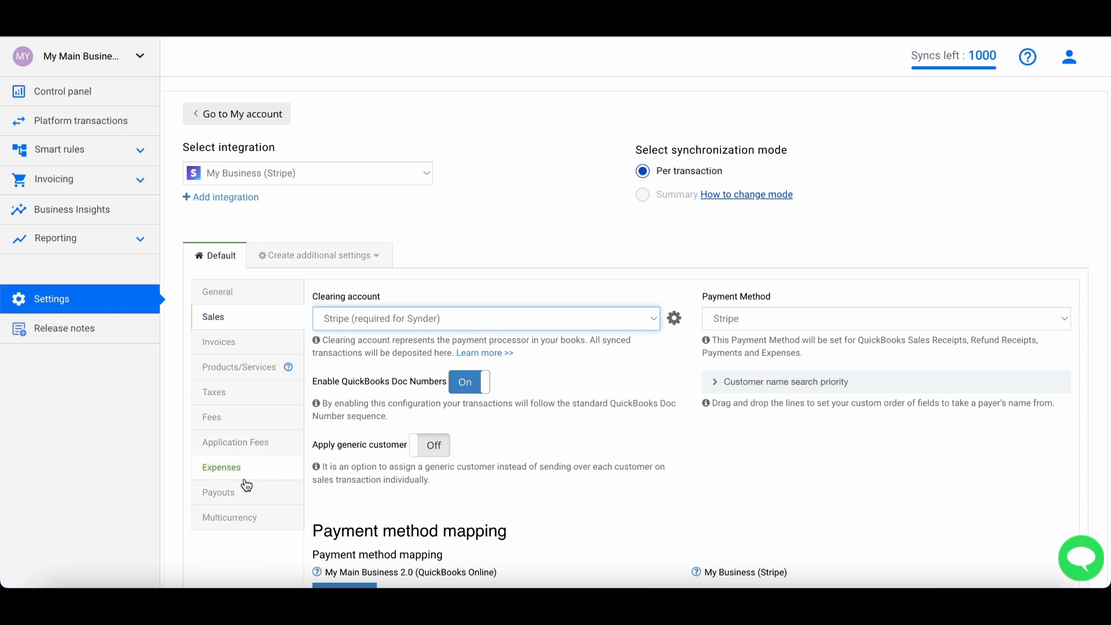
# Keep Checking as the payout transfer destination in Payouts and update the settings.
pyautogui.click(218, 492)
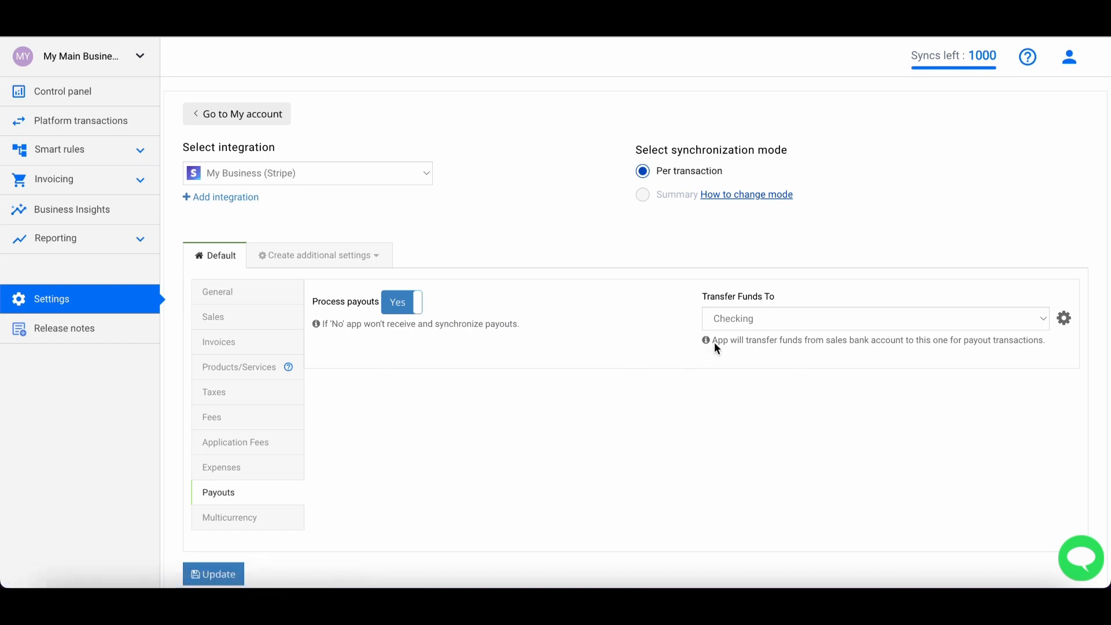
pyautogui.click(871, 318)
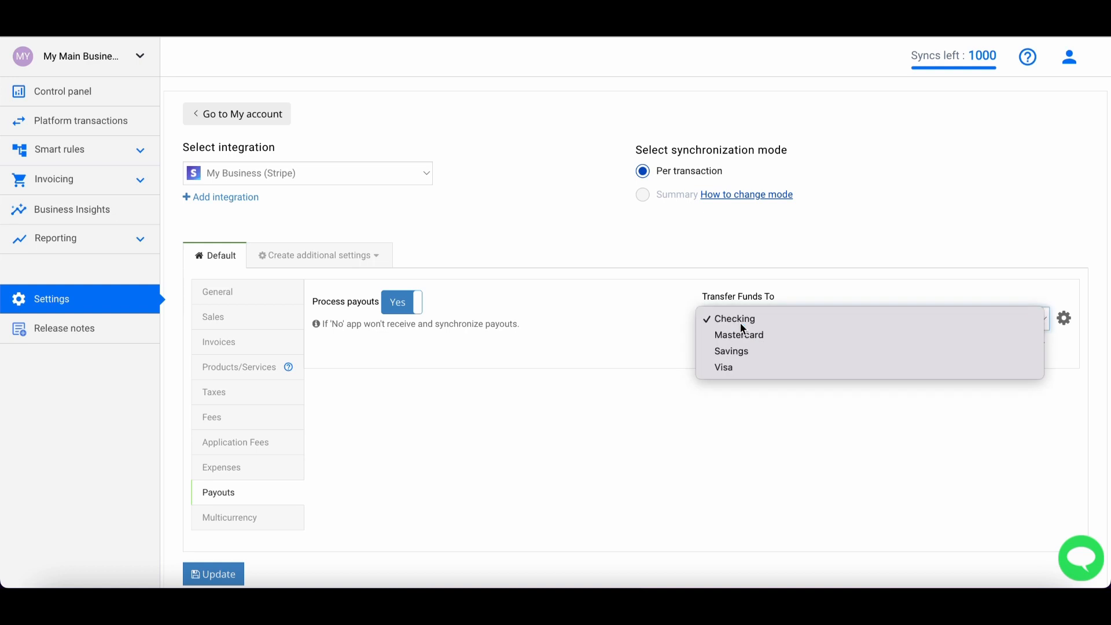
pyautogui.click(735, 320)
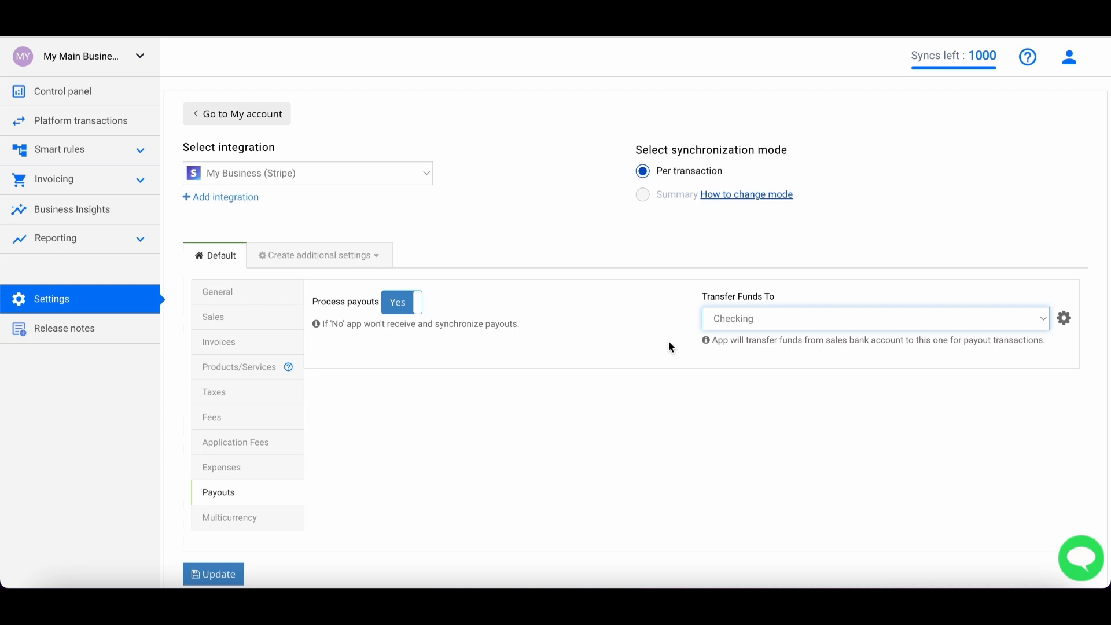
pyautogui.click(215, 574)
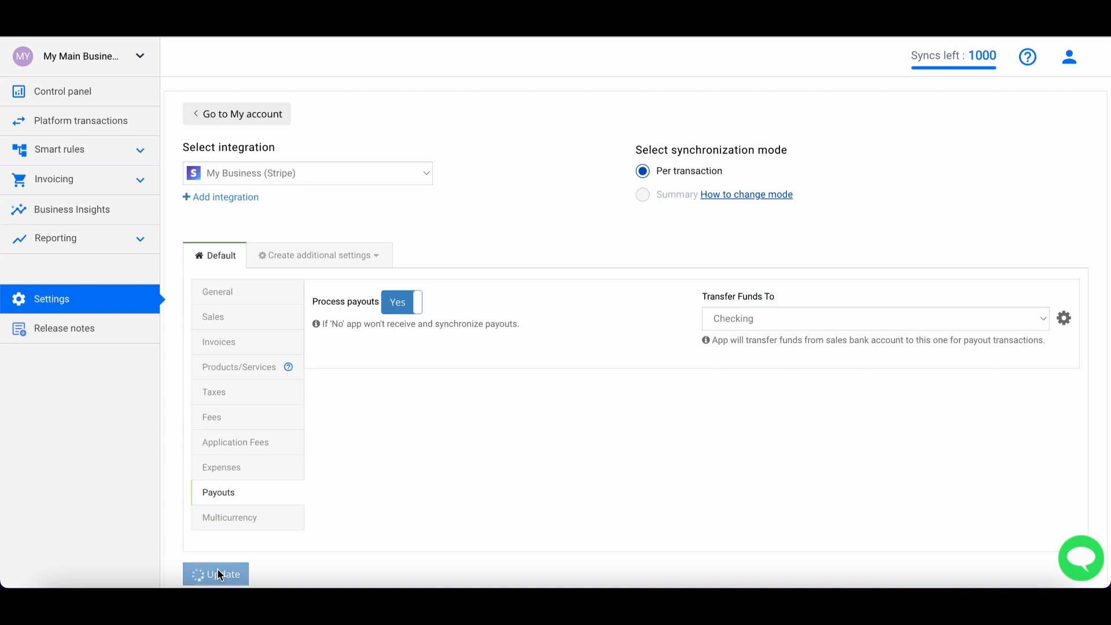
pyautogui.click(216, 291)
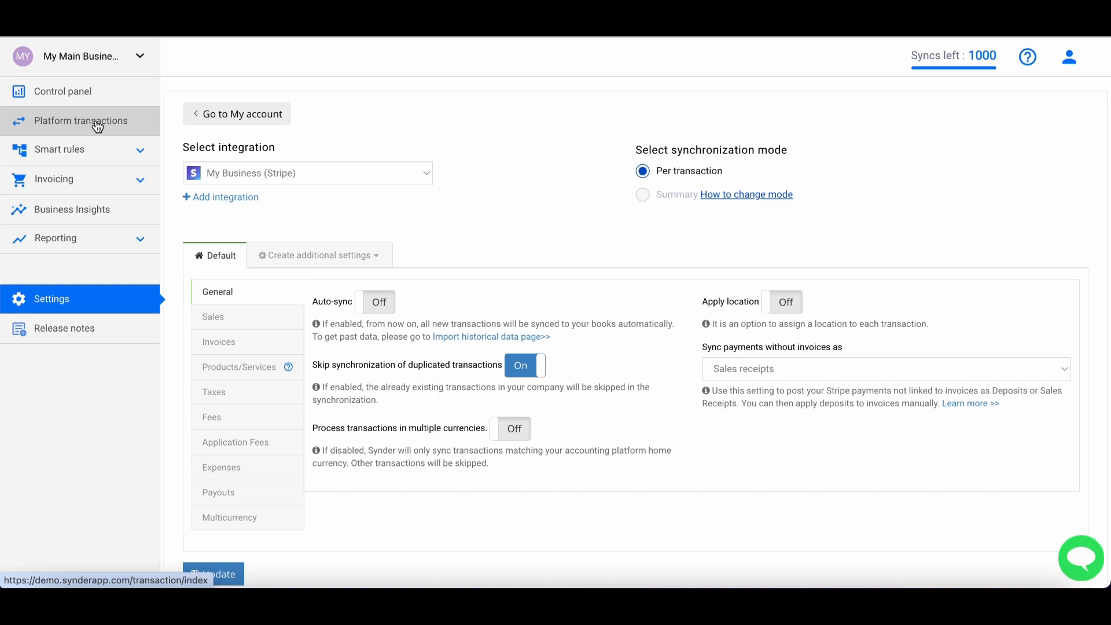
pyautogui.click(80, 121)
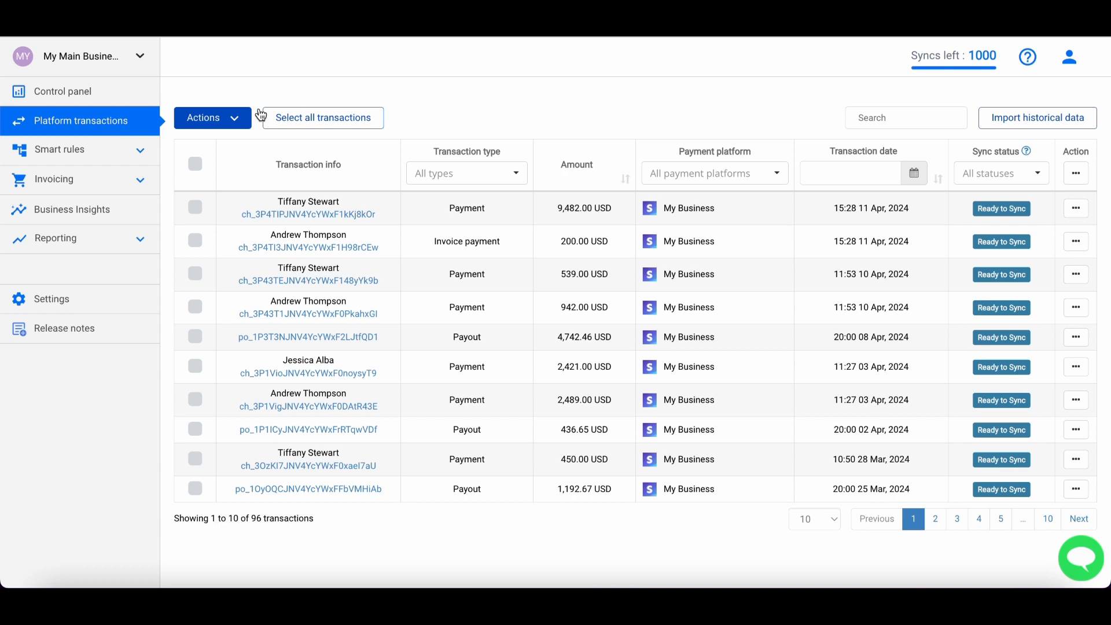
pyautogui.click(1000, 172)
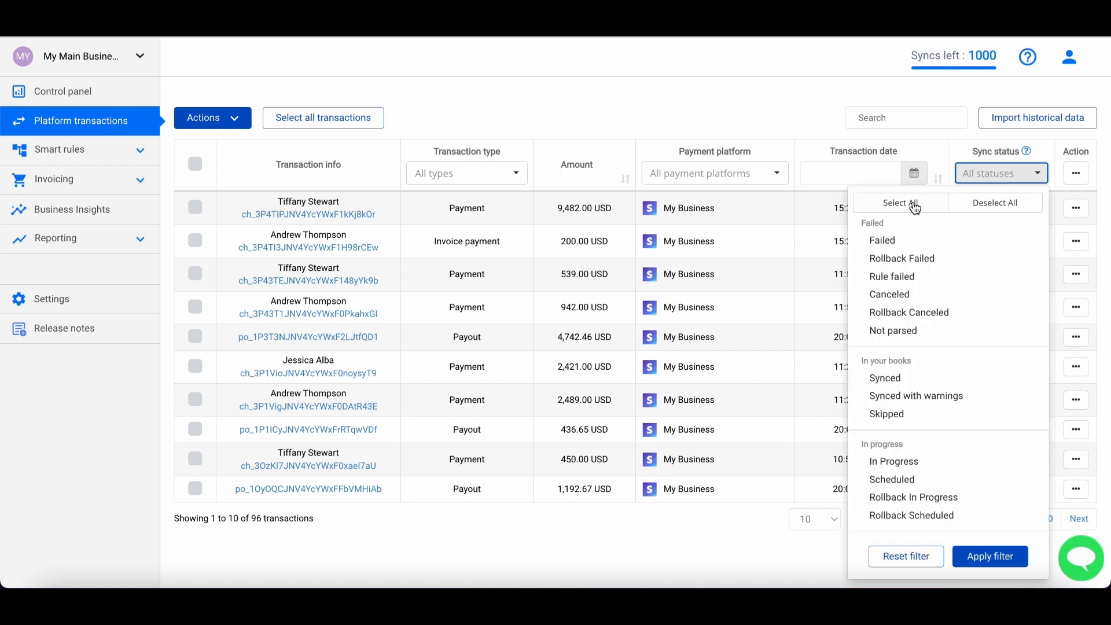
pyautogui.click(900, 203)
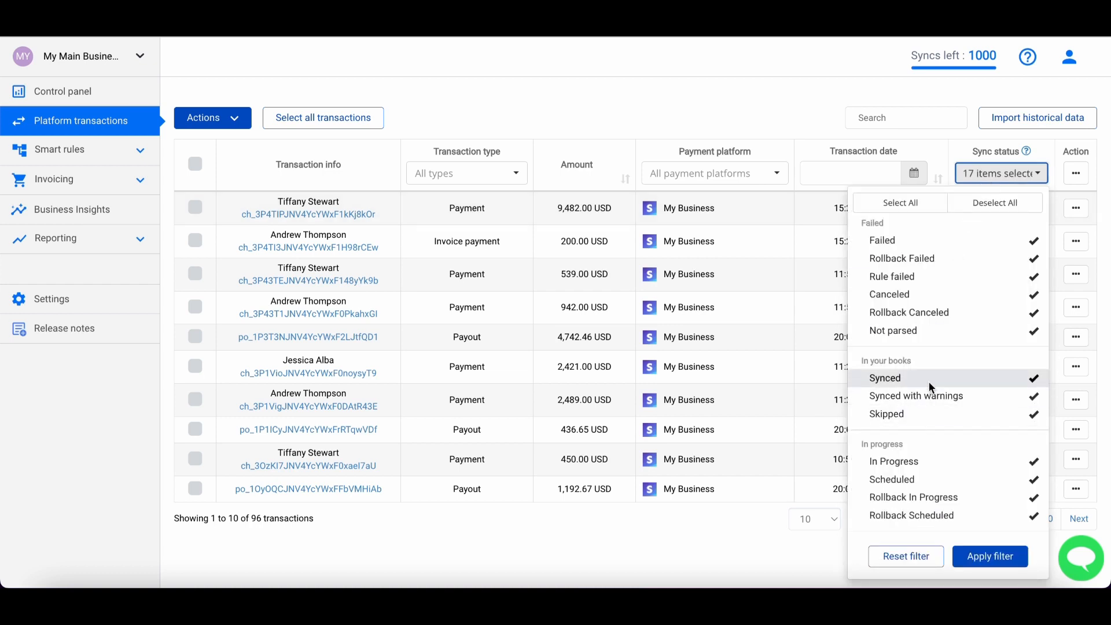
pyautogui.click(989, 557)
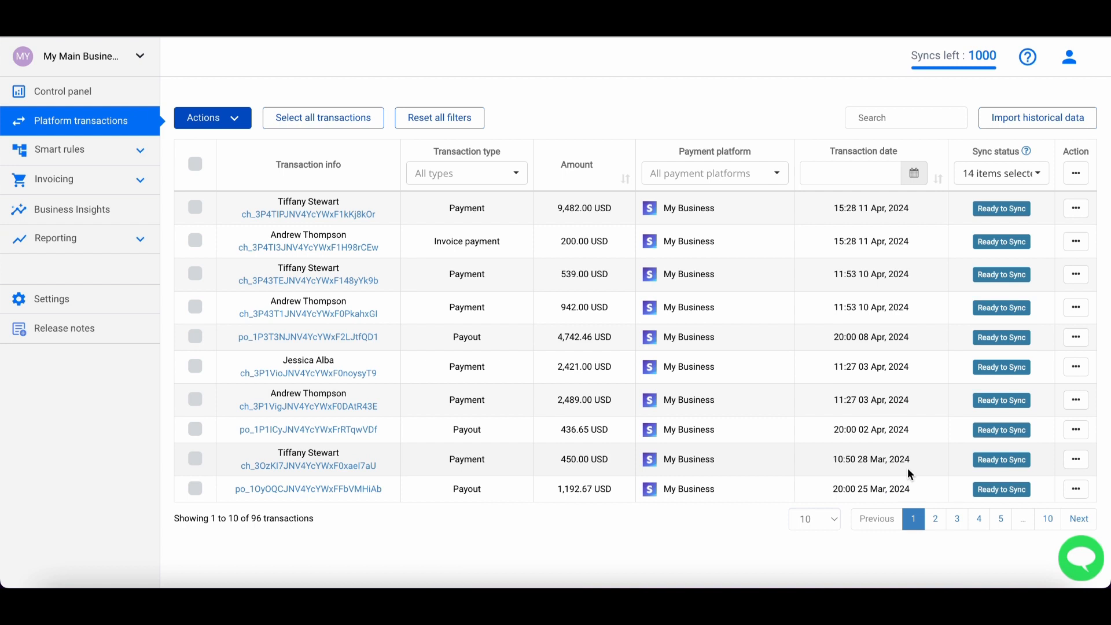
pyautogui.moveTo(782, 516)
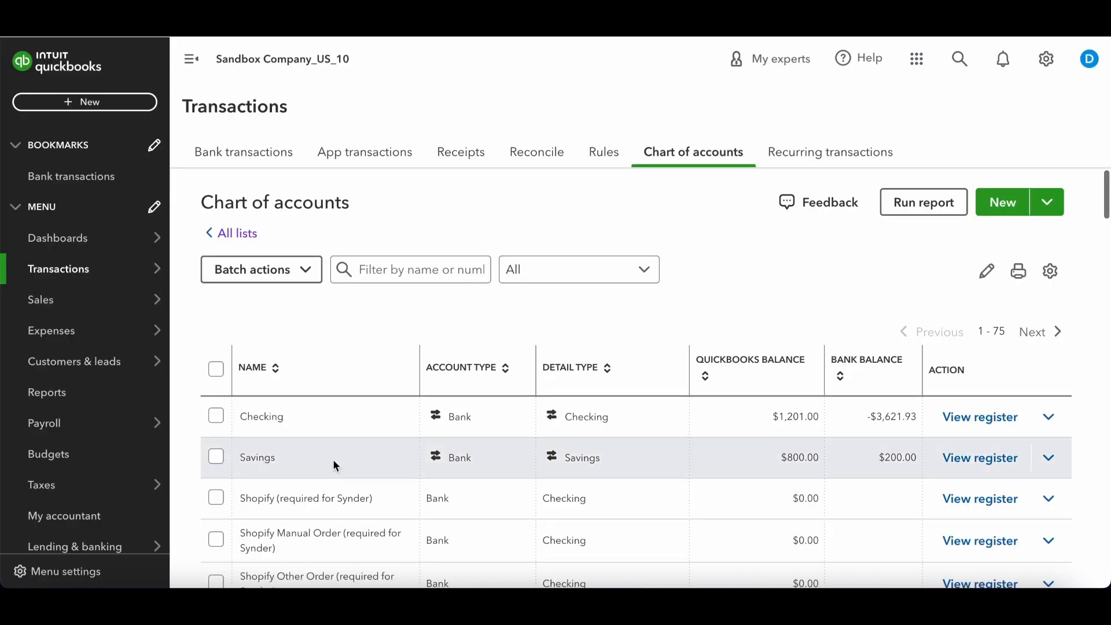
# Pick the January 2024 range in Synder's transaction date filter.
pyautogui.click(979, 459)
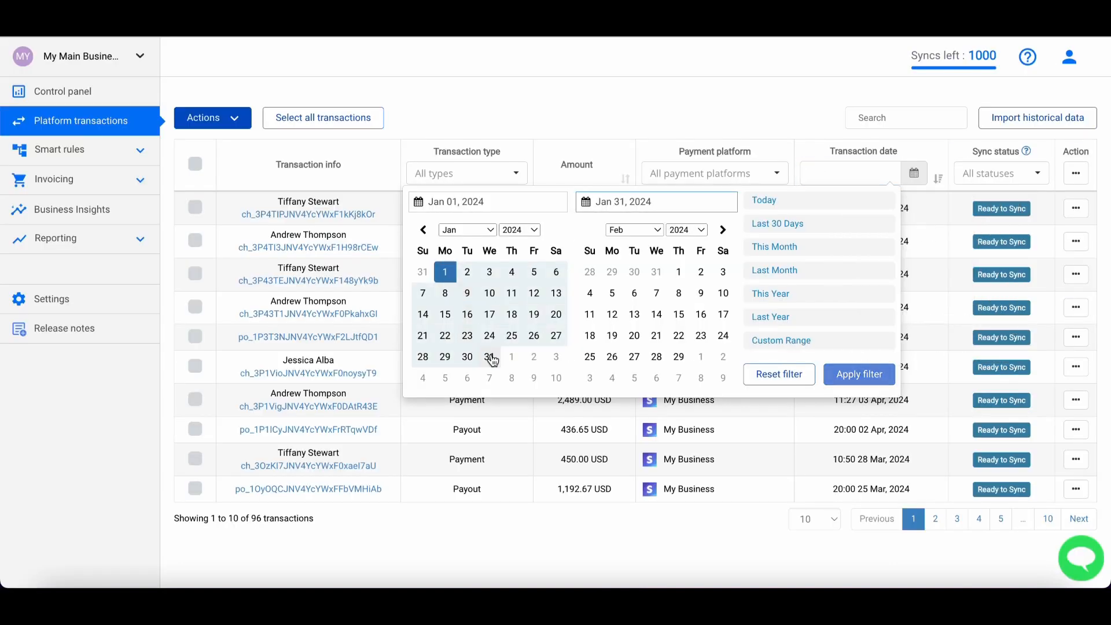
# Apply Jan 1–31 2024, exclude Payout from transaction types, and sync all 27 transactions.
pyautogui.click(858, 374)
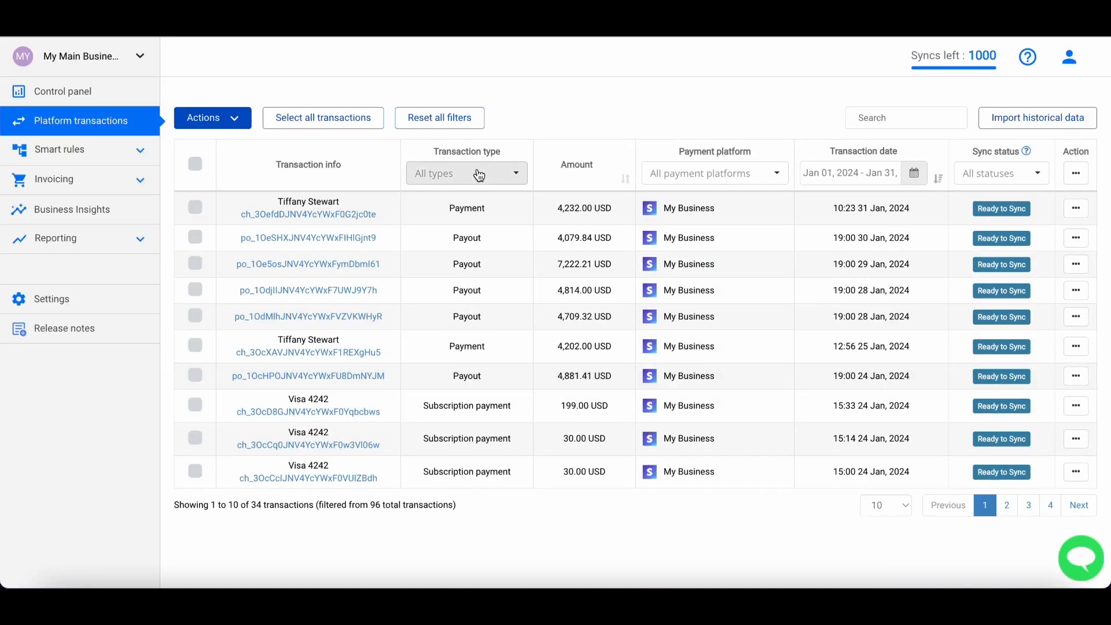
pyautogui.click(466, 174)
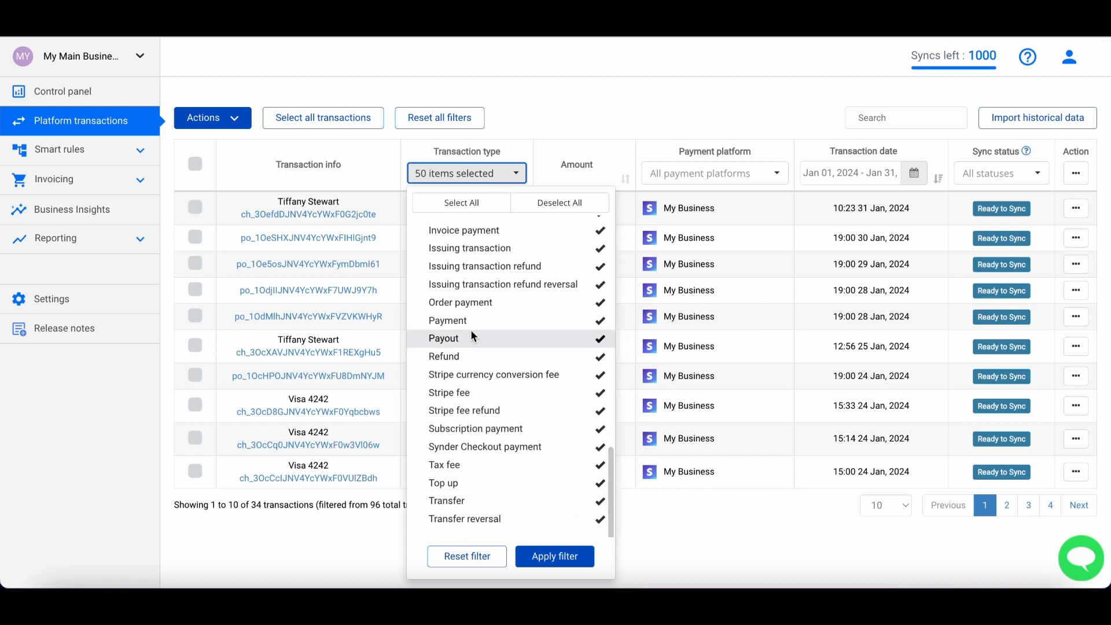
pyautogui.click(554, 557)
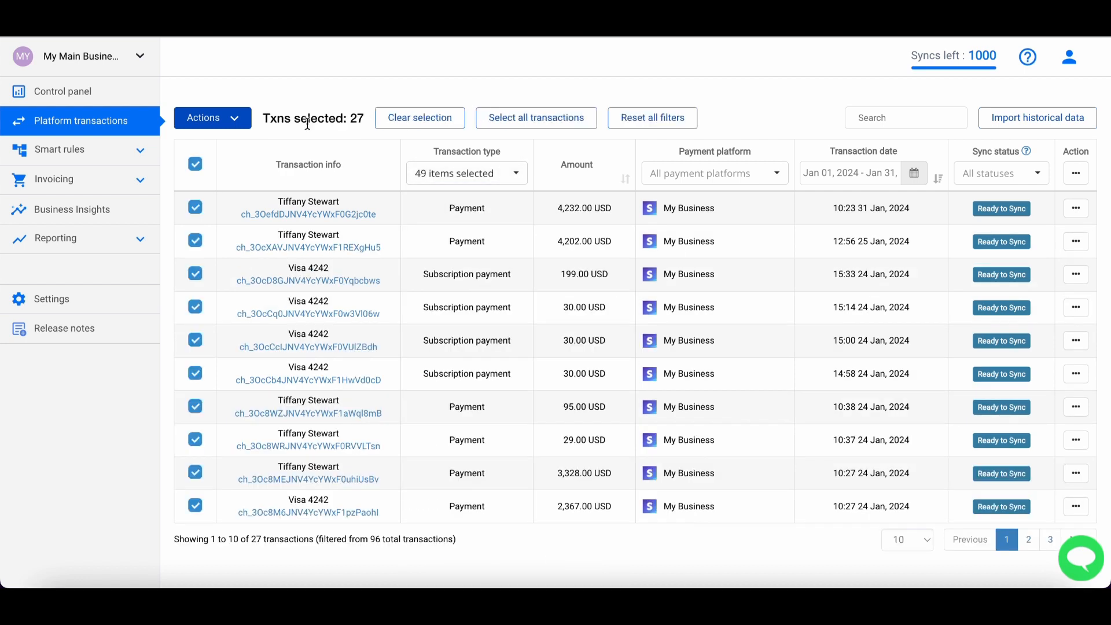
pyautogui.click(211, 118)
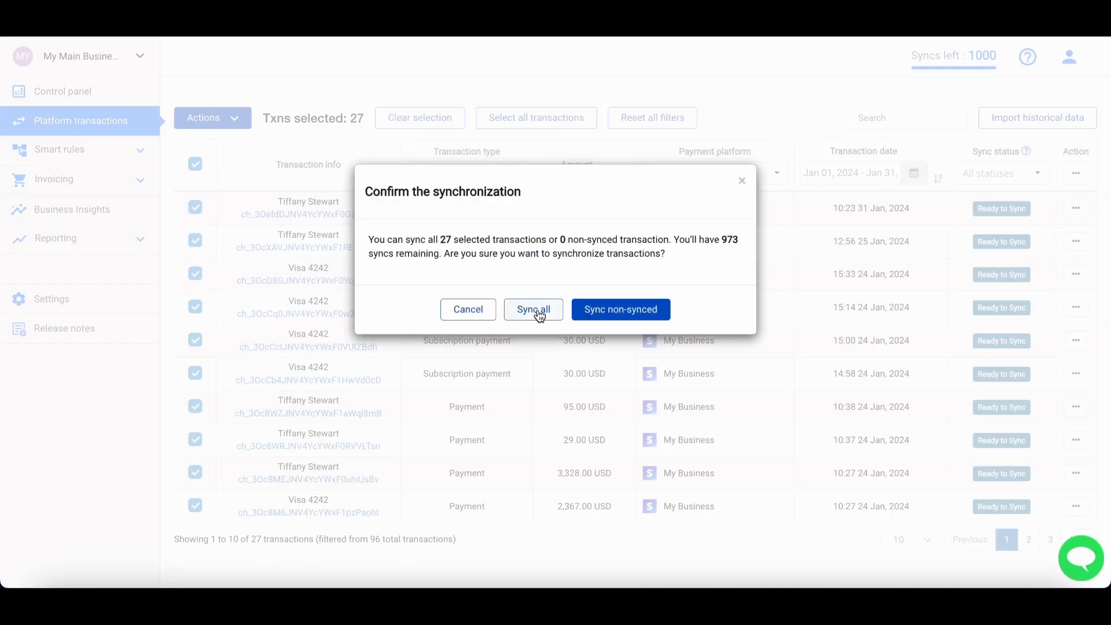
pyautogui.click(532, 309)
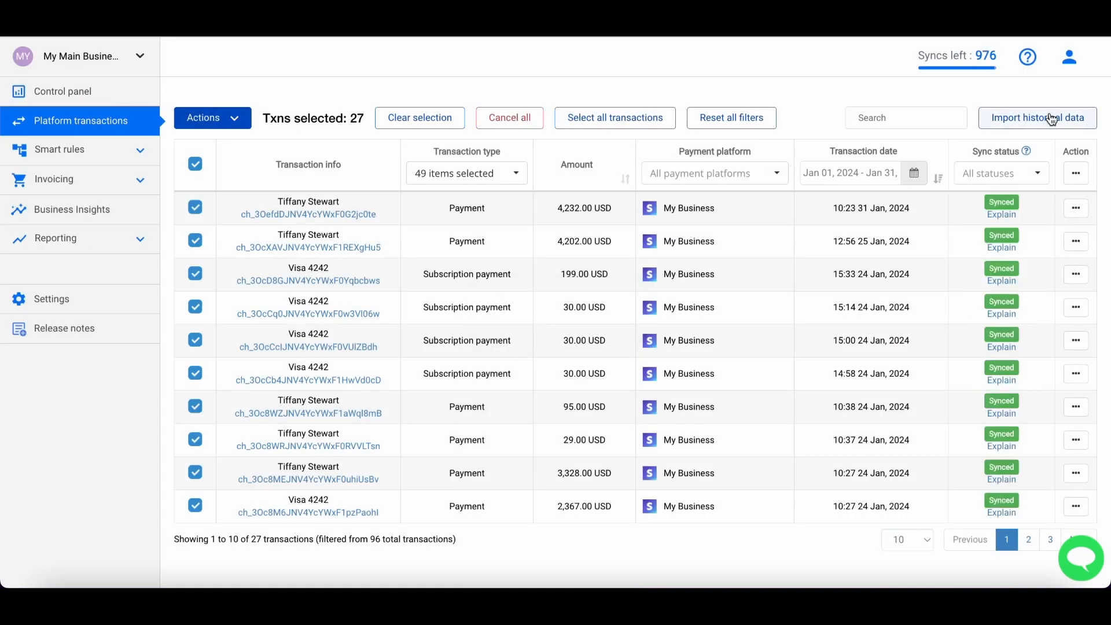
pyautogui.moveTo(513, 154)
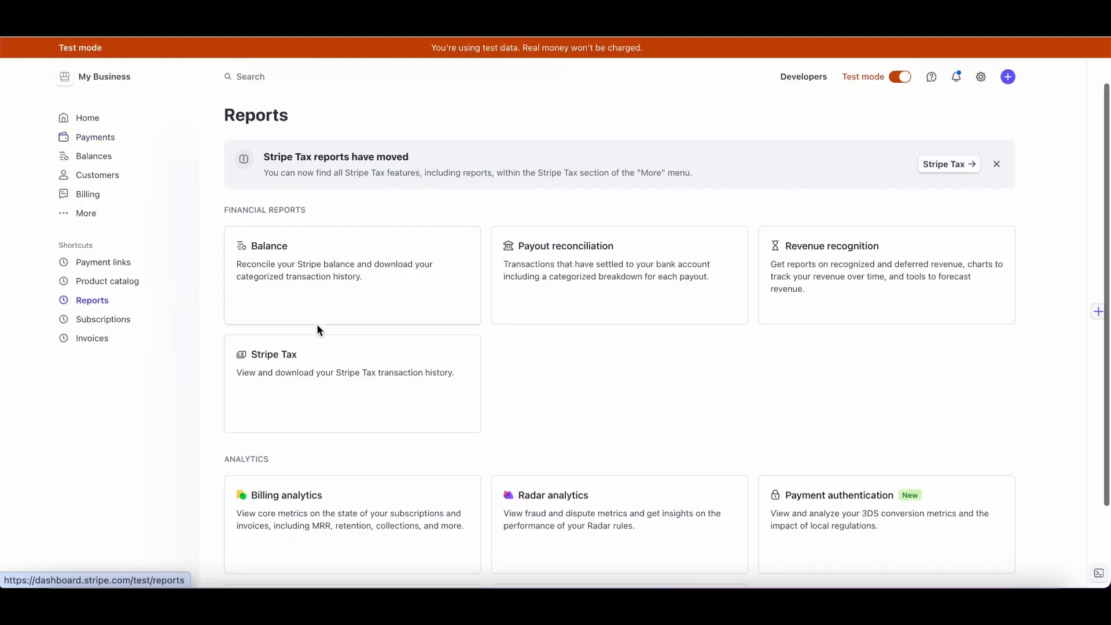
# Open the January 2024 Balance report and select the $30,127.04 activity total.
pyautogui.click(268, 245)
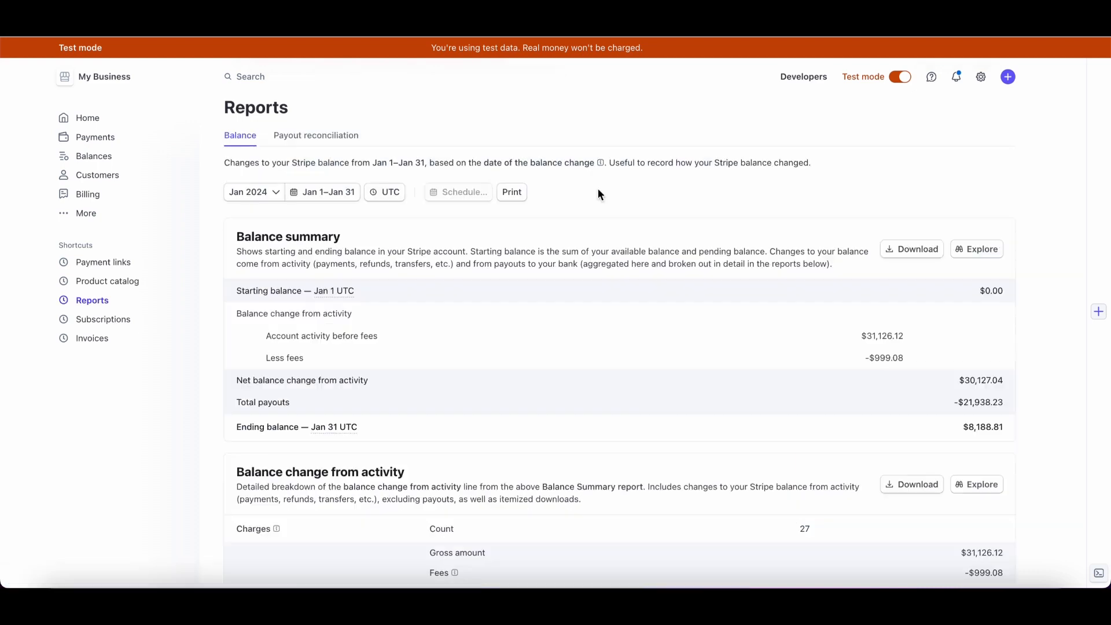
pyautogui.moveTo(982, 381)
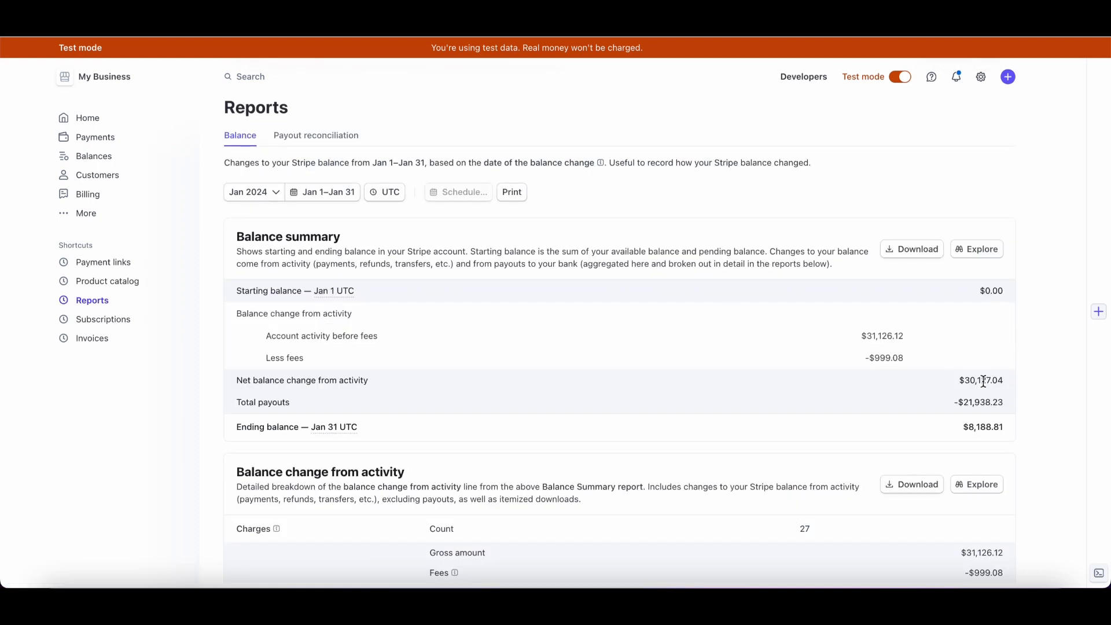
pyautogui.moveTo(1008, 392)
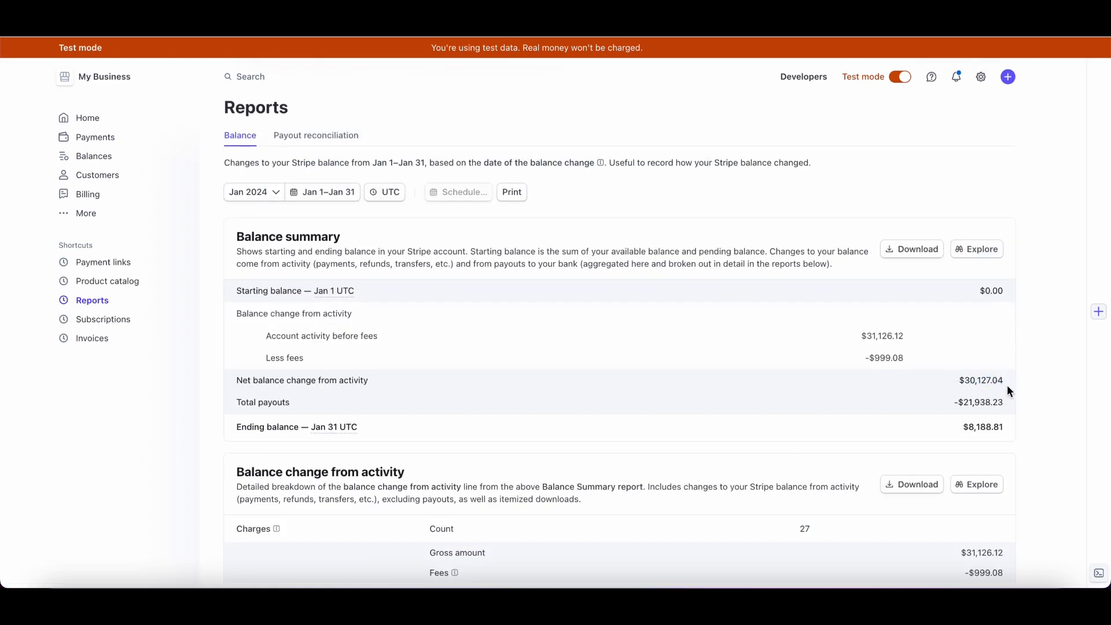
pyautogui.scroll(-3)
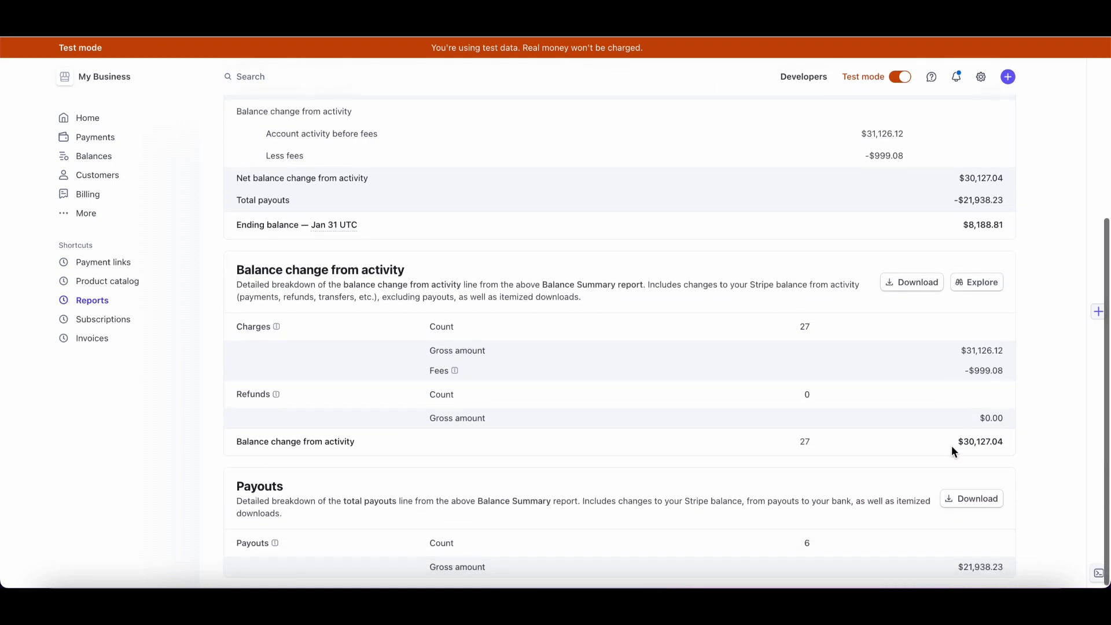
pyautogui.doubleClick(980, 441)
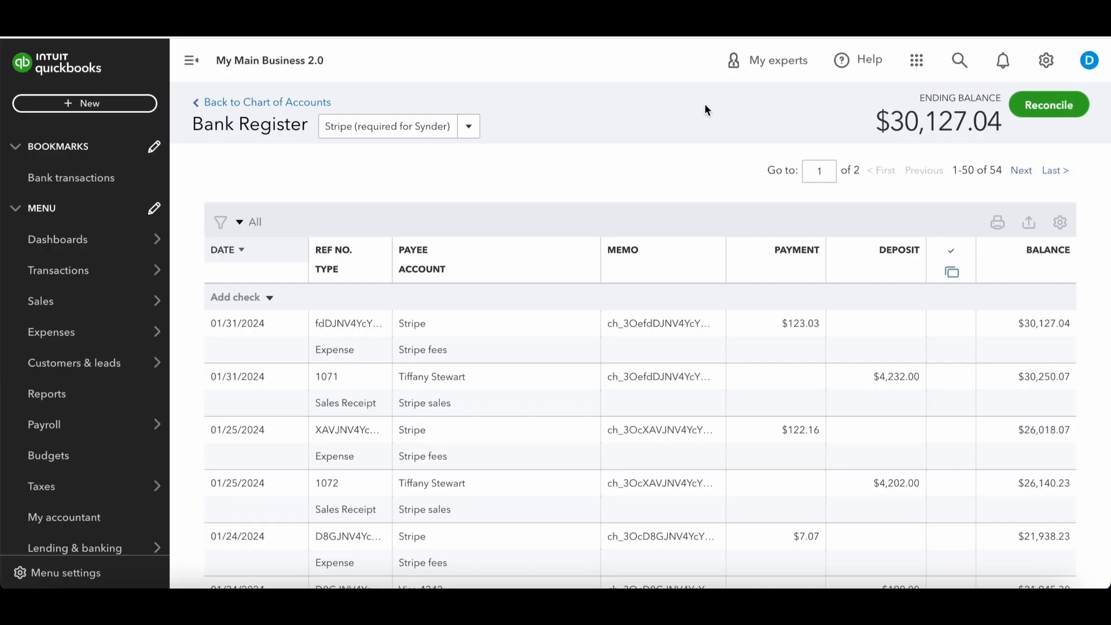
# Reconcile the Stripe account to 01/31/2024 at $30,127.04, clearing all transactions with $0.00 difference.
pyautogui.click(1048, 104)
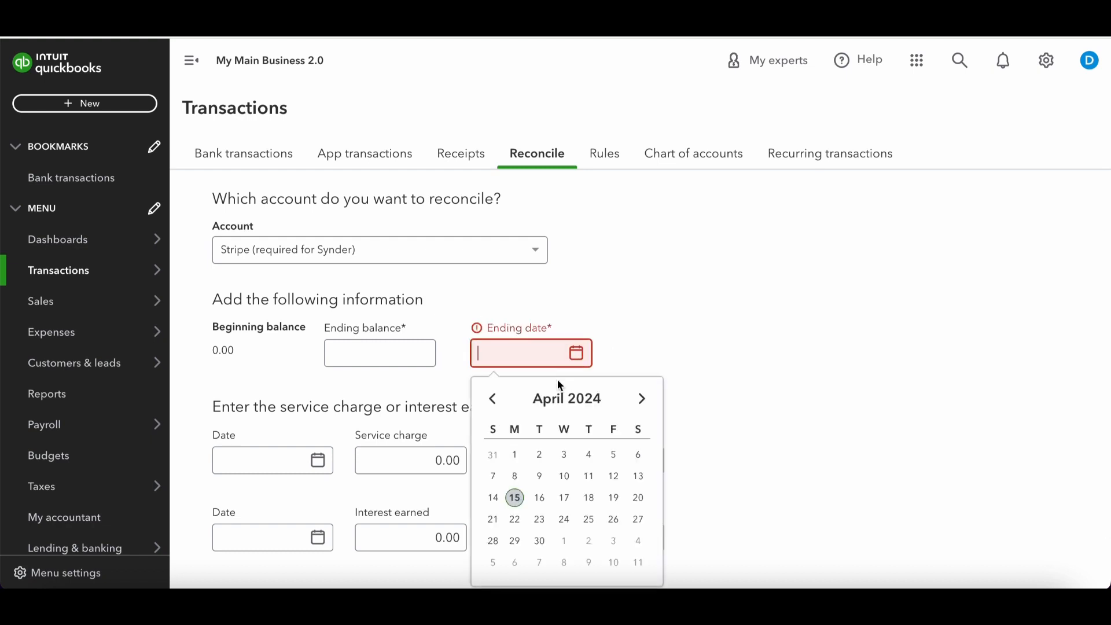
pyautogui.write('01/31/2024')
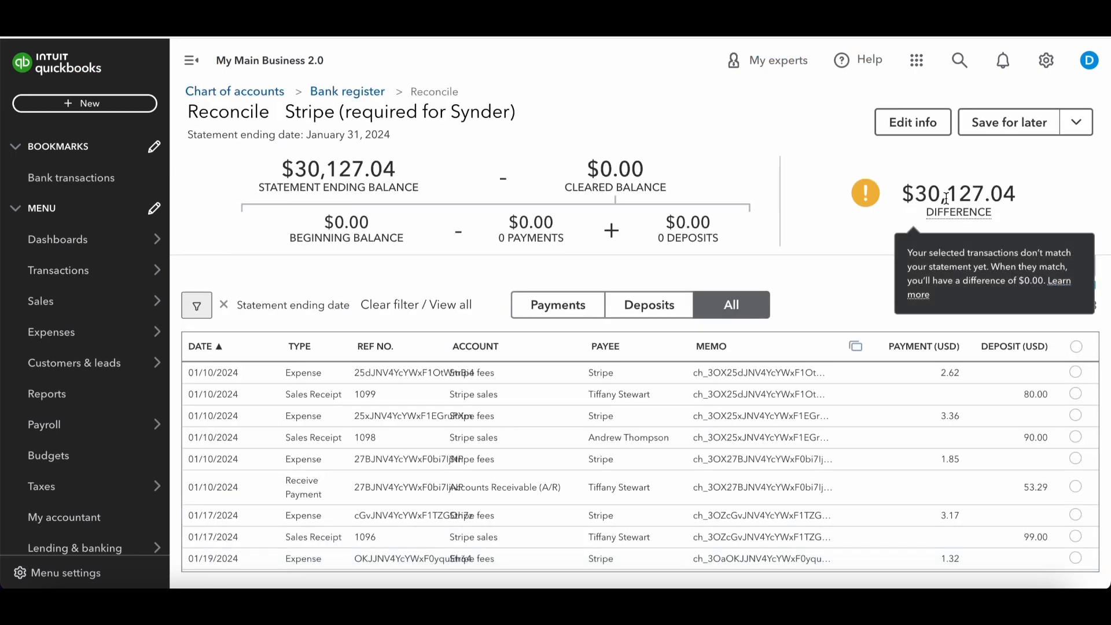
pyautogui.click(1075, 346)
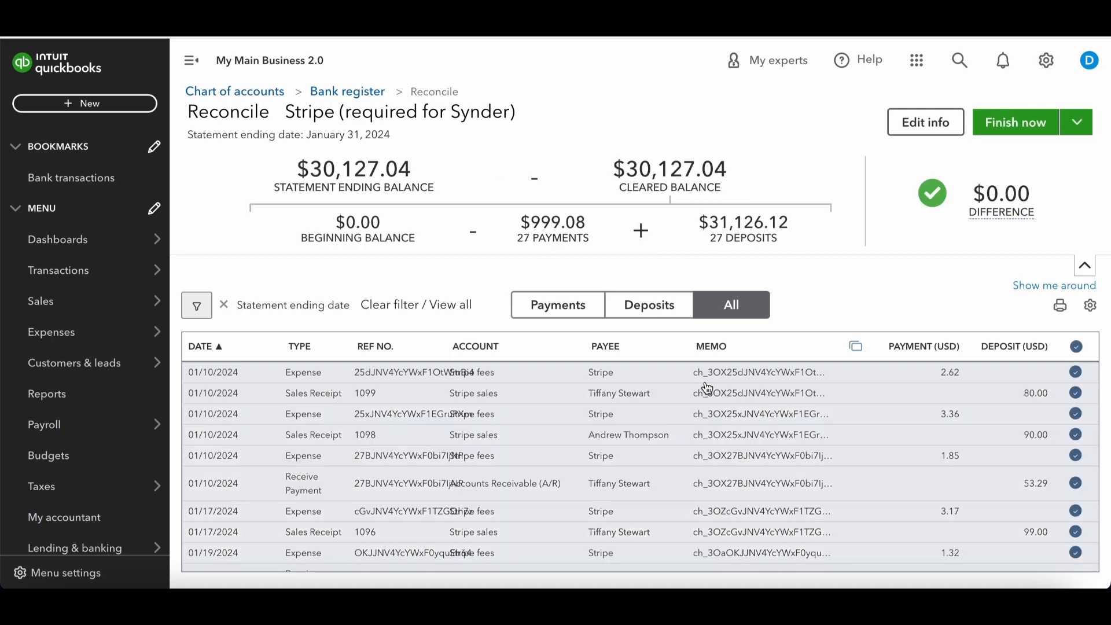
pyautogui.click(1014, 122)
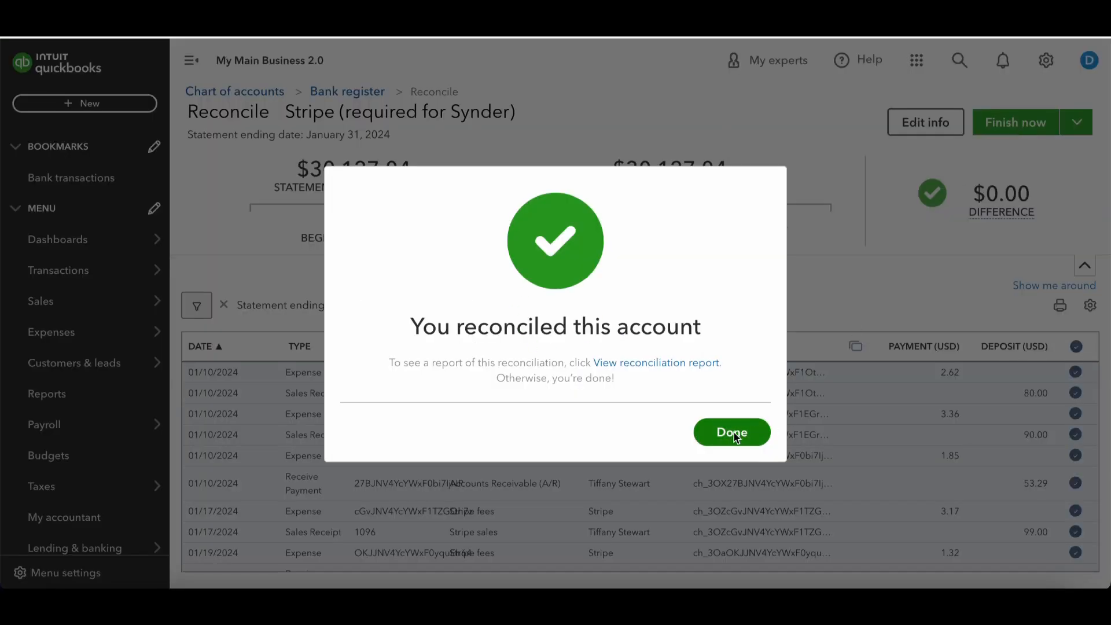
pyautogui.click(731, 431)
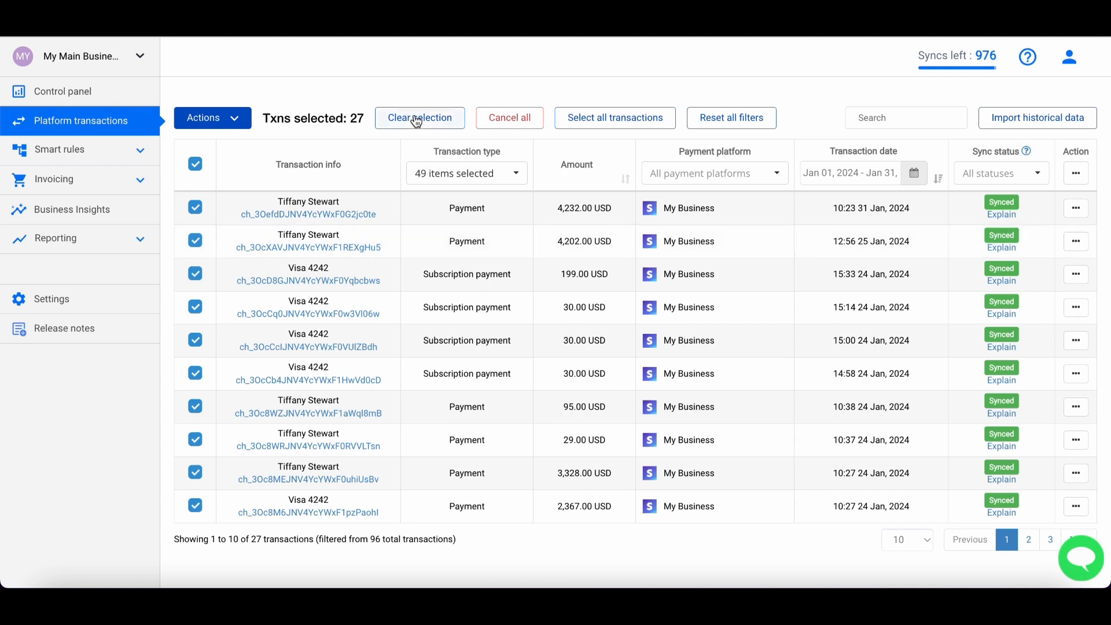
# Filter to Payout transactions only and open bulk actions to sync the seven payouts.
pyautogui.click(467, 172)
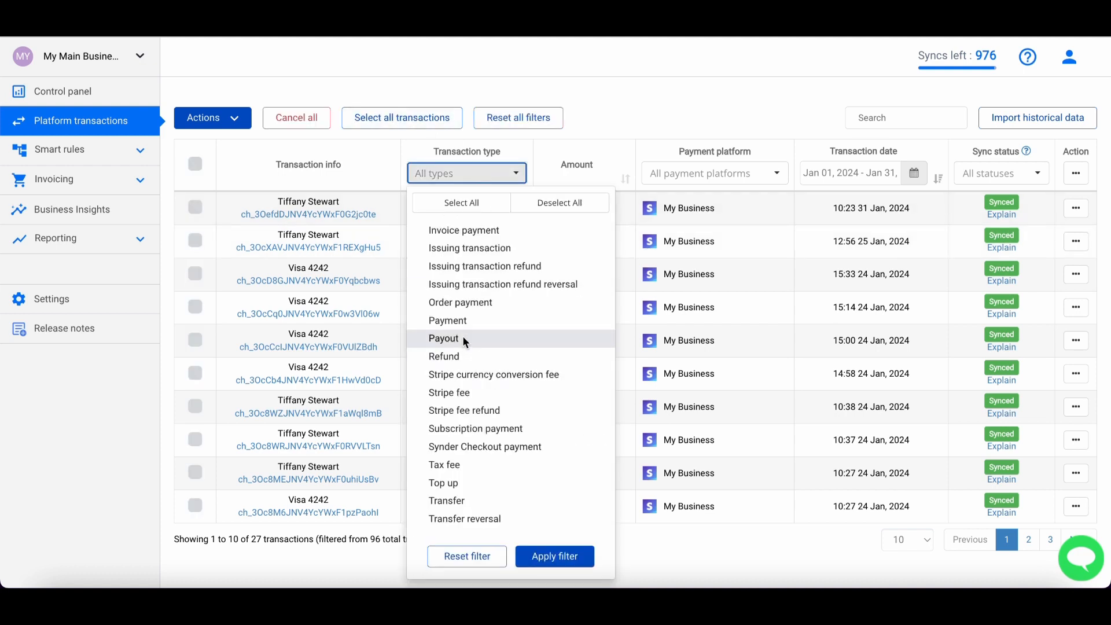
pyautogui.click(554, 556)
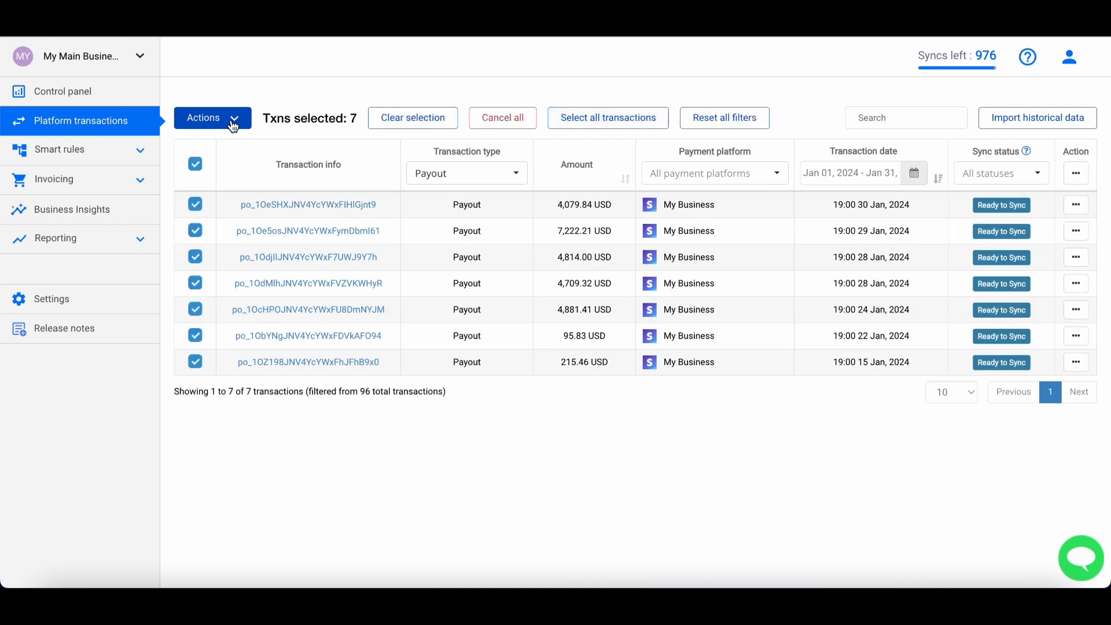
pyautogui.click(211, 118)
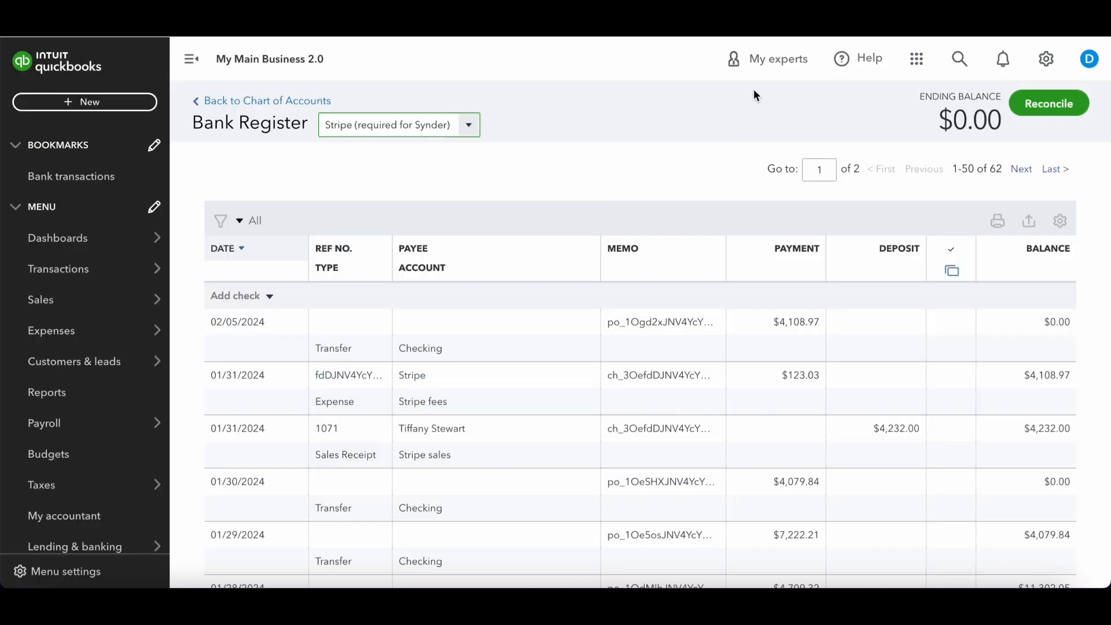
pyautogui.moveTo(977, 131)
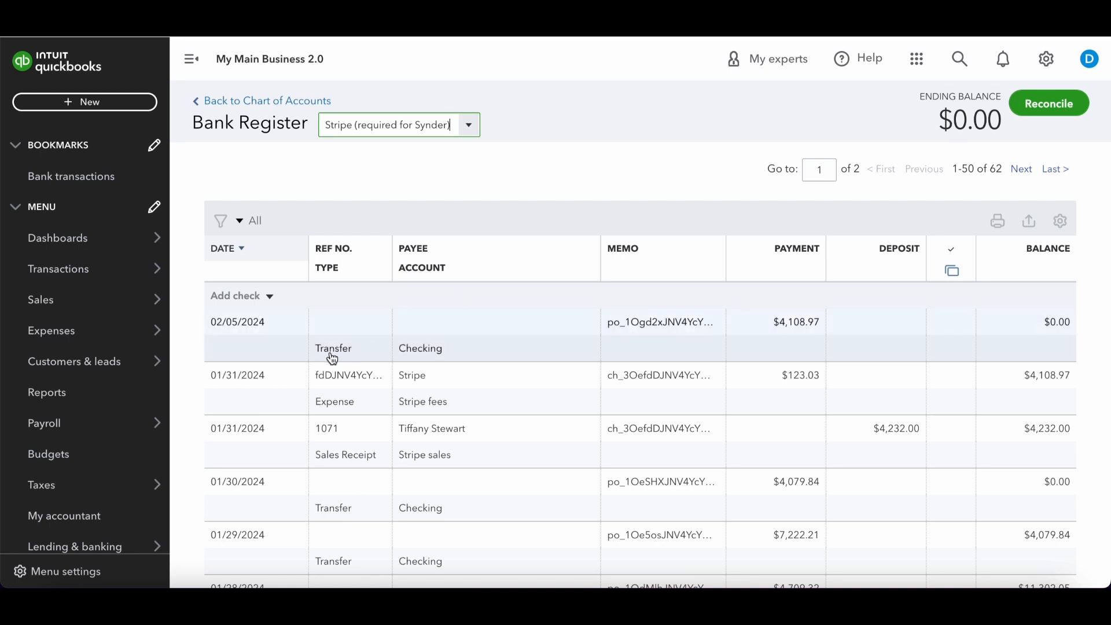
# Inspect a payout Transfer entry in the Stripe register bringing its balance to $0.00.
pyautogui.scroll(-3)
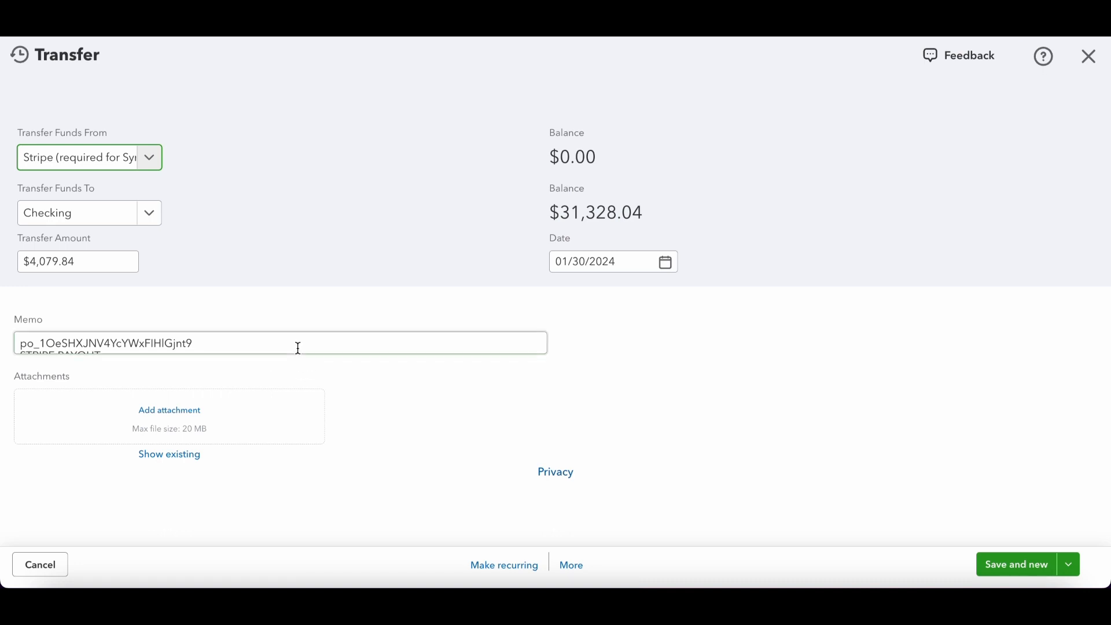
pyautogui.moveTo(68, 171)
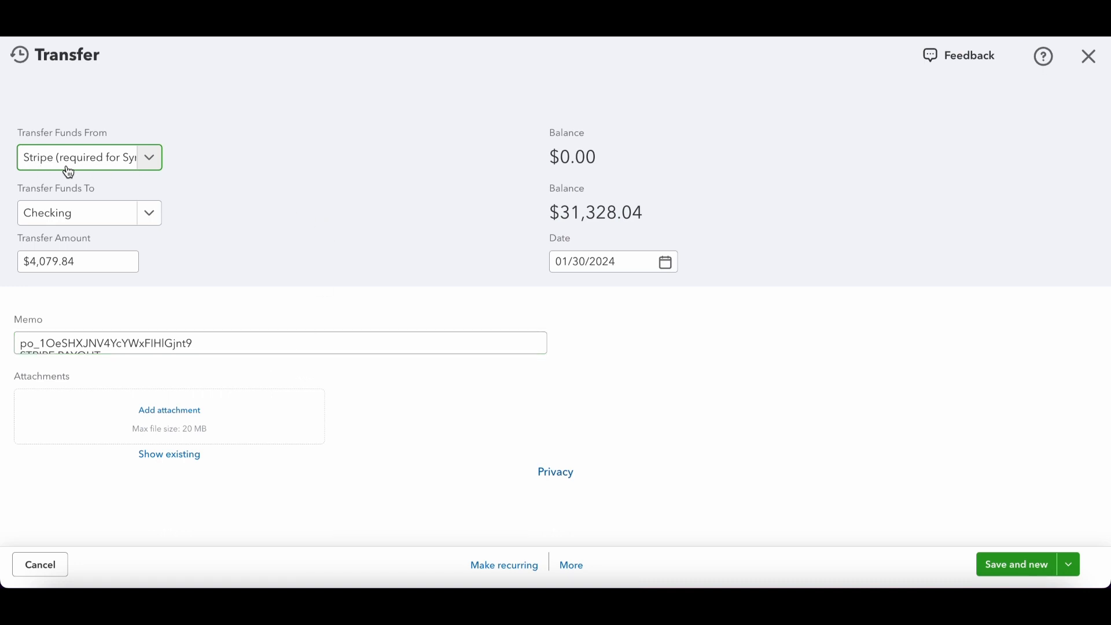
pyautogui.click(78, 262)
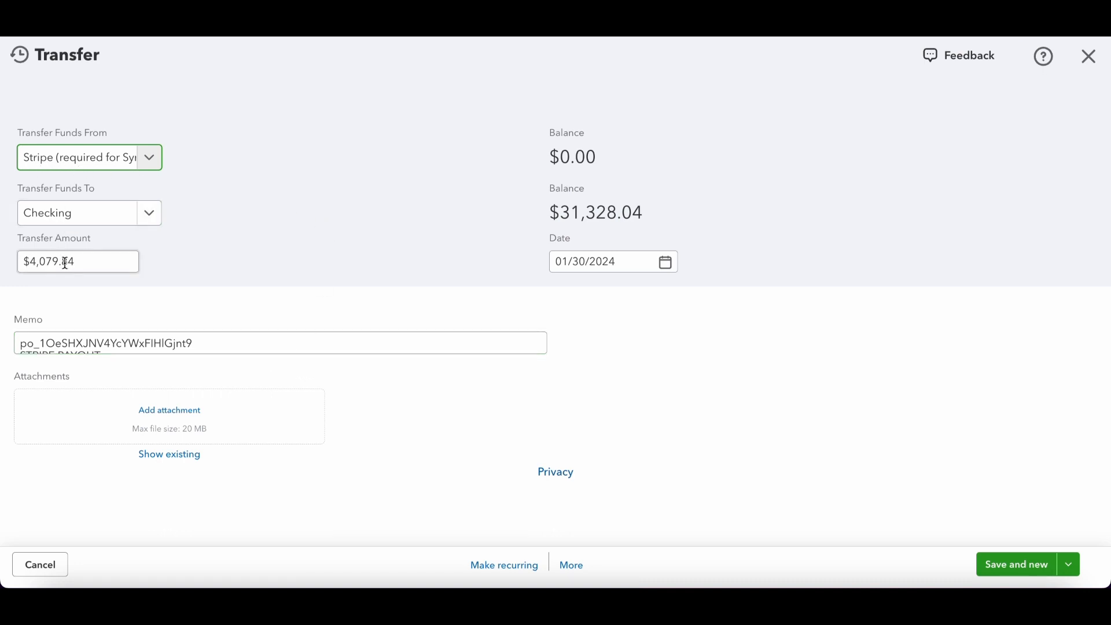
pyautogui.click(610, 260)
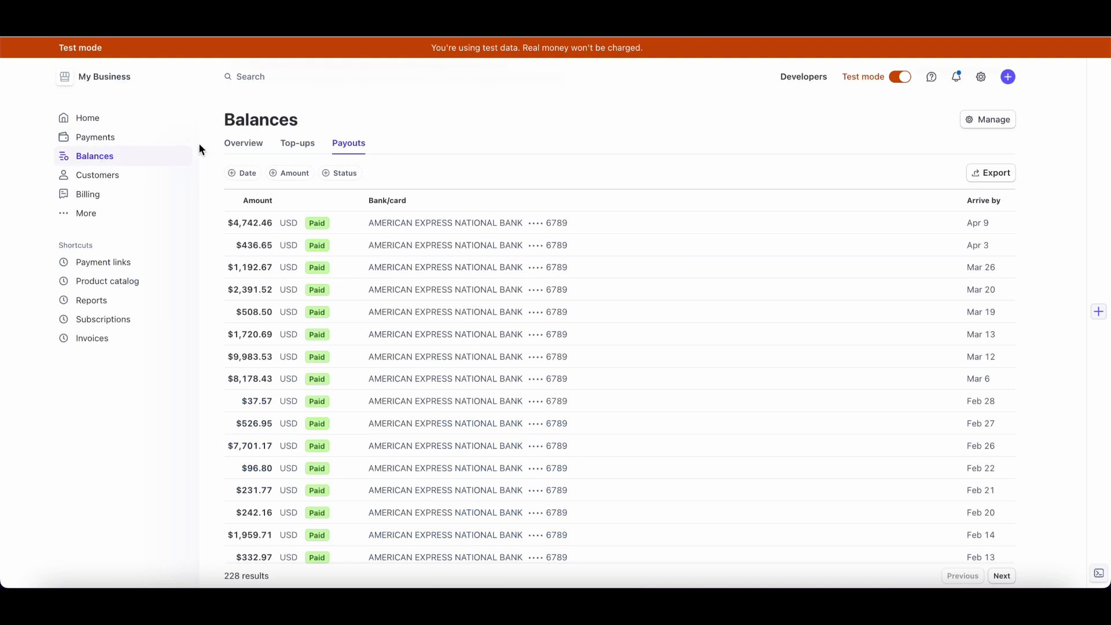
pyautogui.moveTo(392, 301)
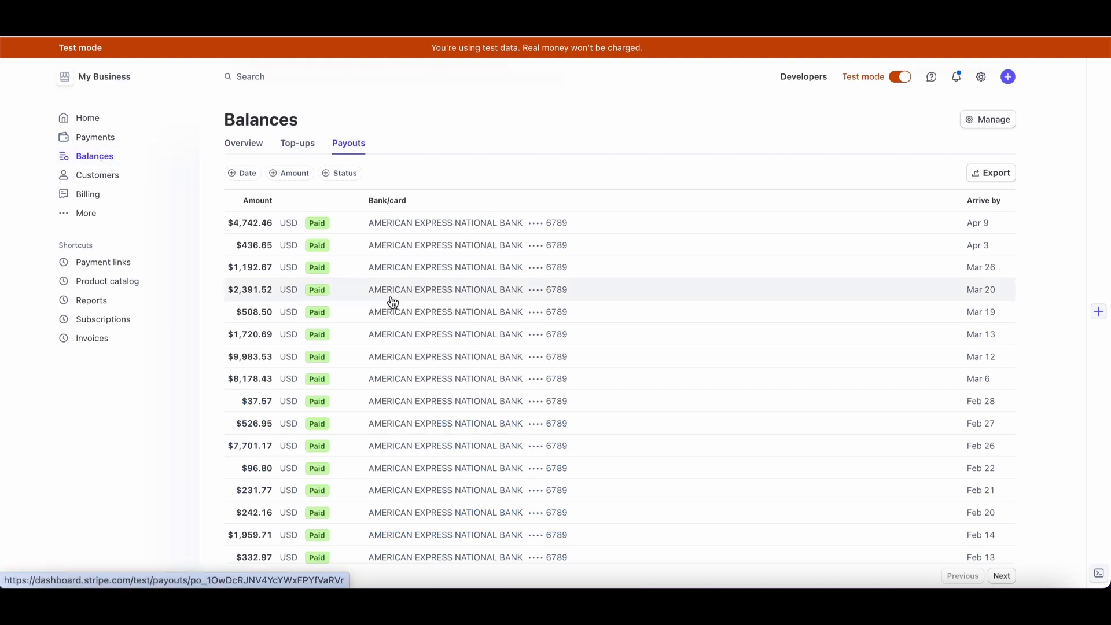
pyautogui.scroll(-3)
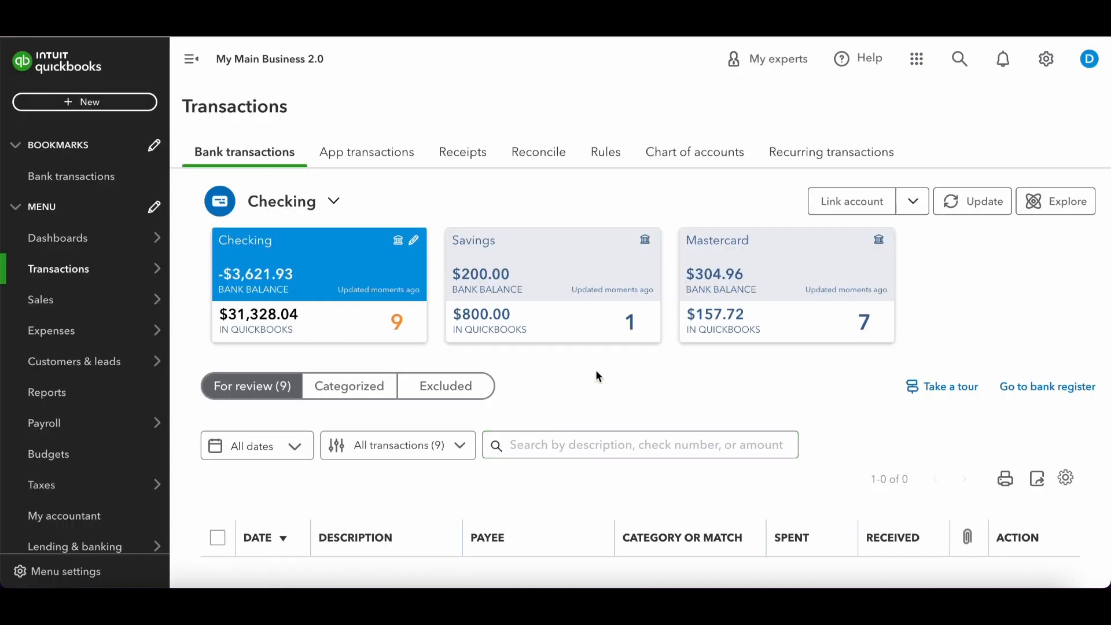
# Match the Stripe deposits (01/29 through 01/15) to their suggested transfers in the Checking feed.
pyautogui.scroll(-3)
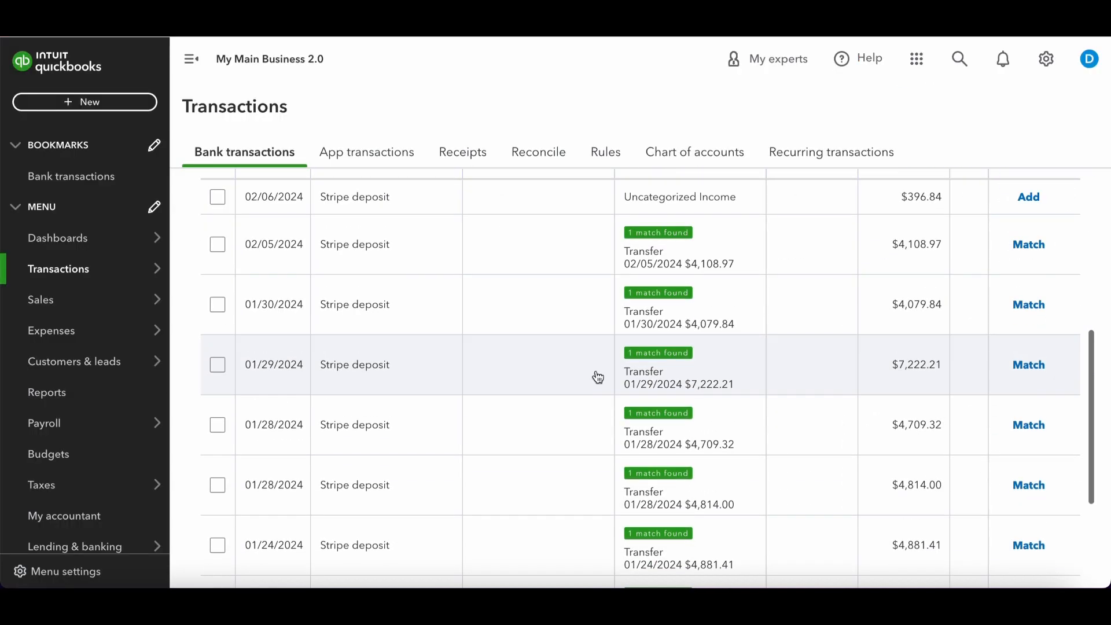
pyautogui.scroll(-3)
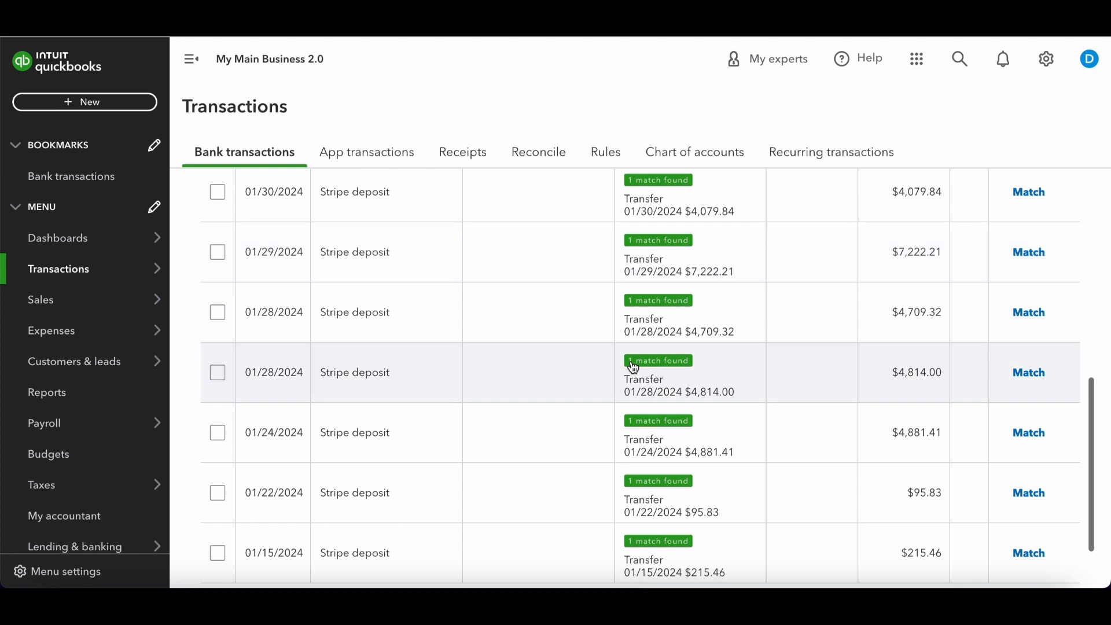
pyautogui.moveTo(670, 297)
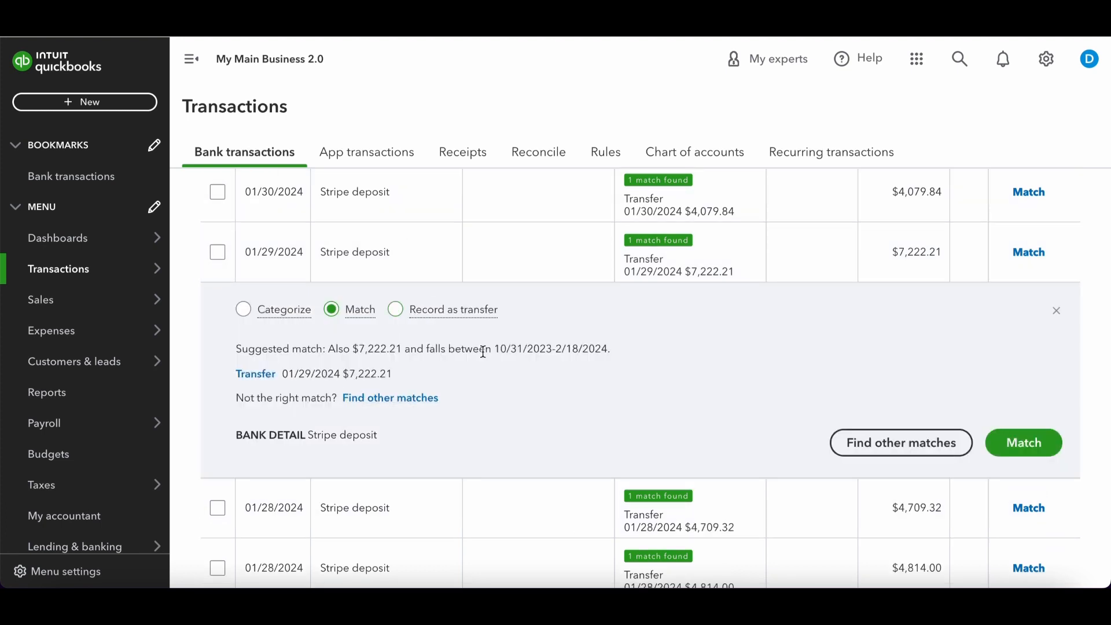
pyautogui.click(1056, 311)
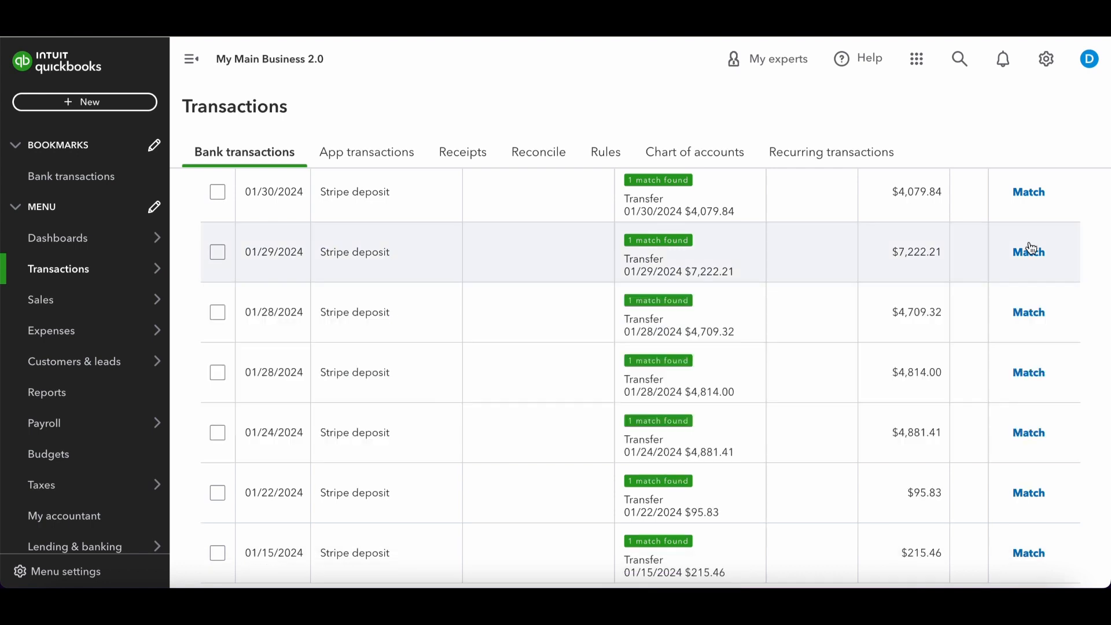
pyautogui.click(1027, 251)
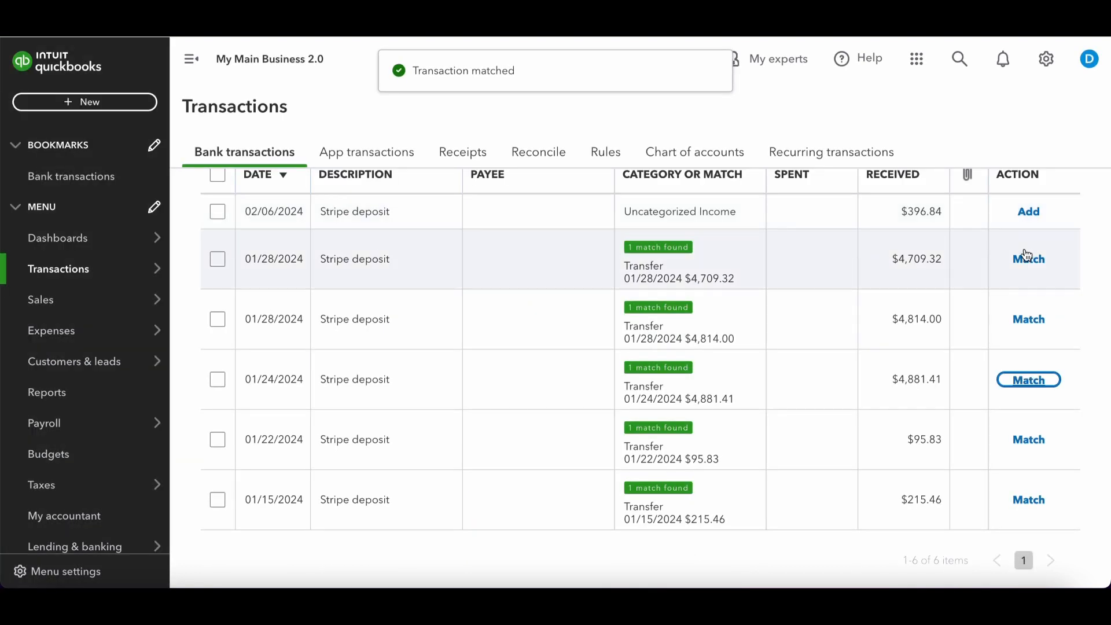
pyautogui.click(1027, 380)
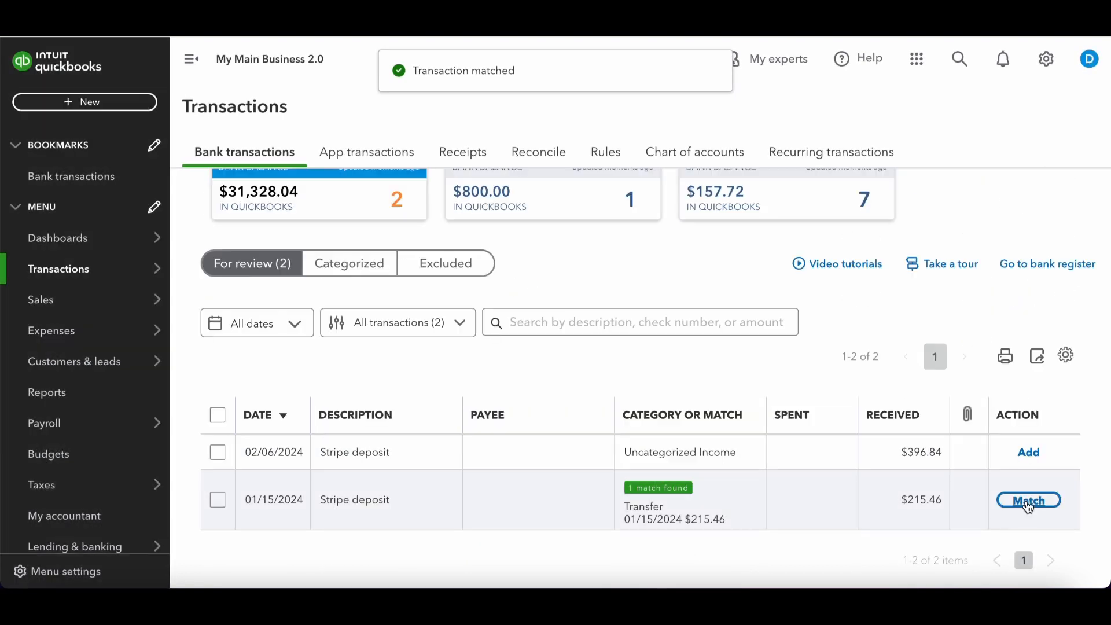
pyautogui.click(1028, 500)
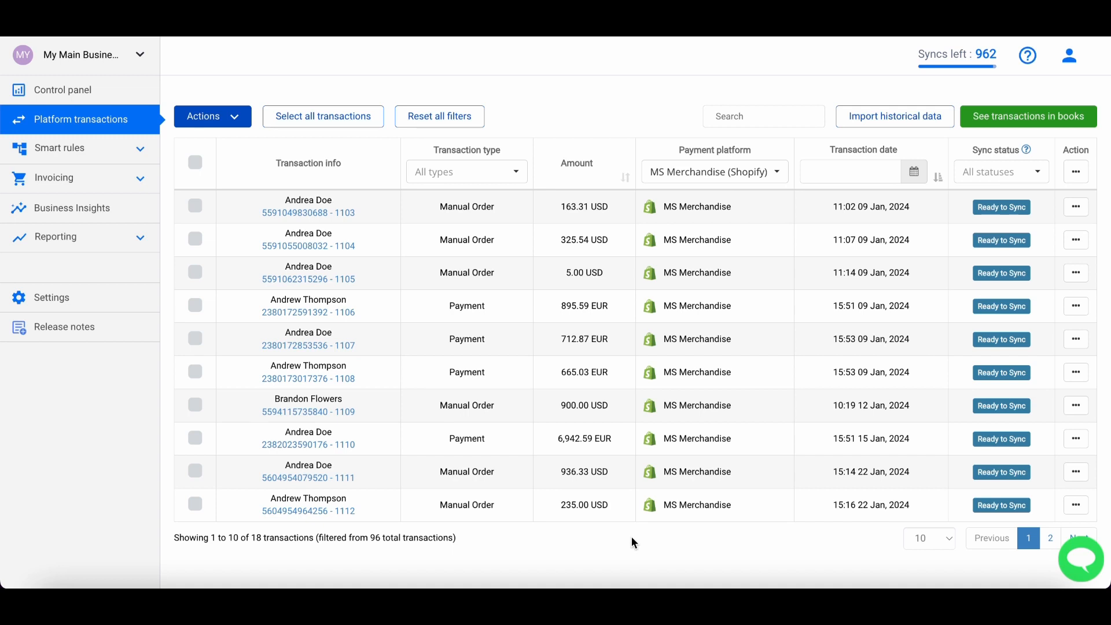
pyautogui.moveTo(466, 222)
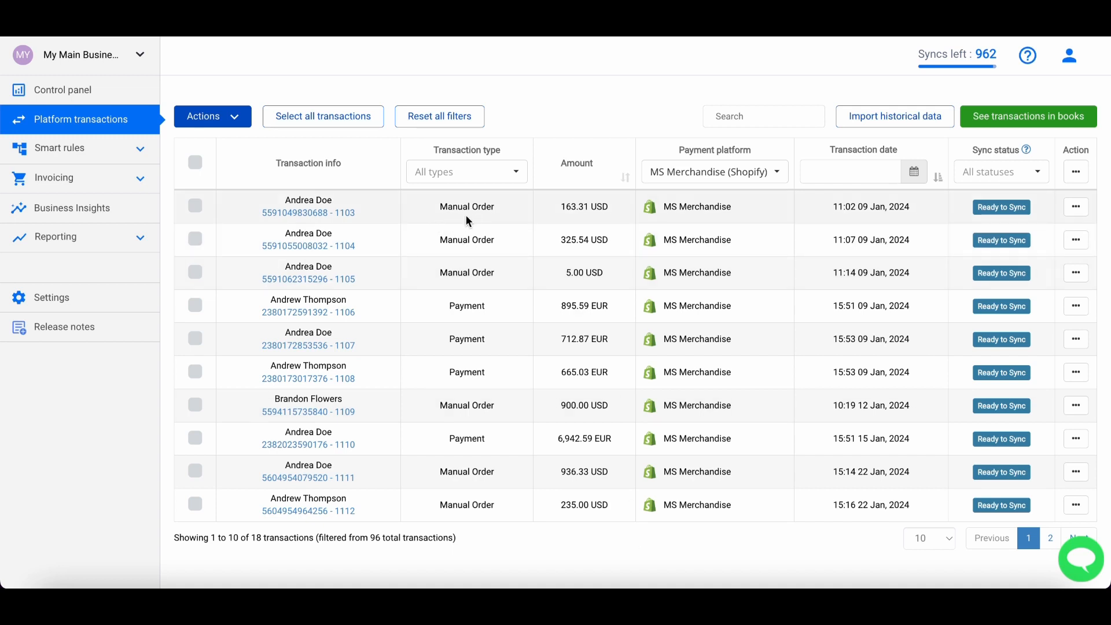
pyautogui.moveTo(534, 92)
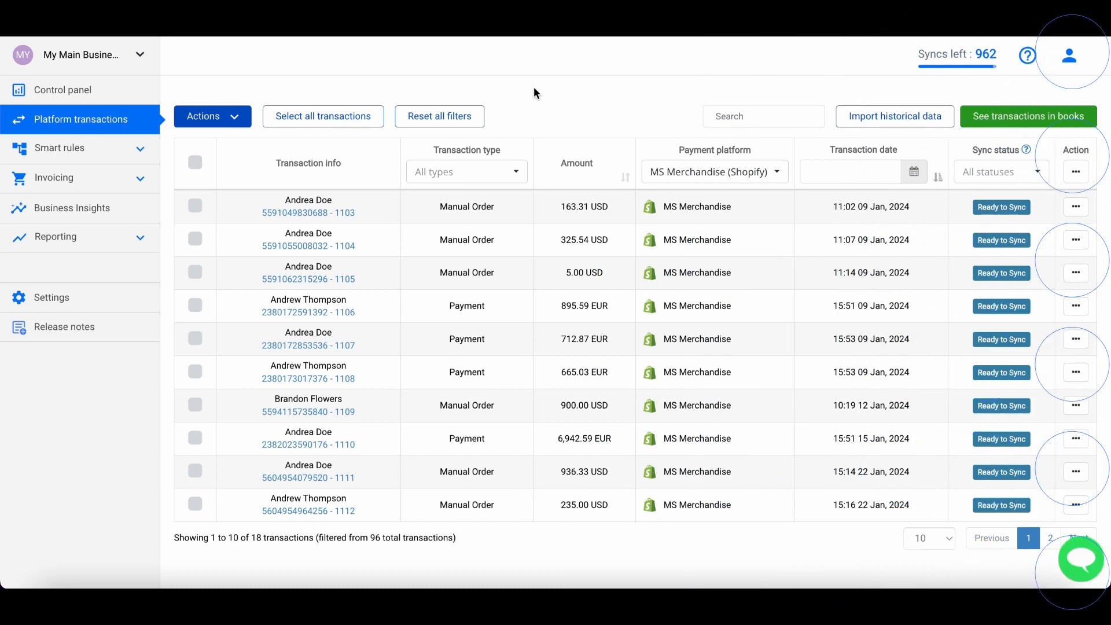
pyautogui.moveTo(31, 297)
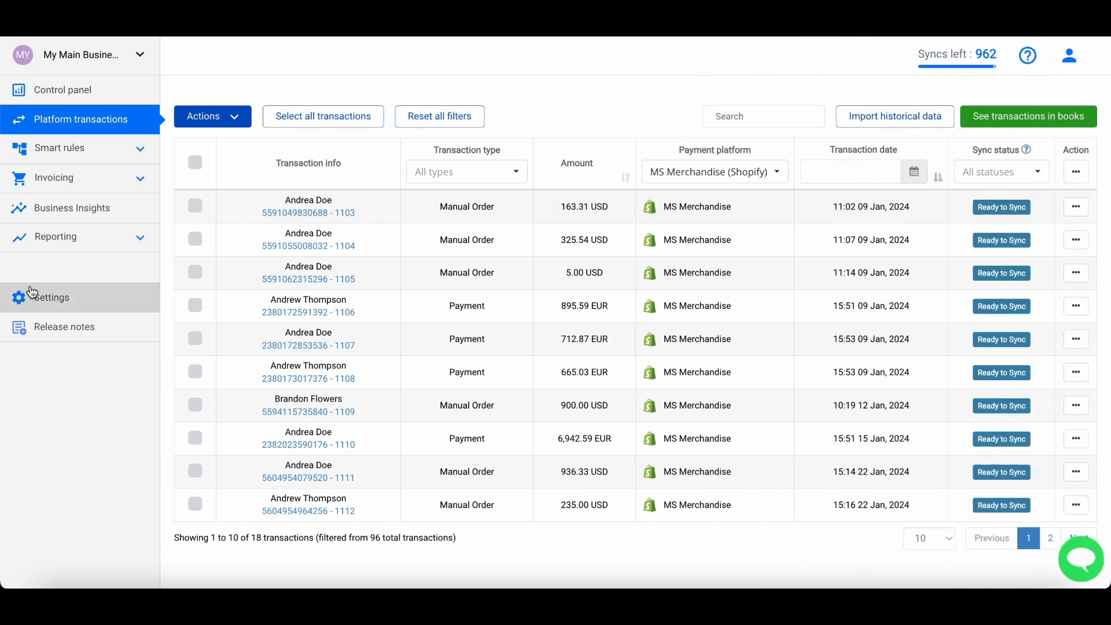
pyautogui.moveTo(44, 291)
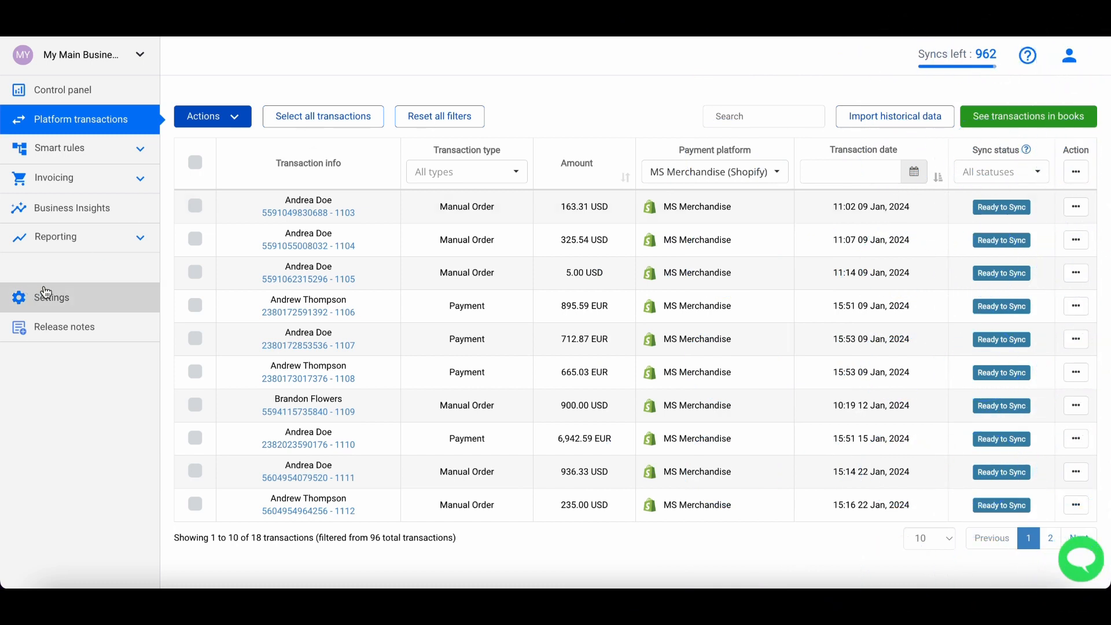
# Open the sync settings for the MS Merchandise Shopify integration.
pyautogui.click(50, 298)
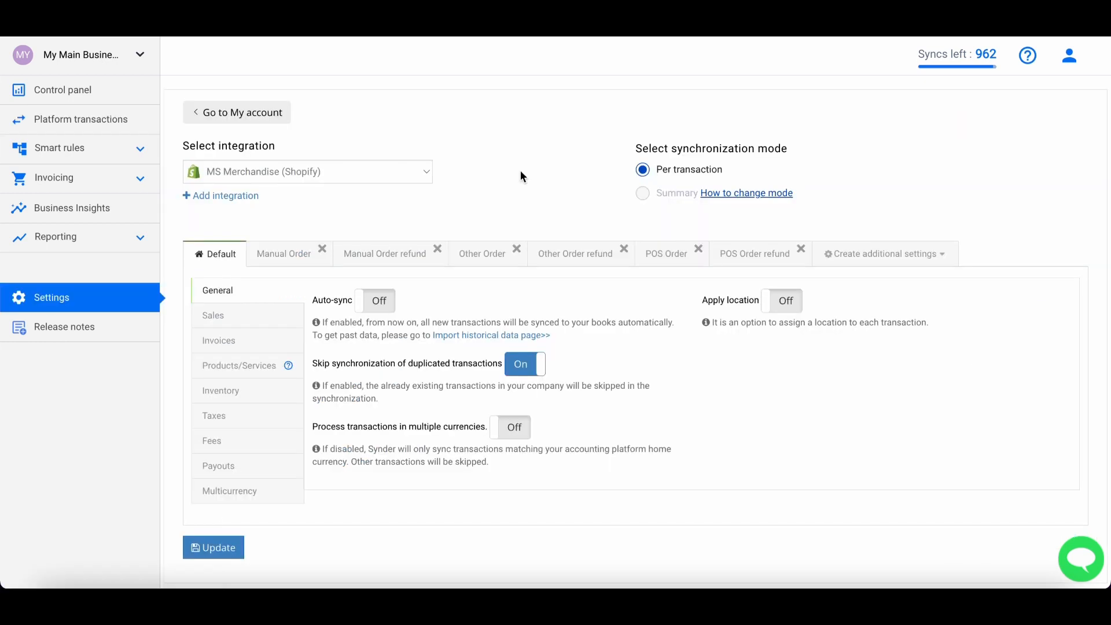
pyautogui.moveTo(280, 244)
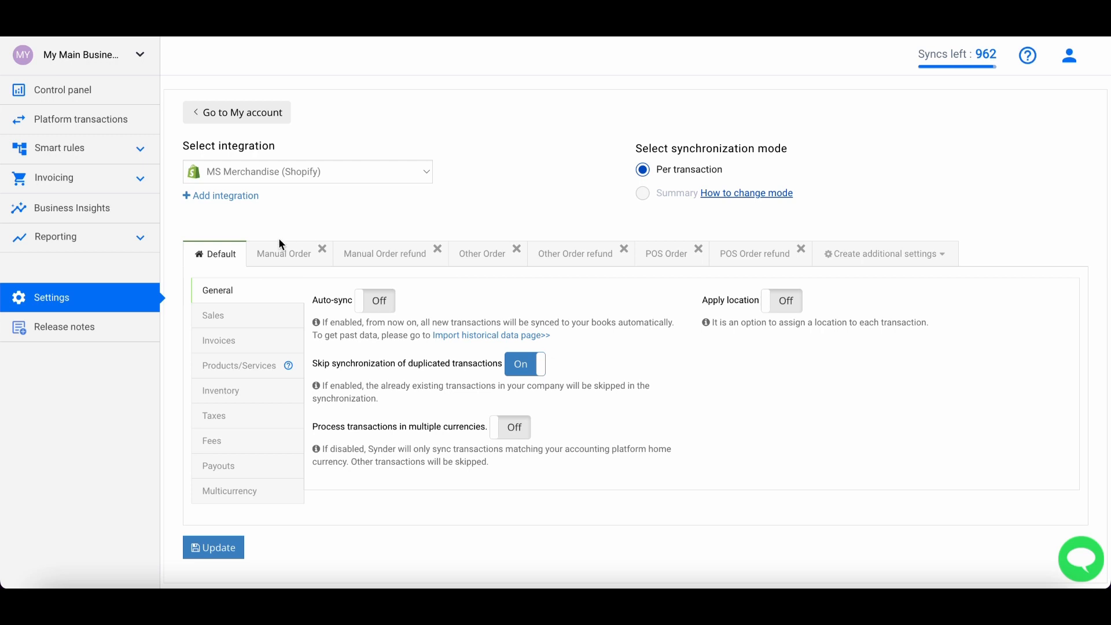
pyautogui.moveTo(753, 253)
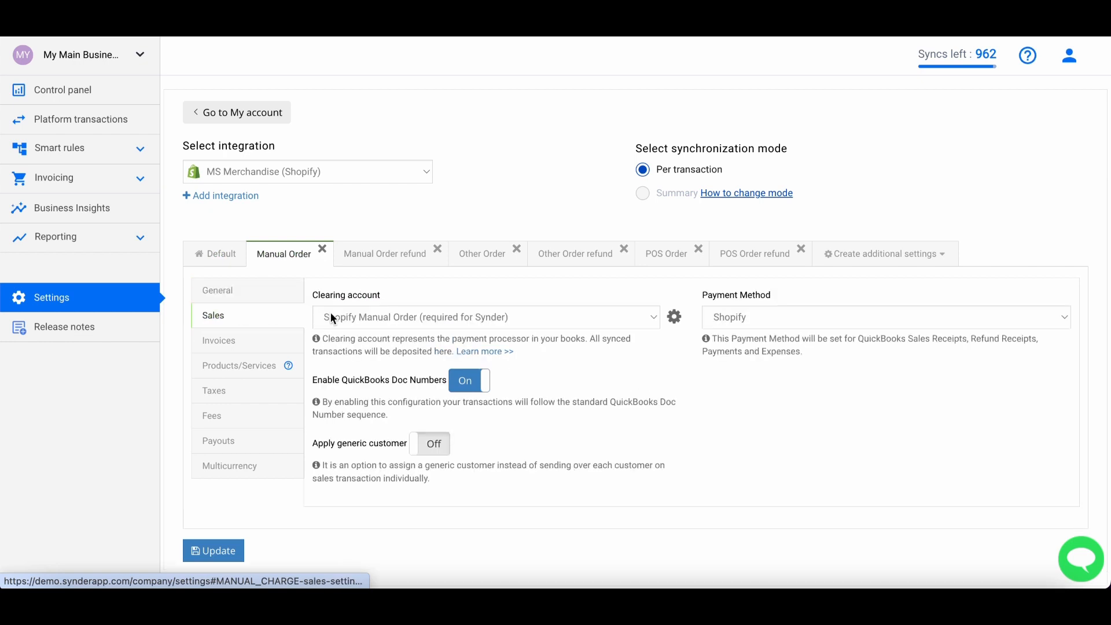
pyautogui.moveTo(374, 330)
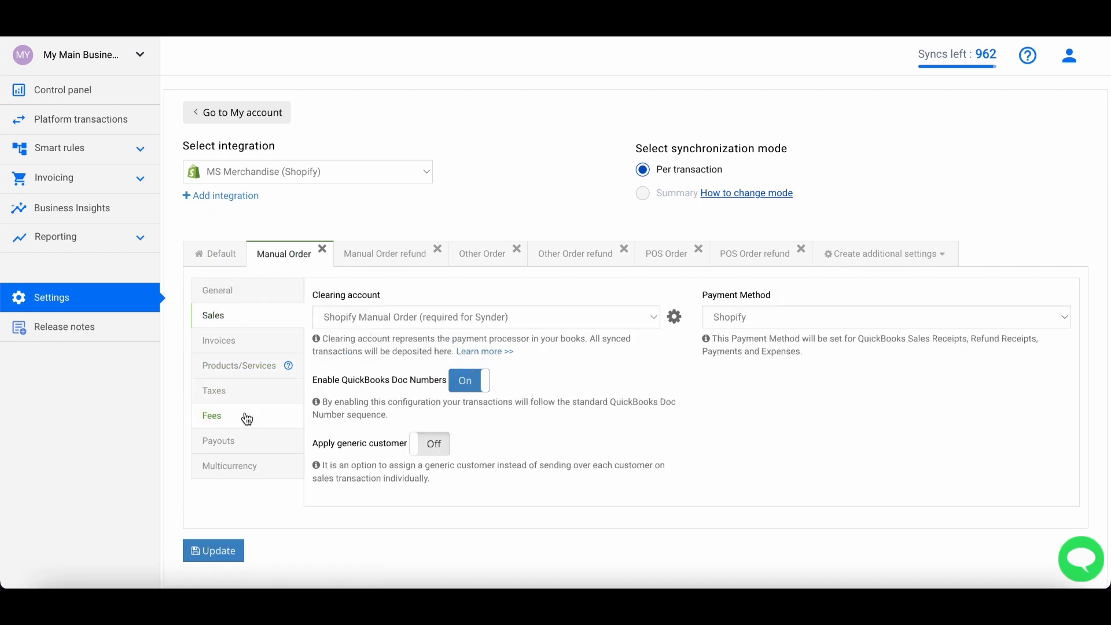
# Review Sales and Fees settings under the Manual Order and Manual Order refund order types.
pyautogui.click(211, 415)
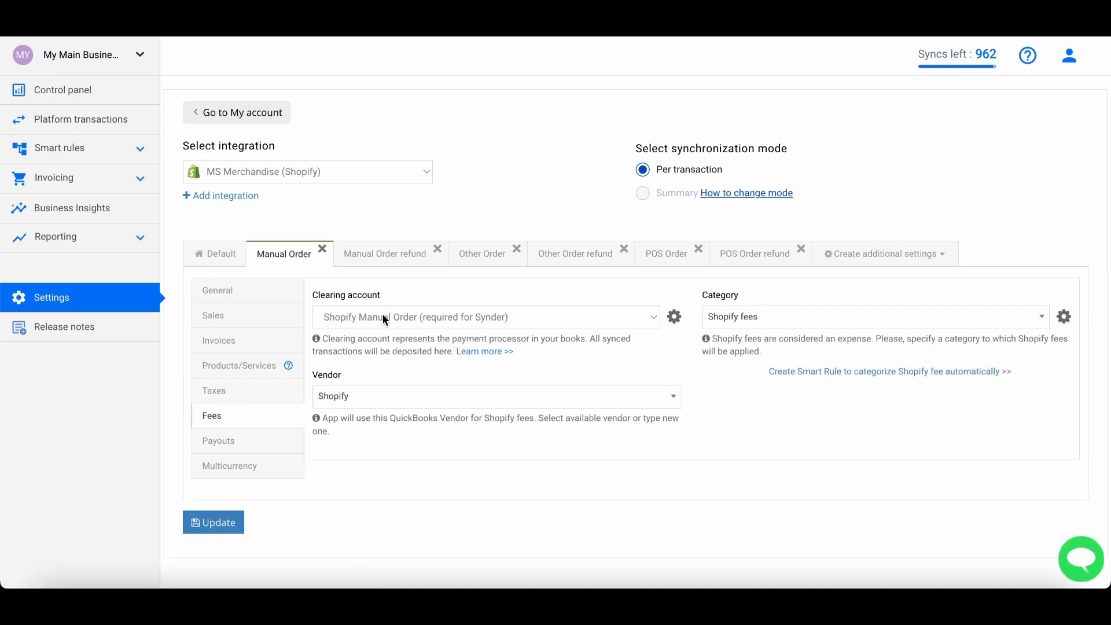
pyautogui.click(384, 253)
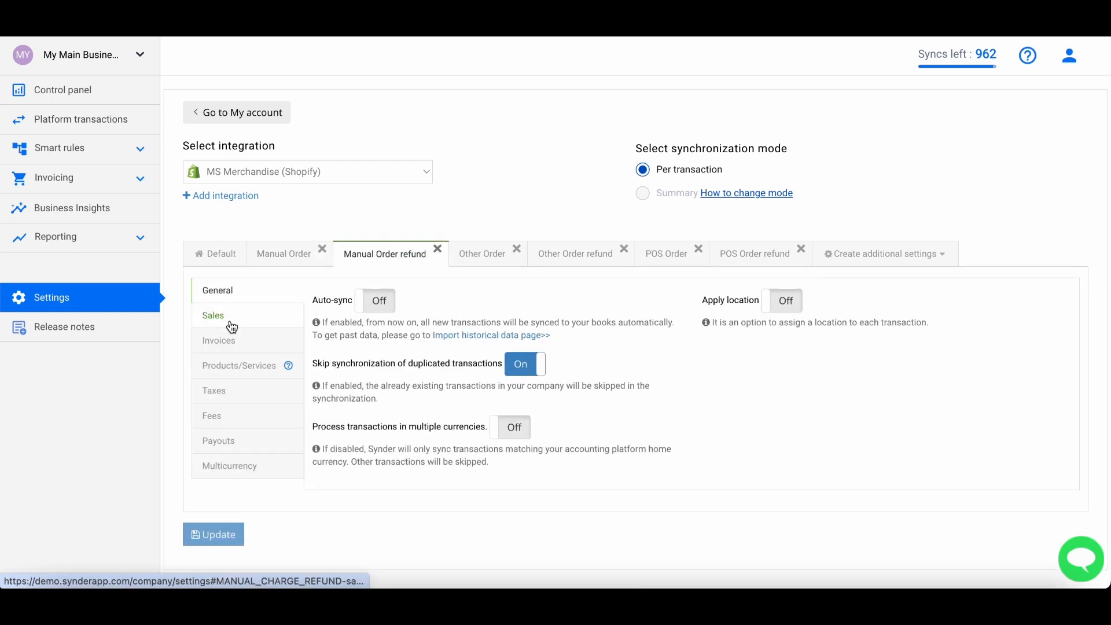
pyautogui.click(213, 314)
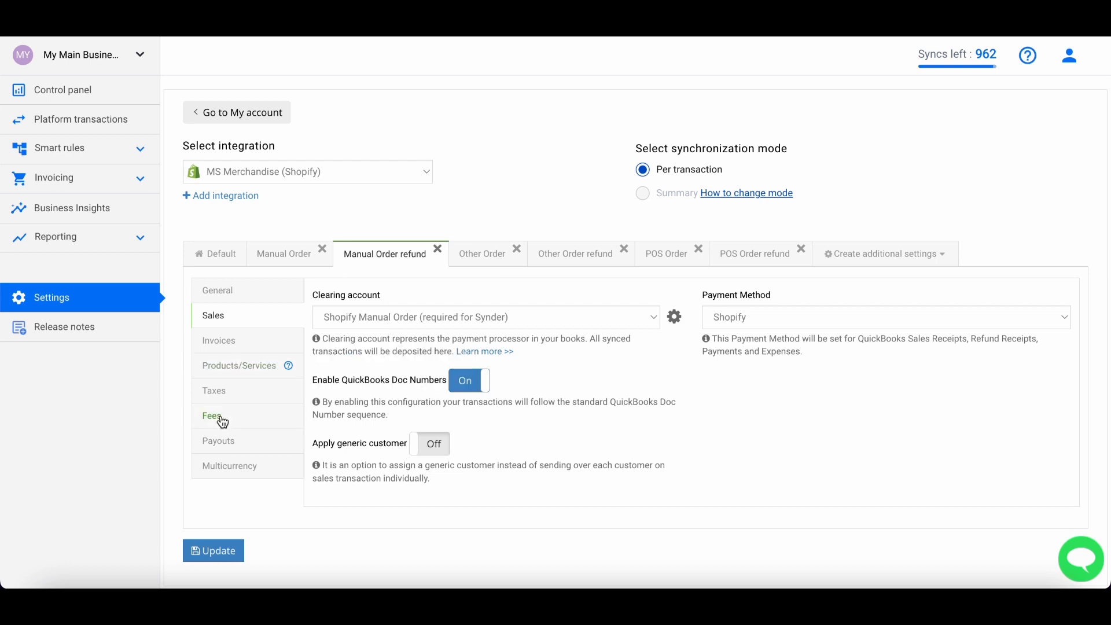
pyautogui.click(210, 415)
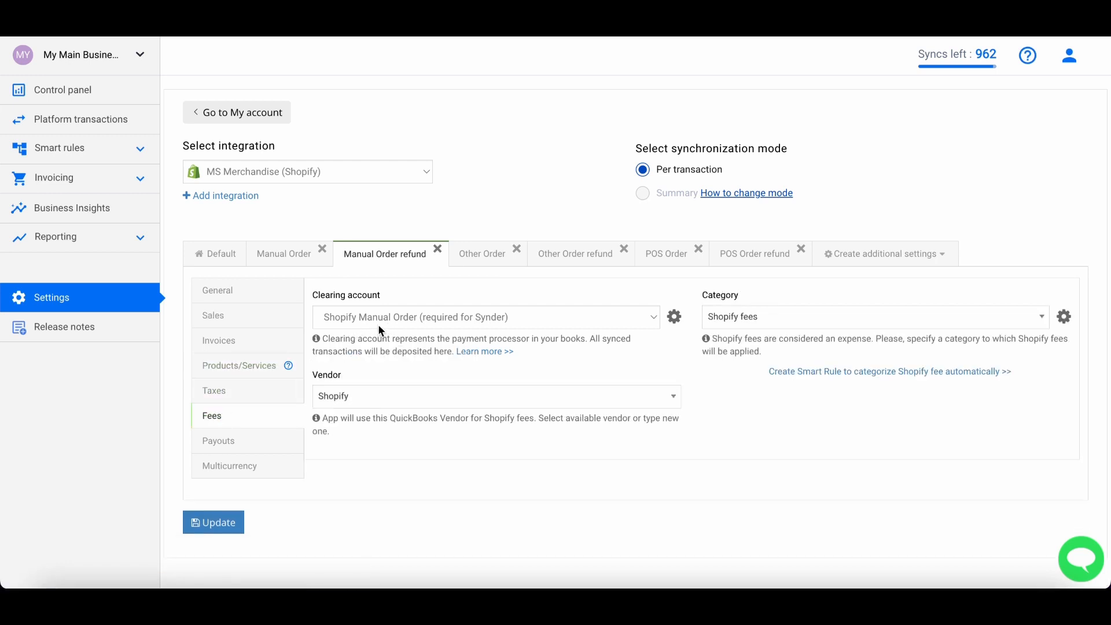
# Set Shopify Other Order as the Other Order clearing account and update the settings.
pyautogui.click(481, 253)
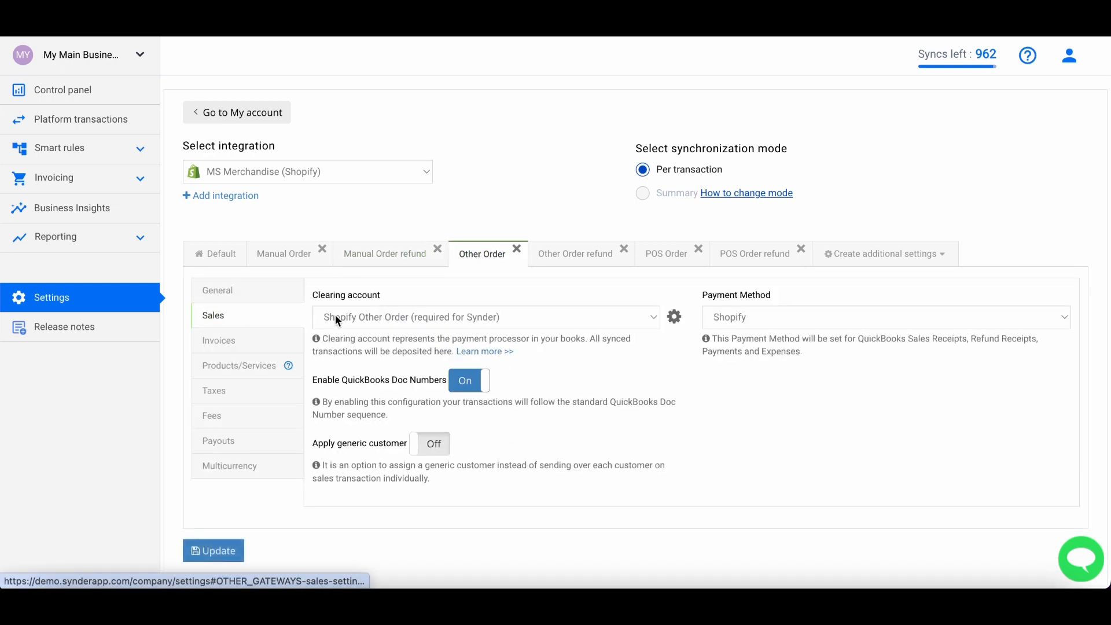
pyautogui.click(210, 415)
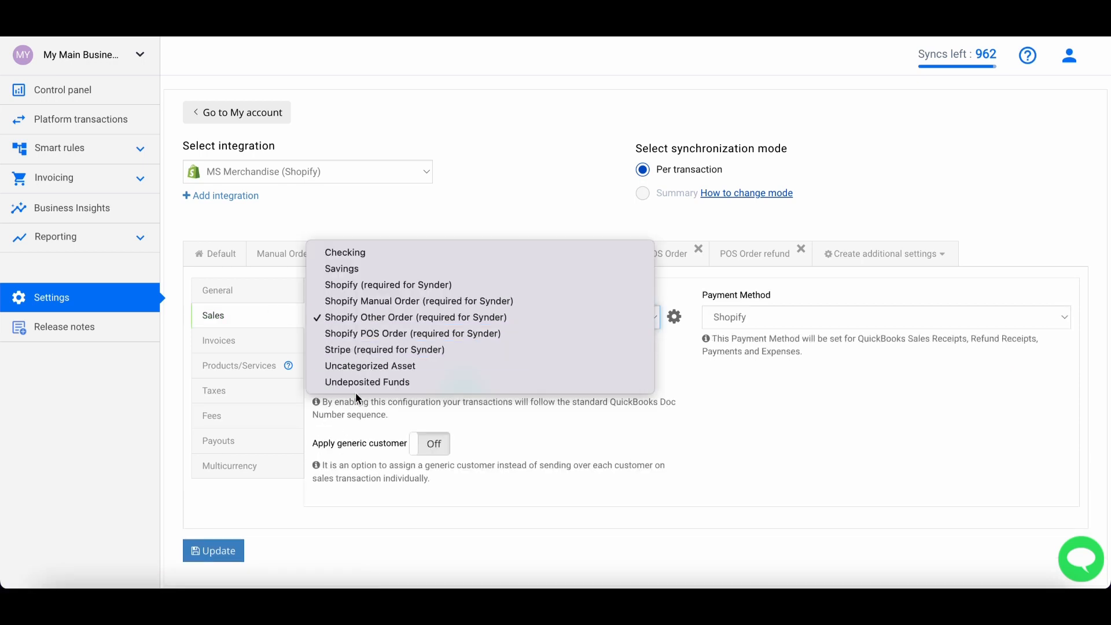
pyautogui.click(417, 317)
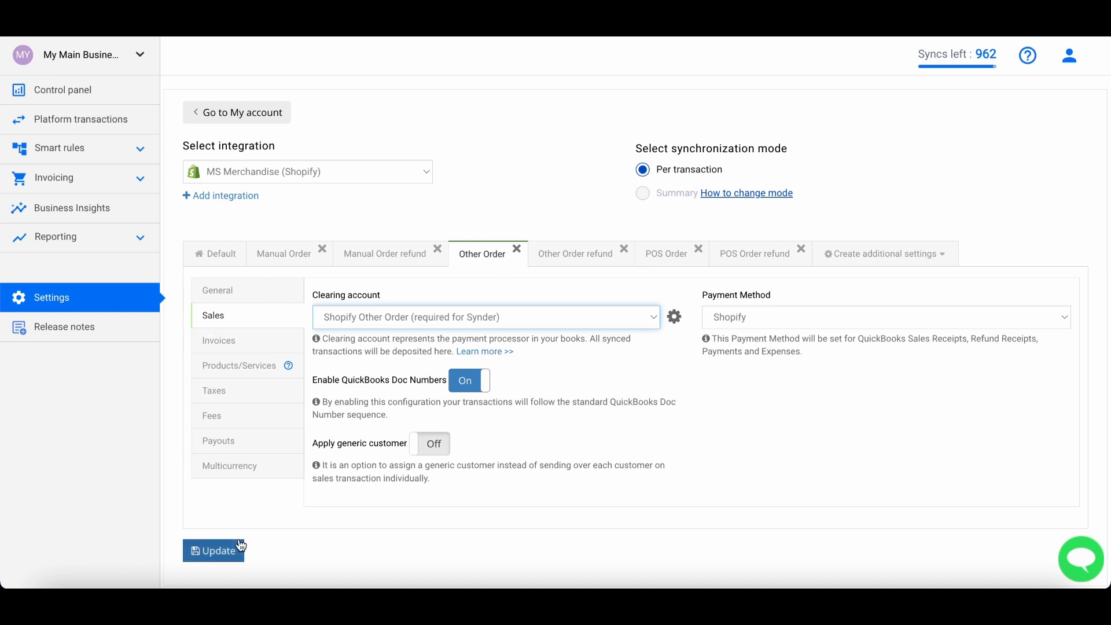
pyautogui.click(215, 253)
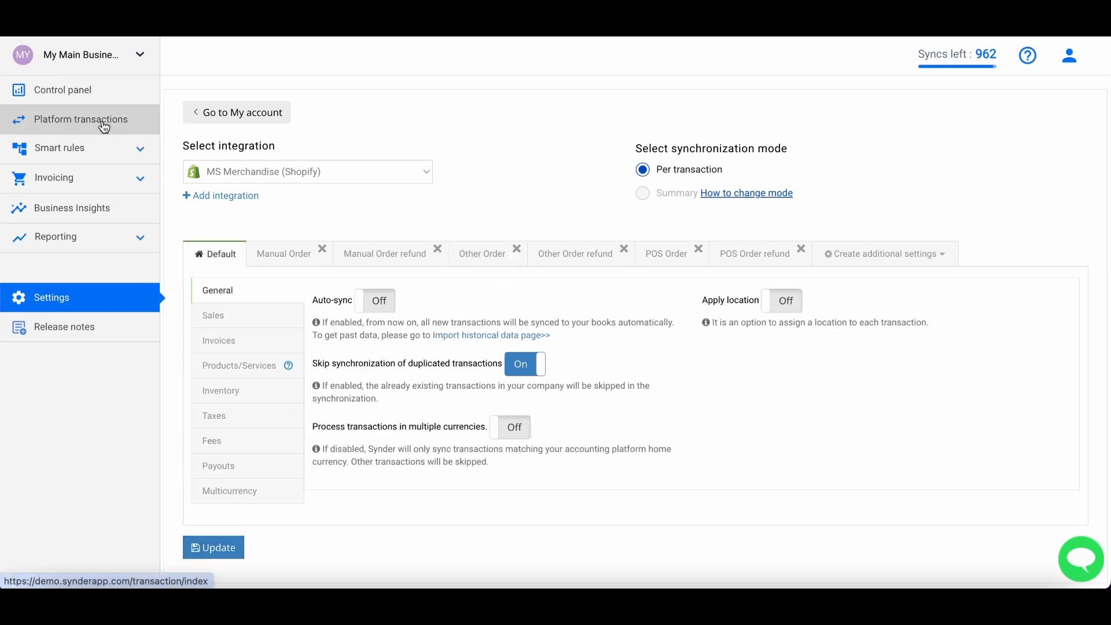
# Filter Platform transactions by sync status to every status except Synced.
pyautogui.click(80, 119)
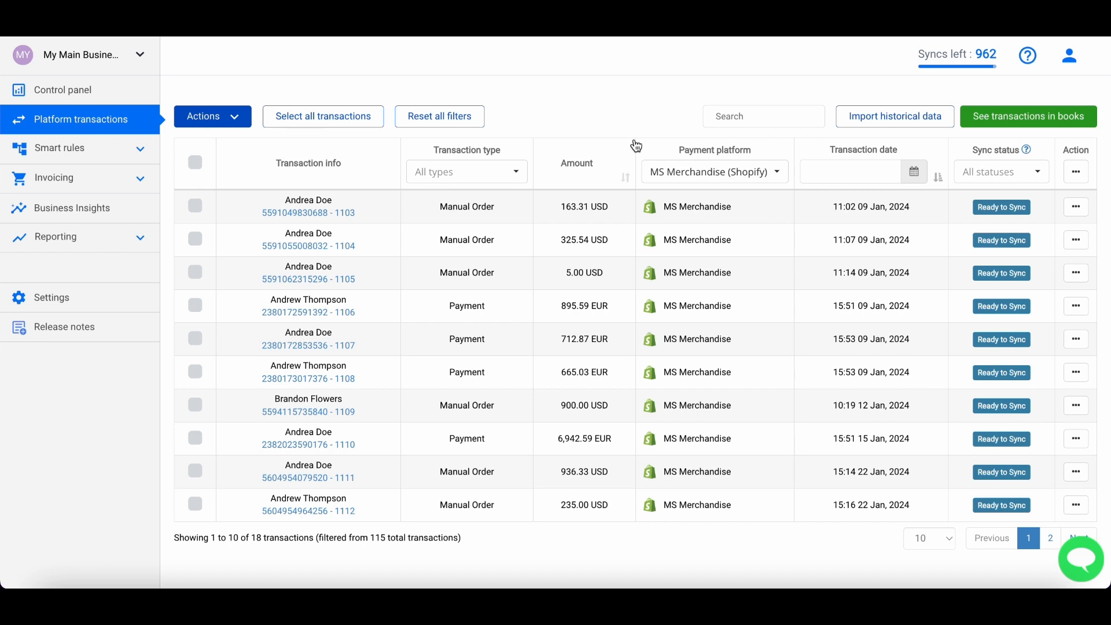
pyautogui.click(1000, 171)
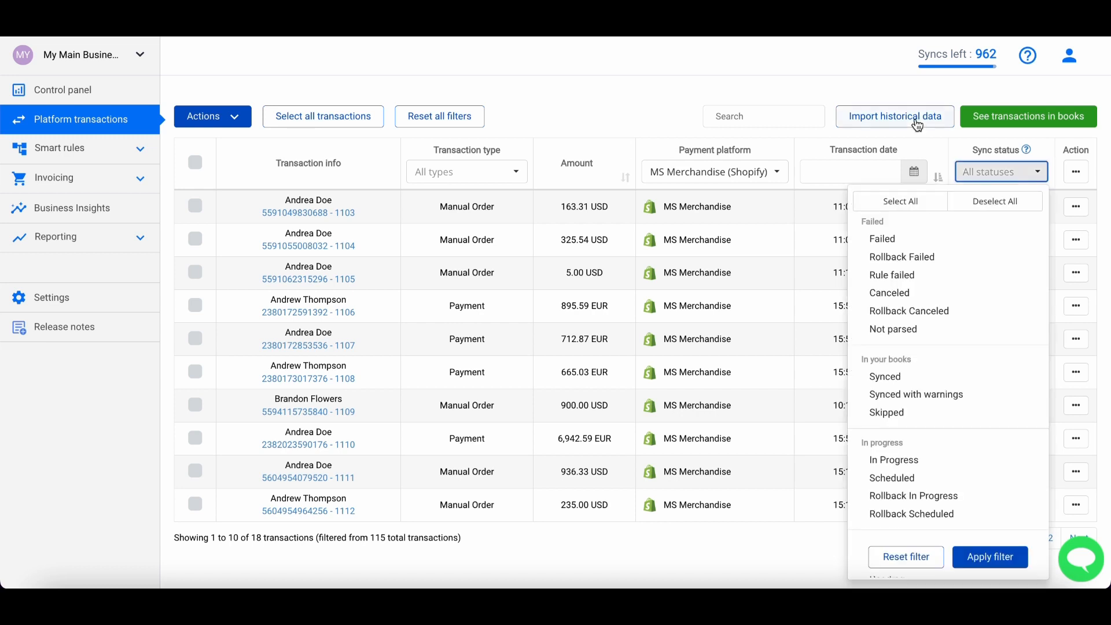
pyautogui.click(989, 557)
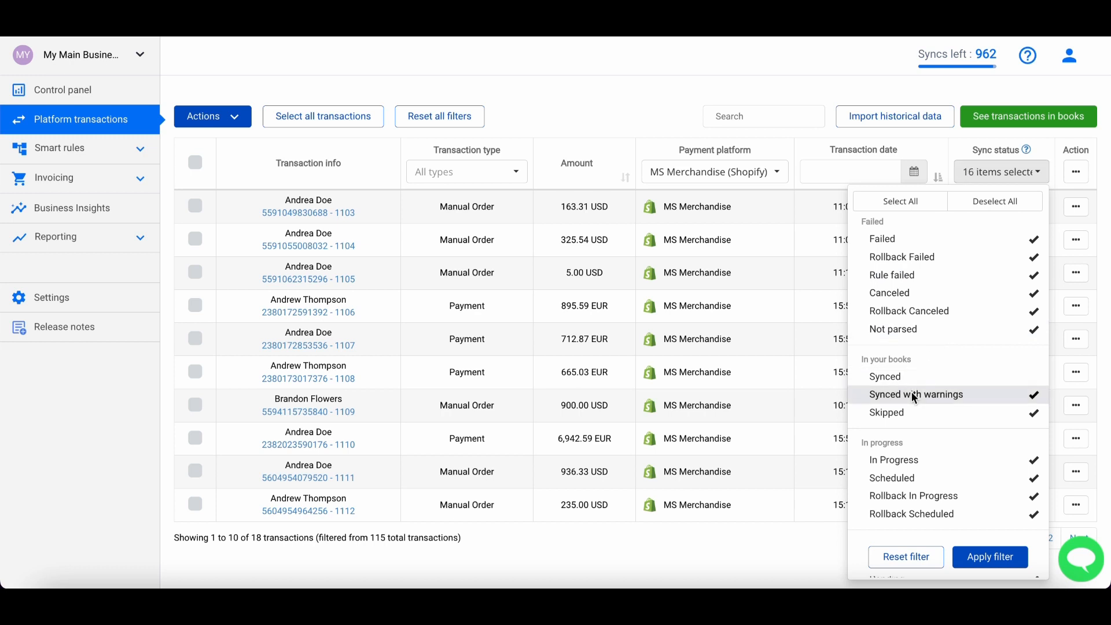
pyautogui.click(989, 556)
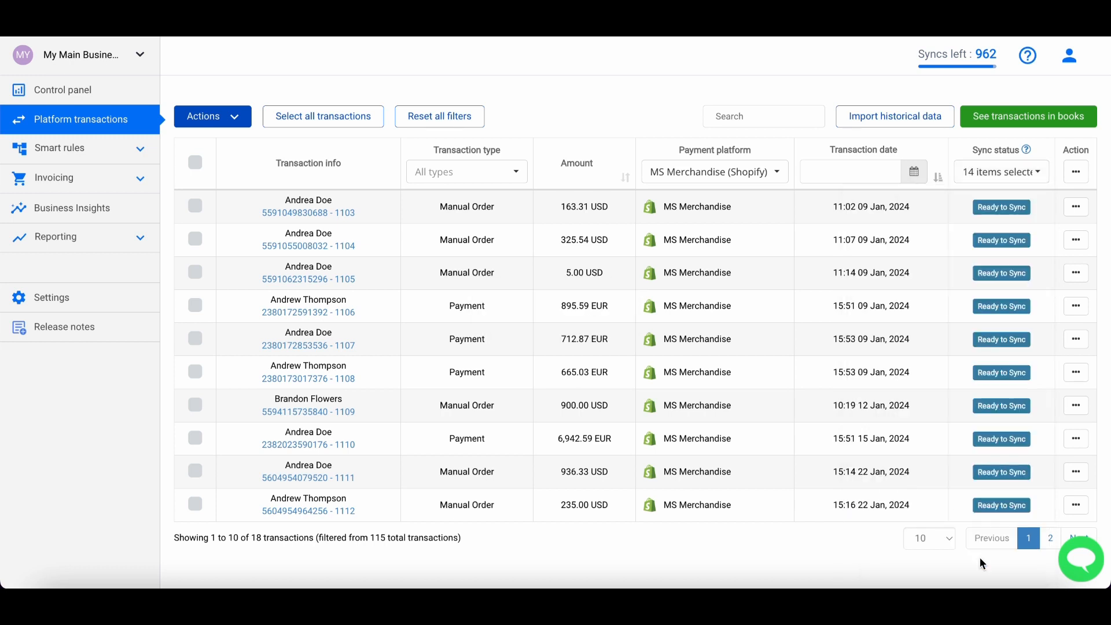
pyautogui.moveTo(788, 191)
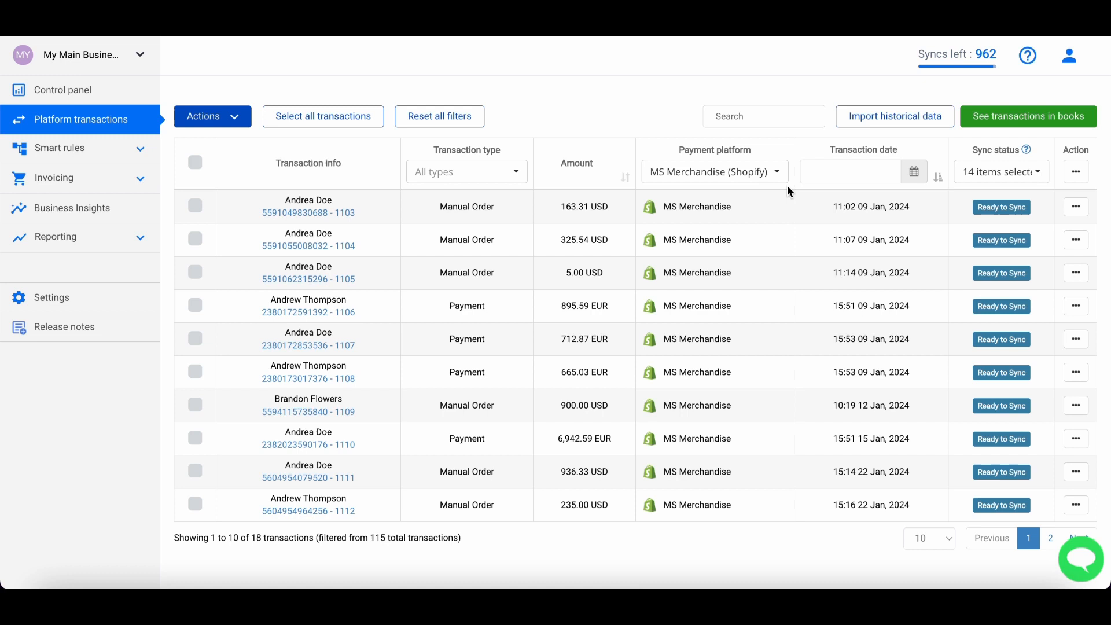
pyautogui.moveTo(765, 203)
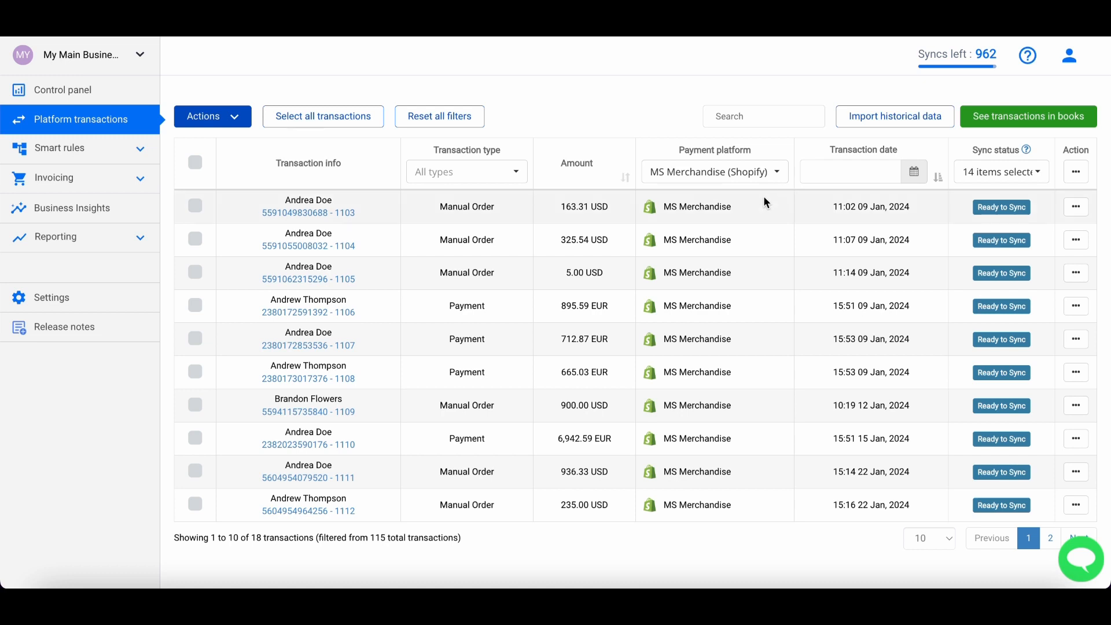
pyautogui.moveTo(199, 185)
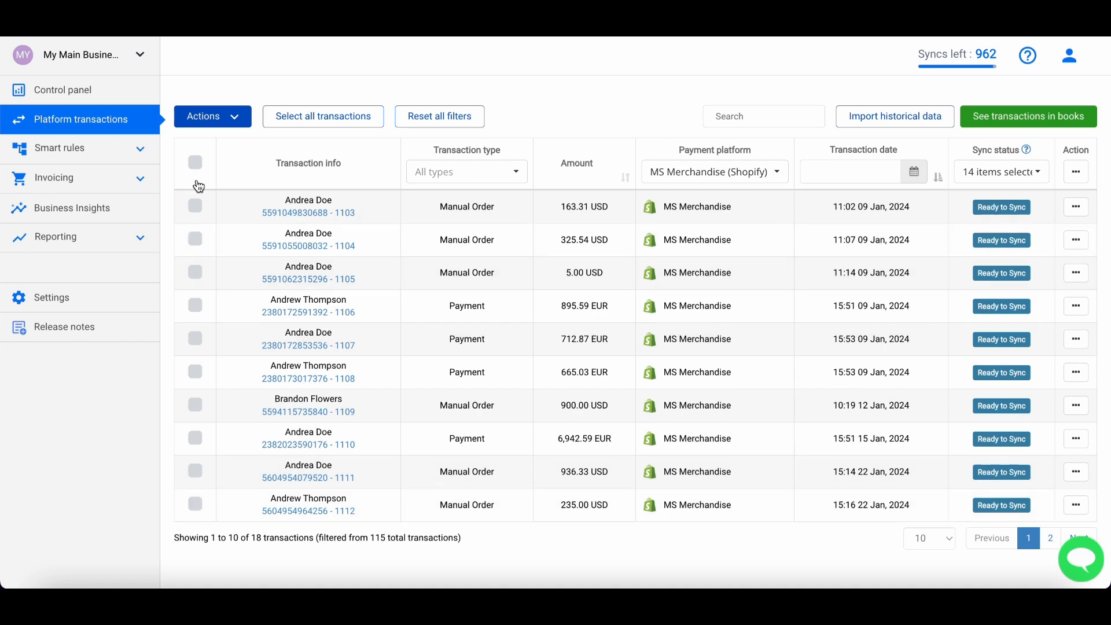
pyautogui.moveTo(197, 163)
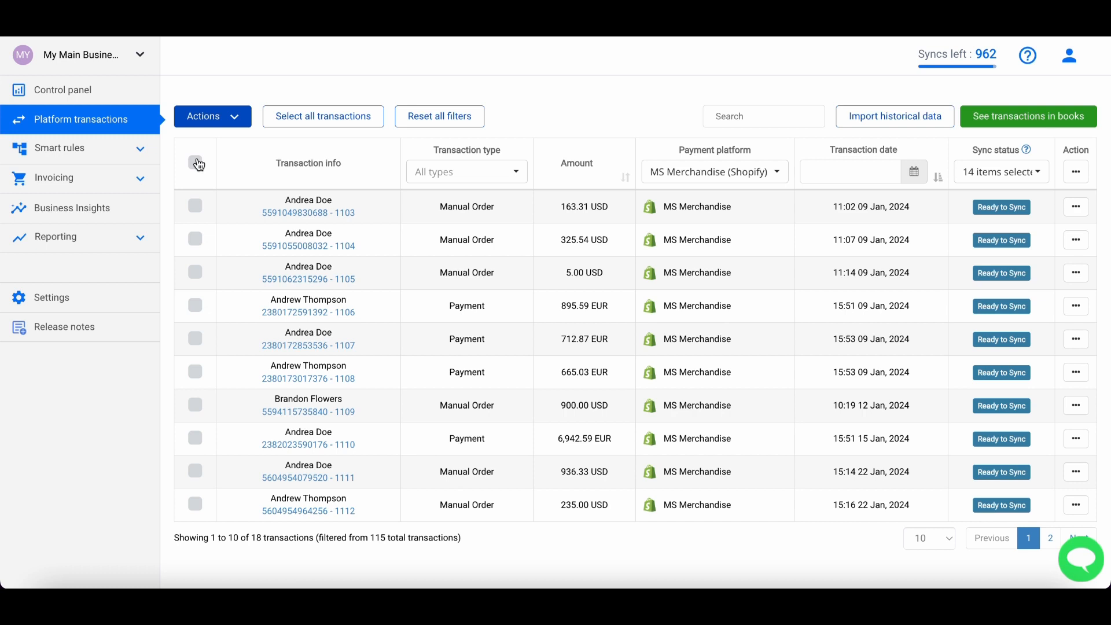
# Select every transaction on the page and sync them to the books via Actions.
pyautogui.click(196, 164)
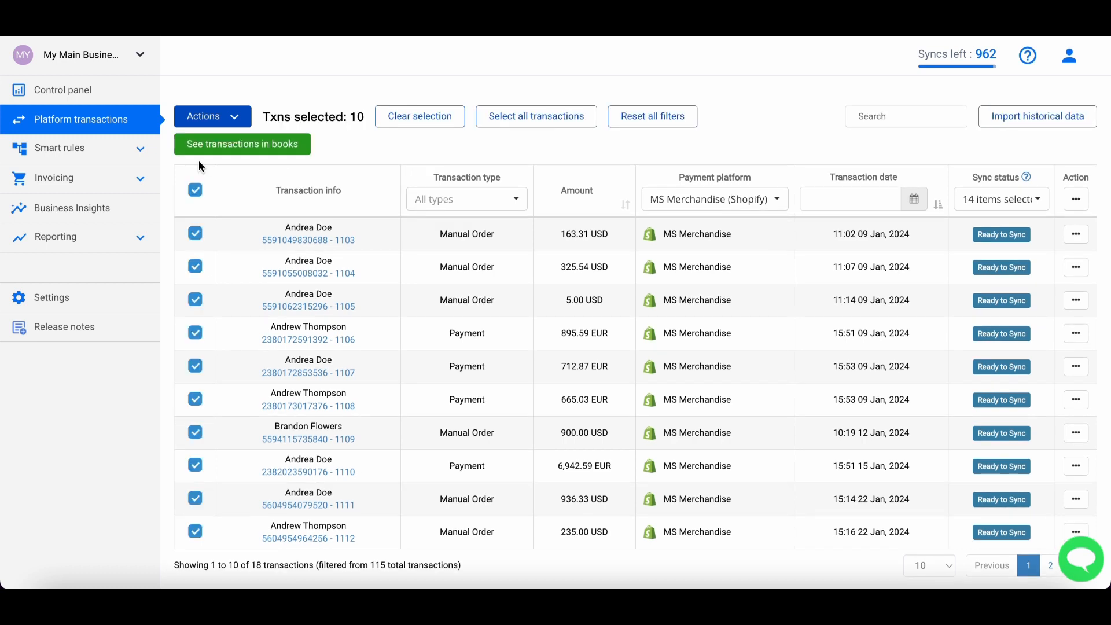
pyautogui.click(210, 116)
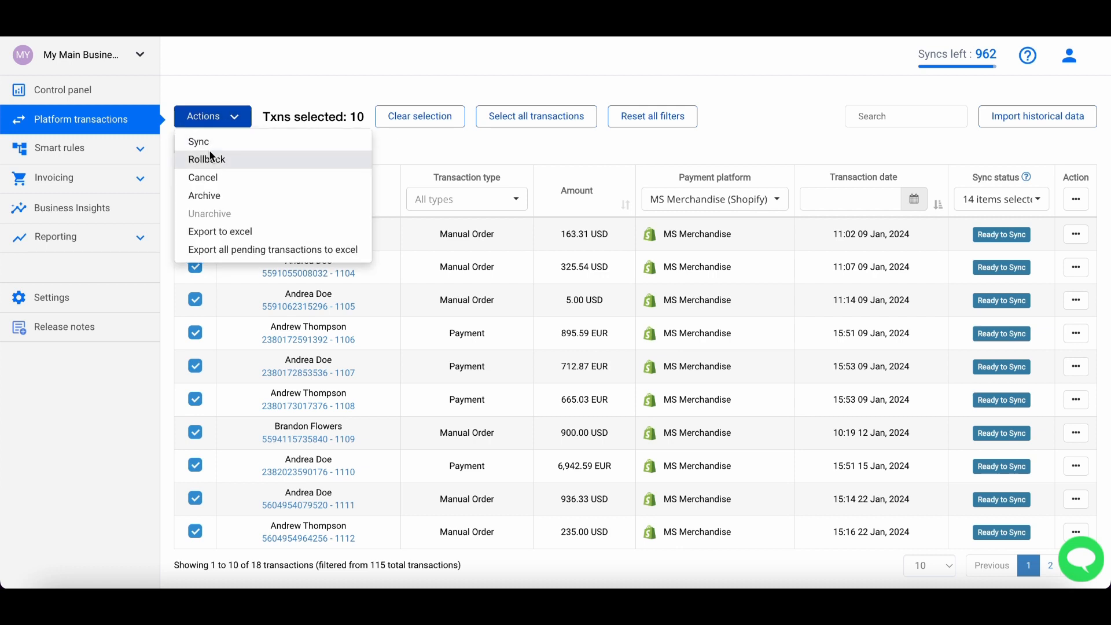
pyautogui.click(197, 141)
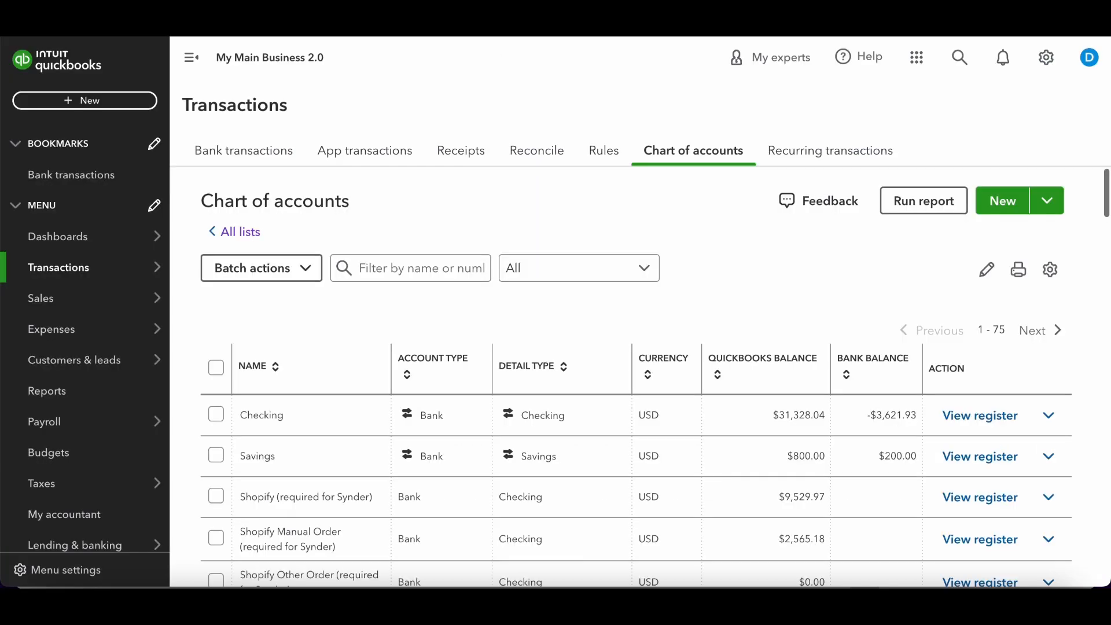
# View the Shopify Manual Order account register from the chart of accounts.
pyautogui.scroll(-3)
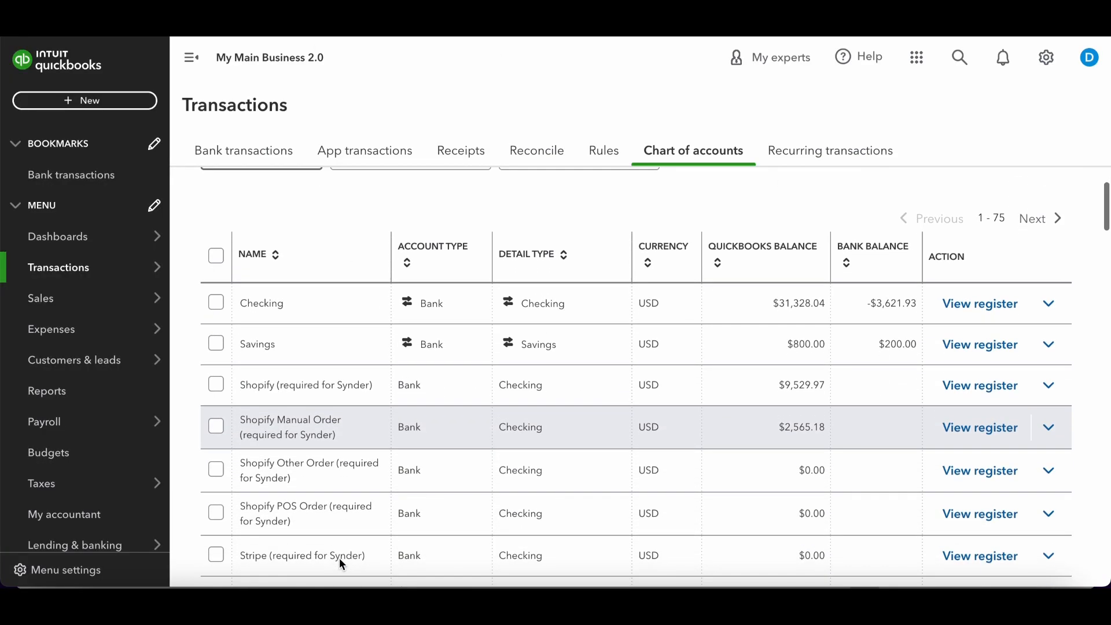
pyautogui.click(980, 426)
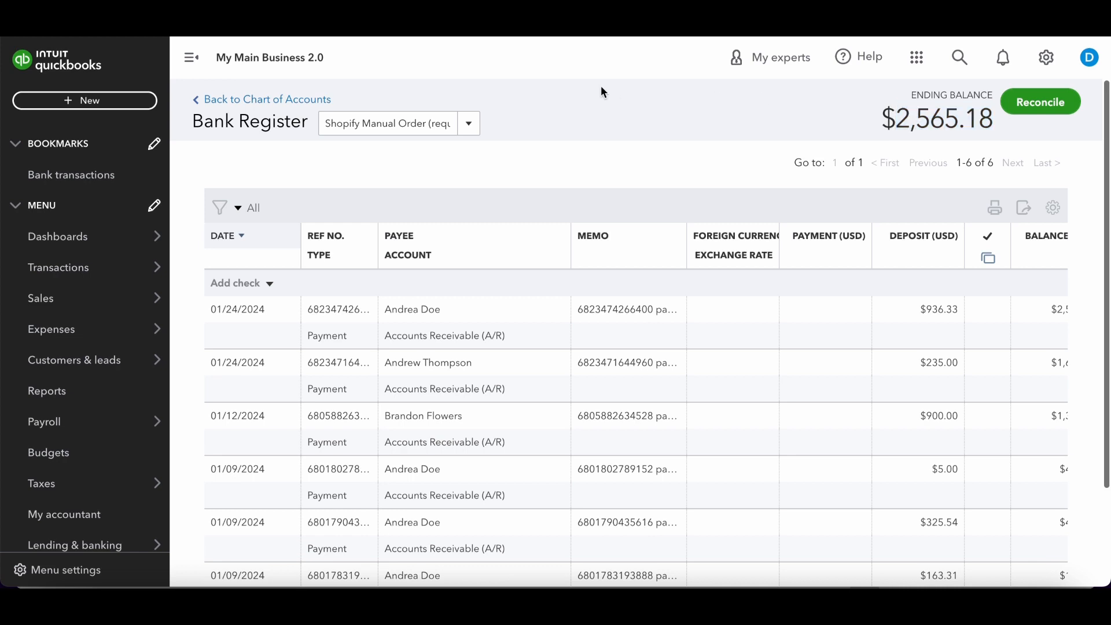
# Review the Checking bank feed's For review list with its pending Shopify deposits.
pyautogui.click(71, 174)
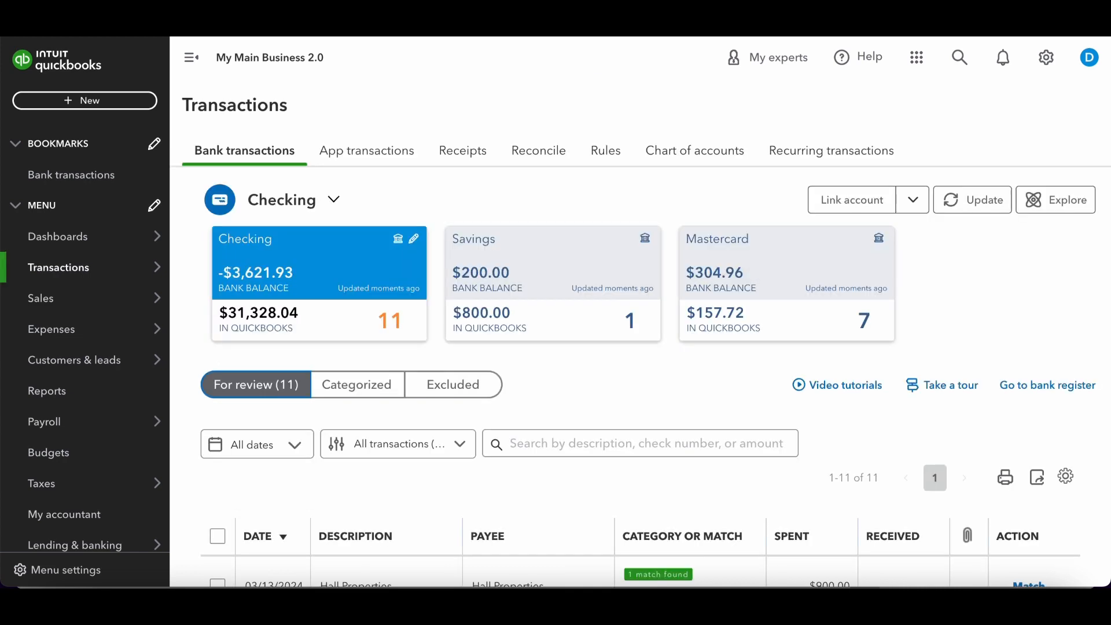
pyautogui.moveTo(315, 301)
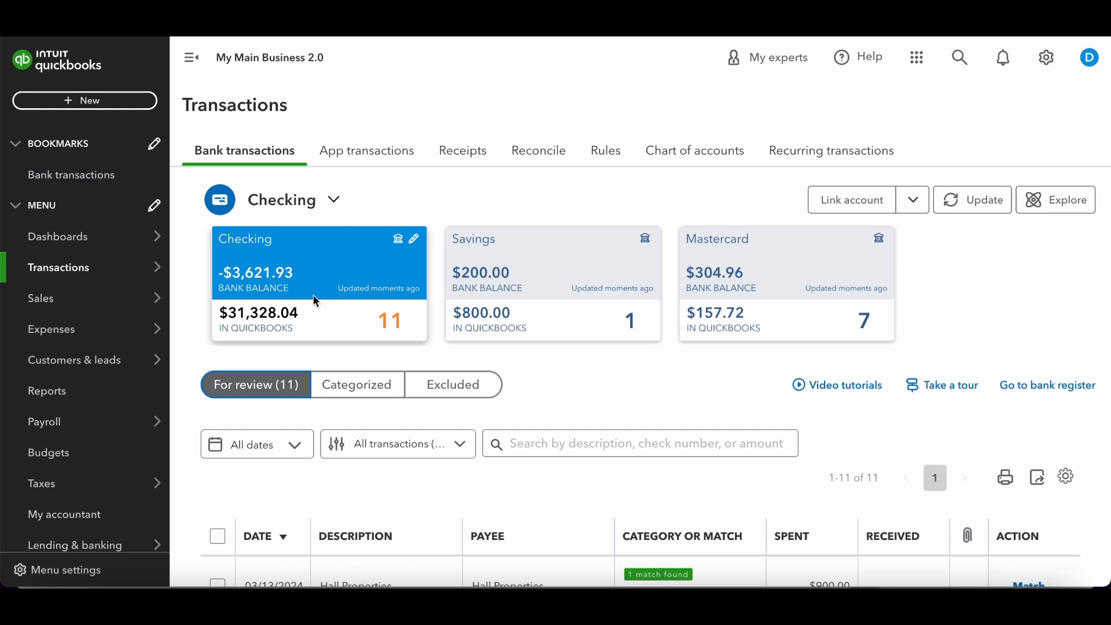
pyautogui.scroll(-3)
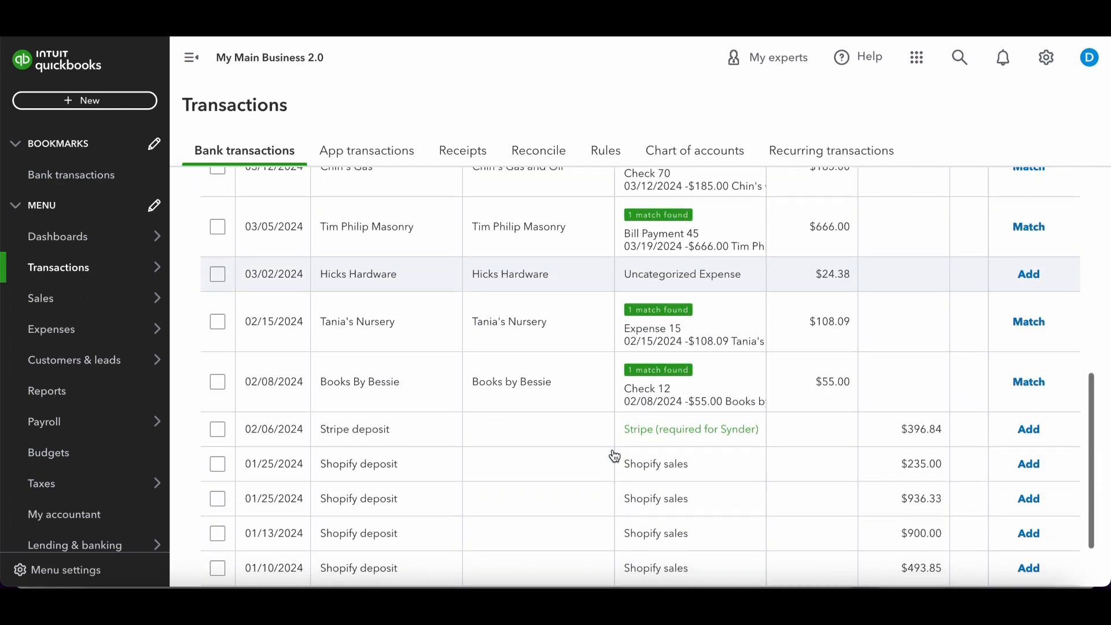
pyautogui.scroll(-3)
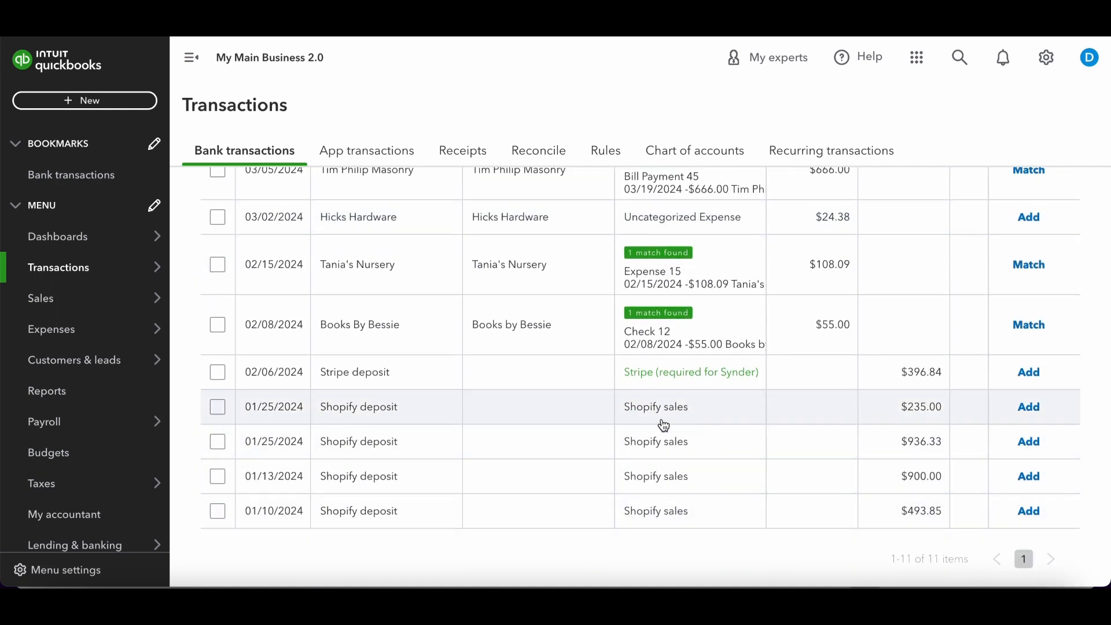
pyautogui.scroll(3)
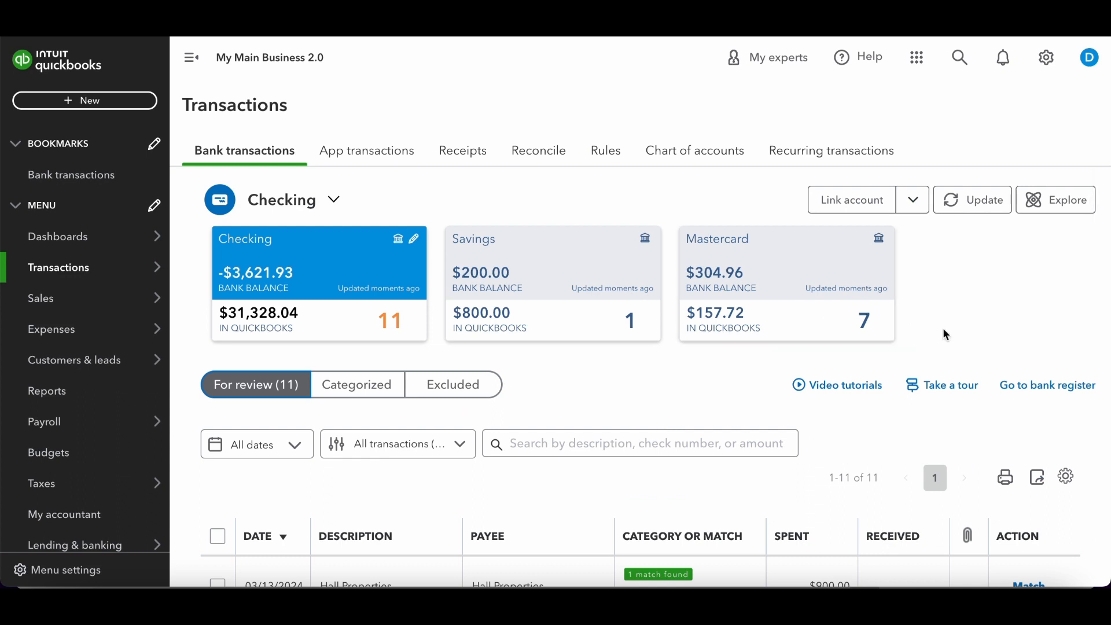
pyautogui.moveTo(683, 191)
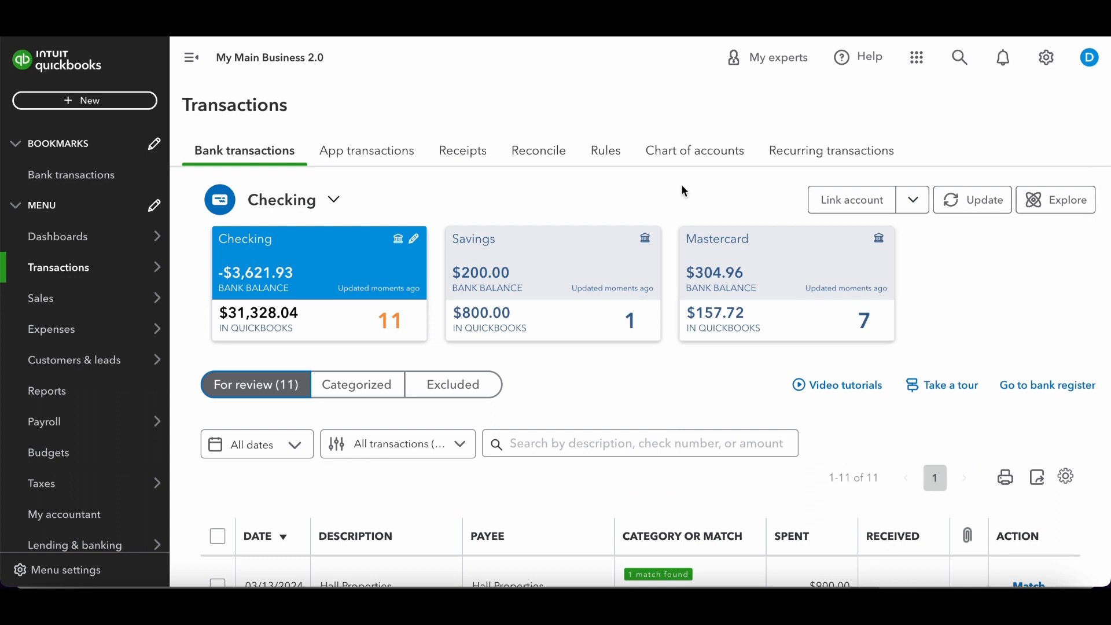
# Start a new bank rule for Money in where Description contains 'Shopify'.
pyautogui.click(604, 150)
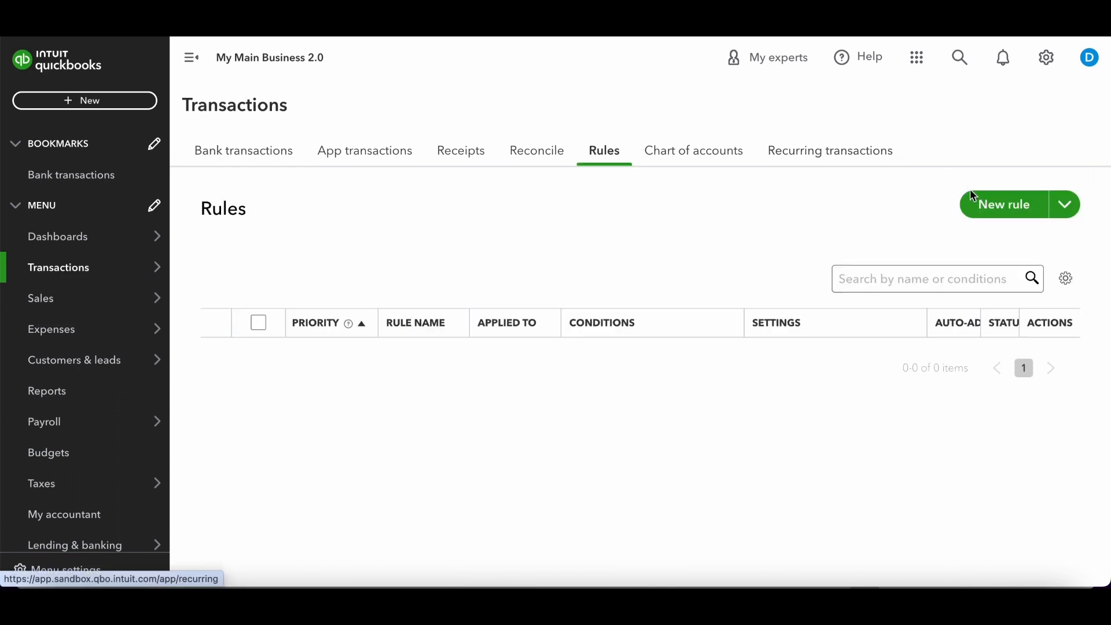
pyautogui.click(1003, 203)
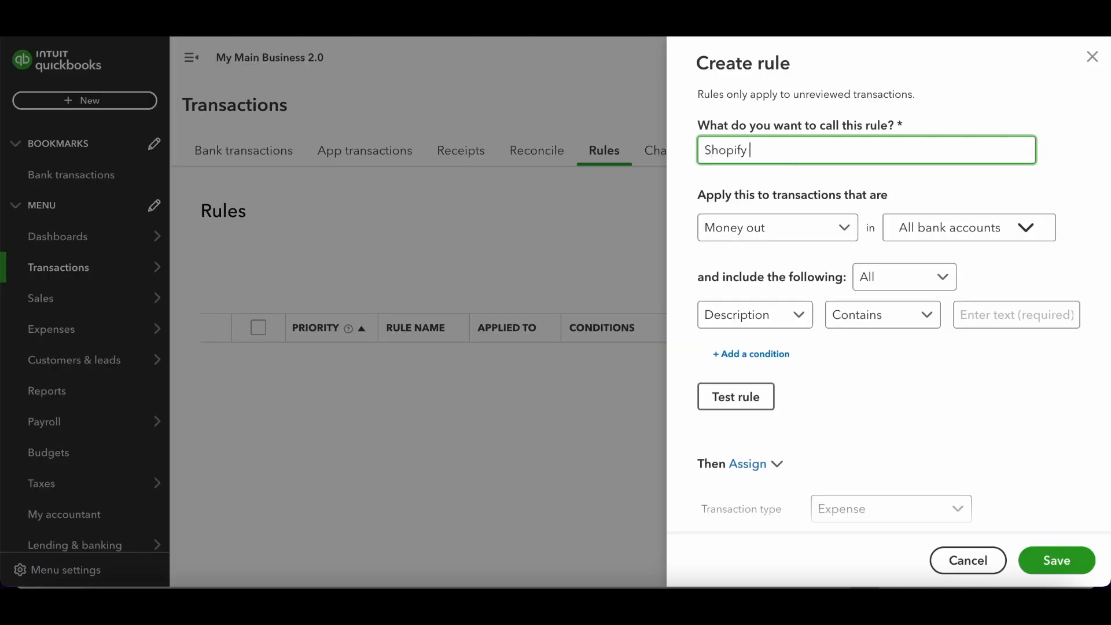
pyautogui.click(777, 228)
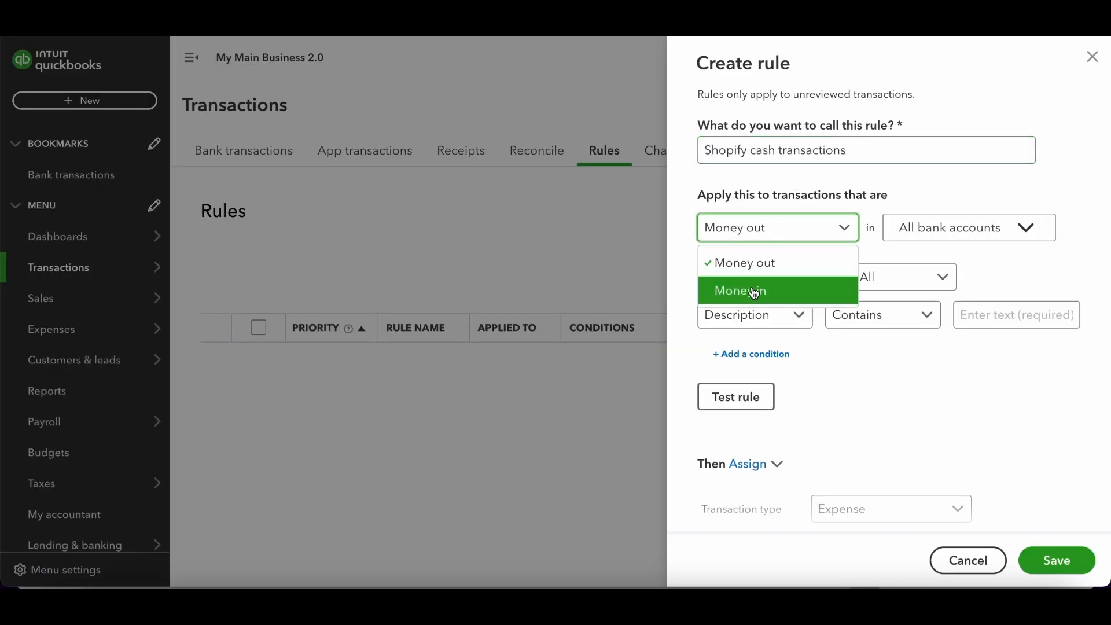
pyautogui.click(739, 291)
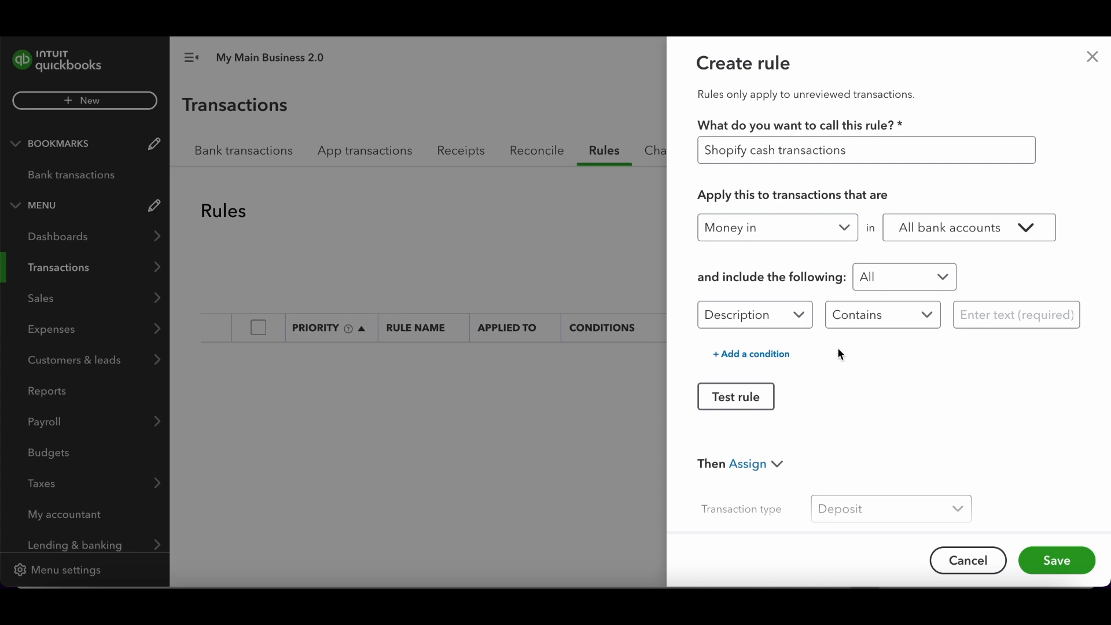
pyautogui.moveTo(882, 315)
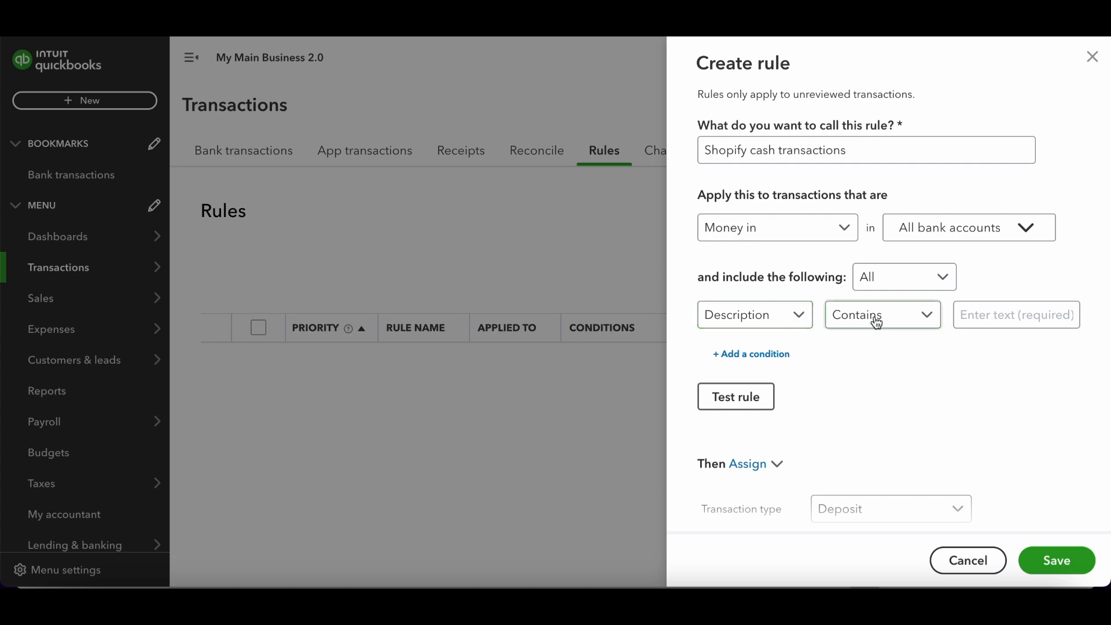
pyautogui.write('Shop')
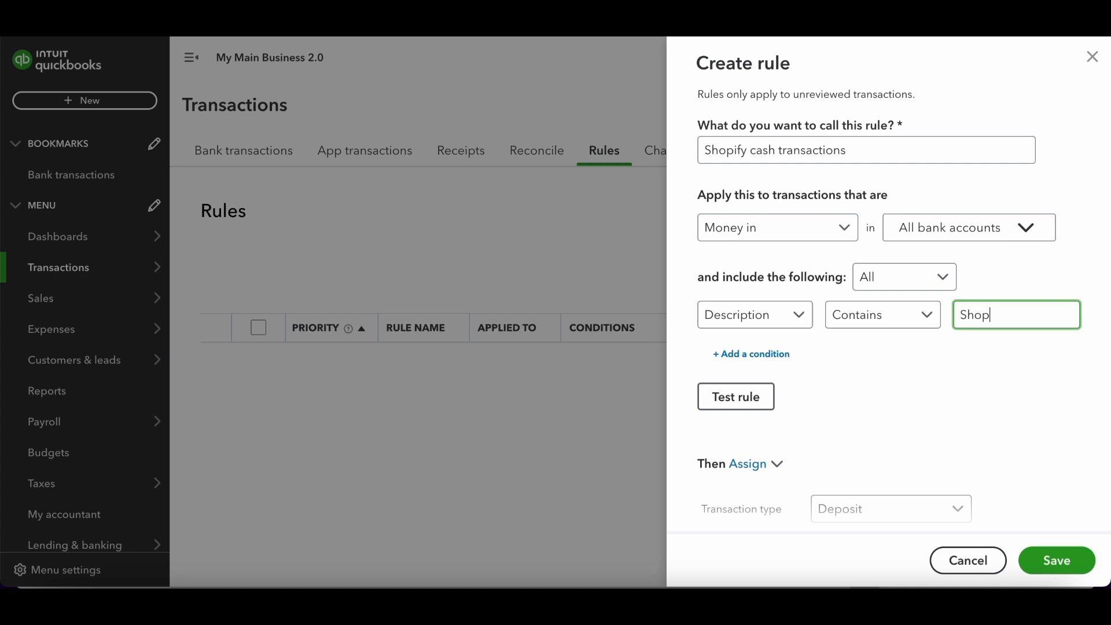
pyautogui.write('ify')
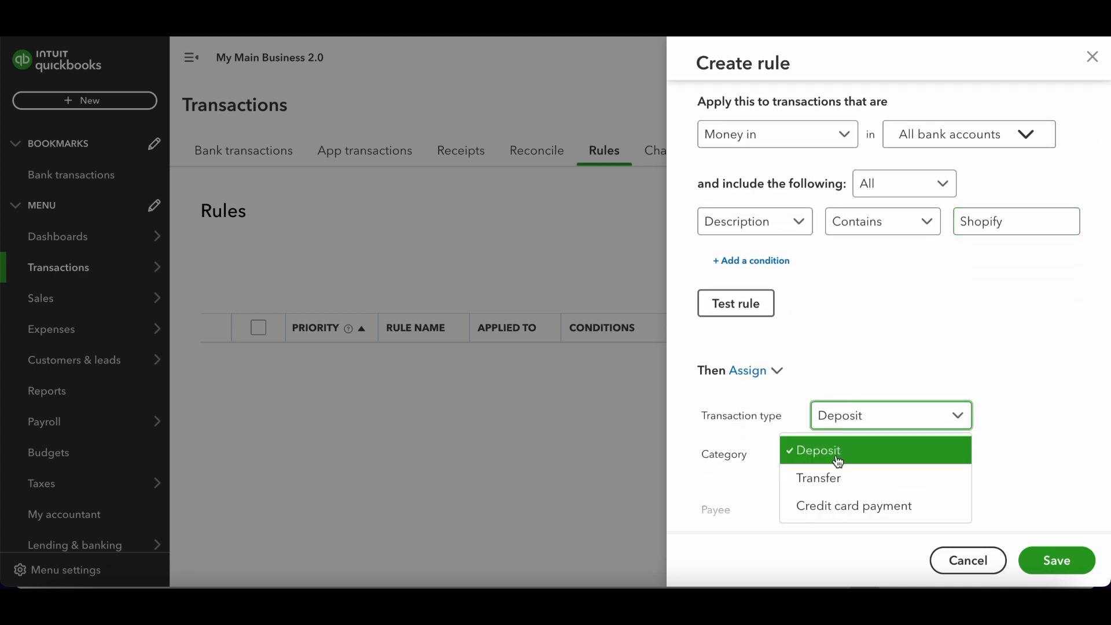
# Make the rule a Transfer to Shopify Manual Order, test it and save with Auto-add on.
pyautogui.click(818, 478)
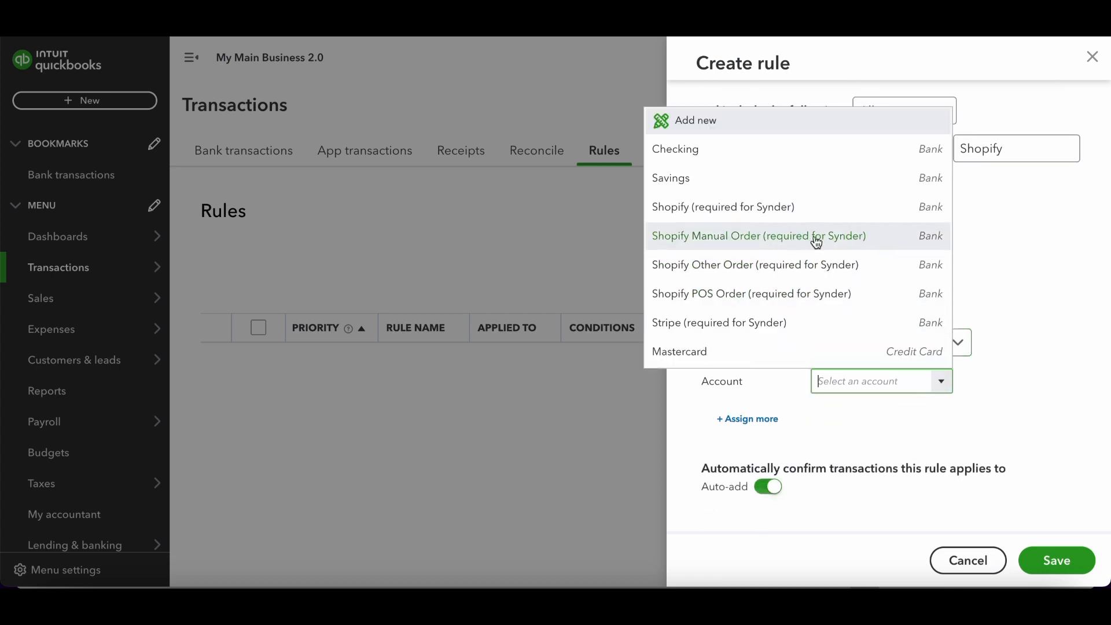
pyautogui.click(758, 236)
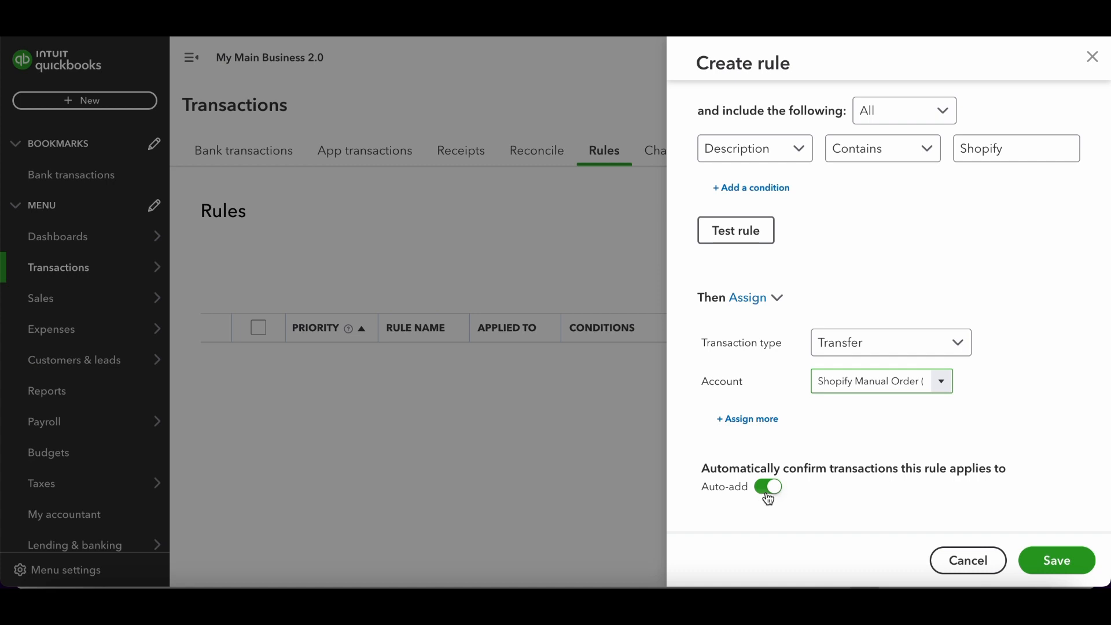
pyautogui.moveTo(762, 278)
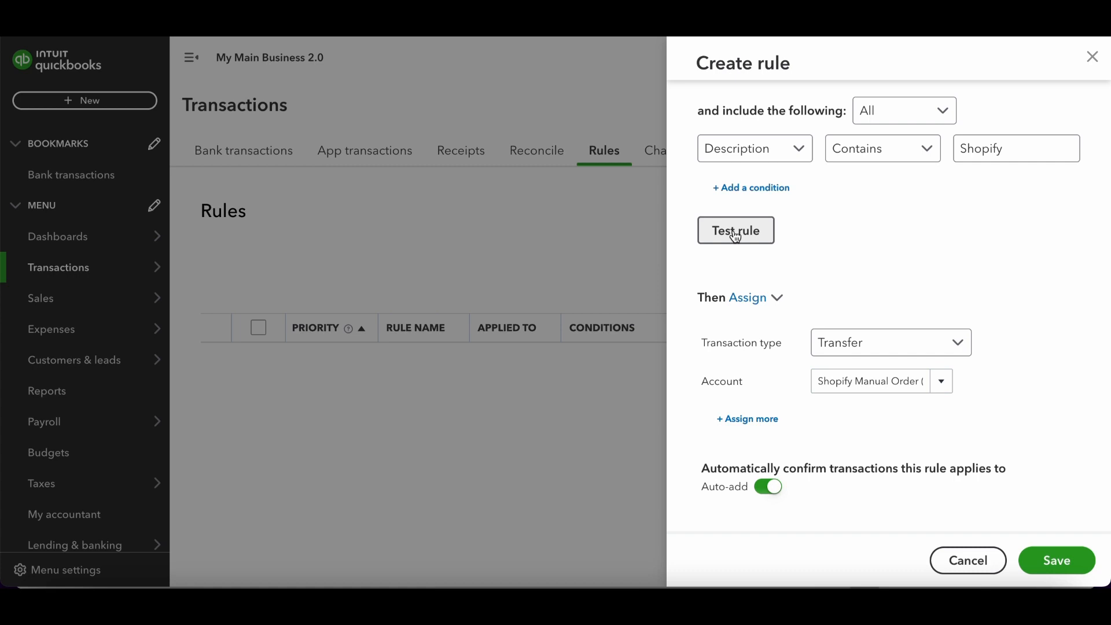
pyautogui.click(736, 230)
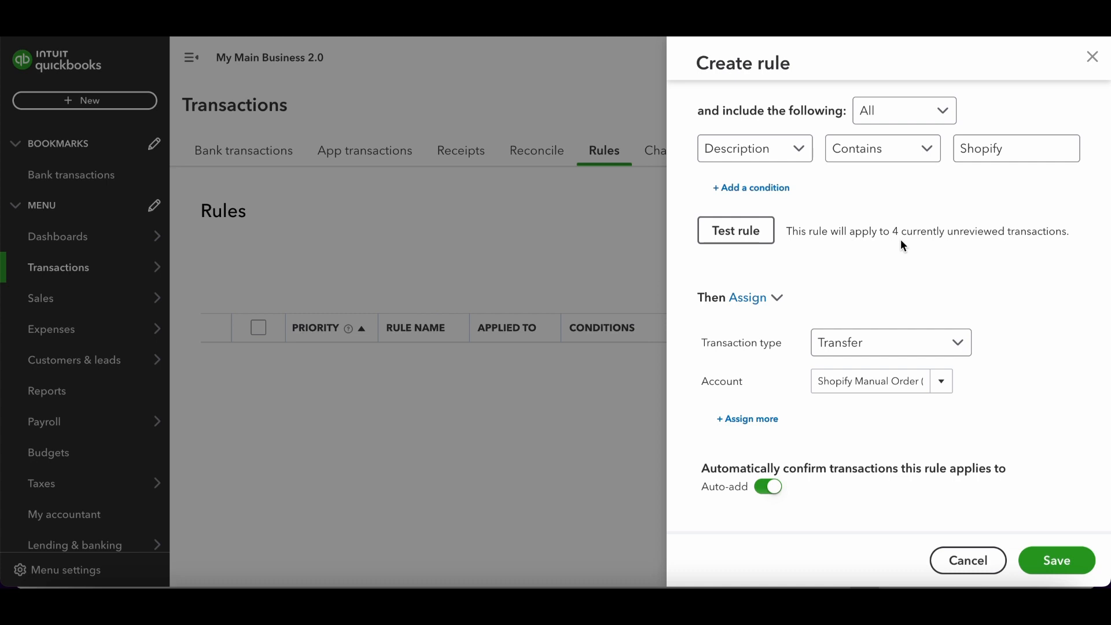
pyautogui.moveTo(930, 255)
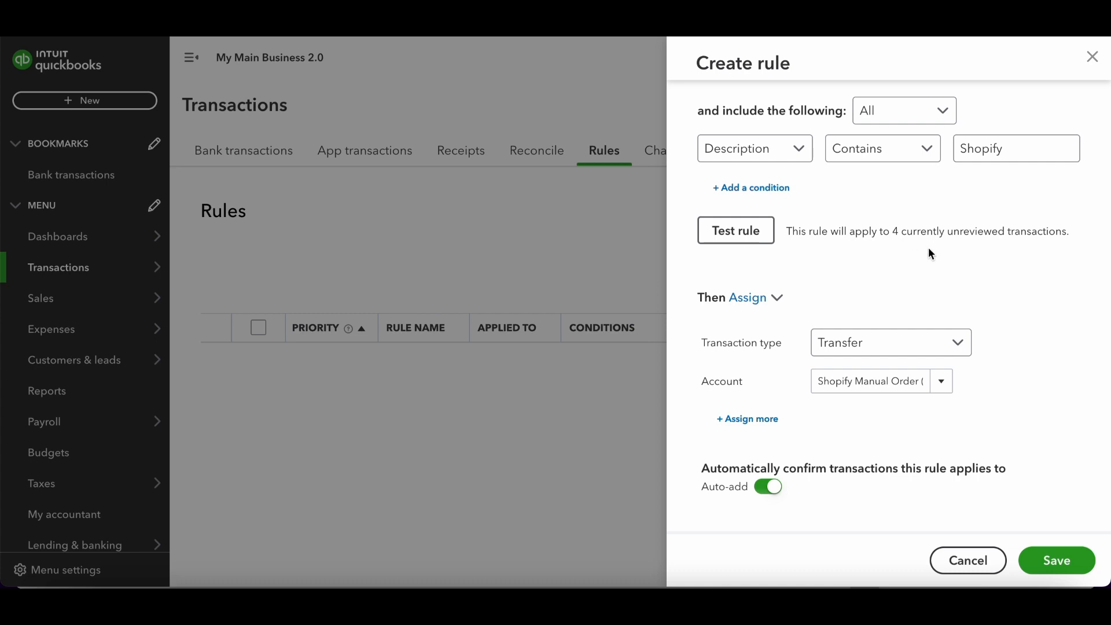
pyautogui.click(1056, 560)
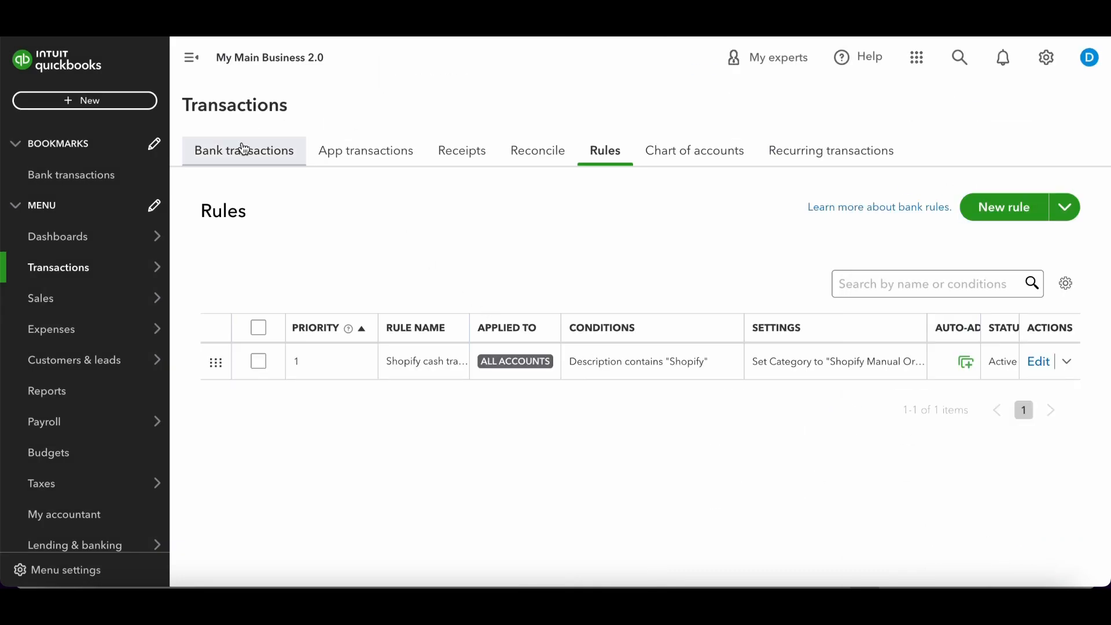
# Check the bank transactions list for Shopify deposits now tagged Auto-add and Rule.
pyautogui.click(245, 150)
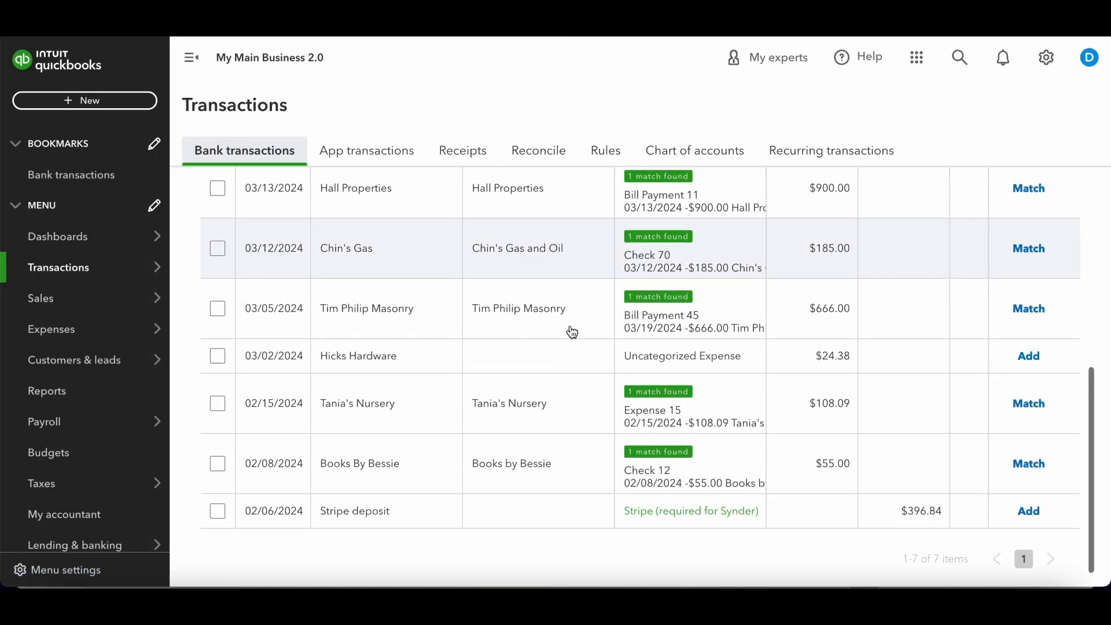
pyautogui.moveTo(622, 427)
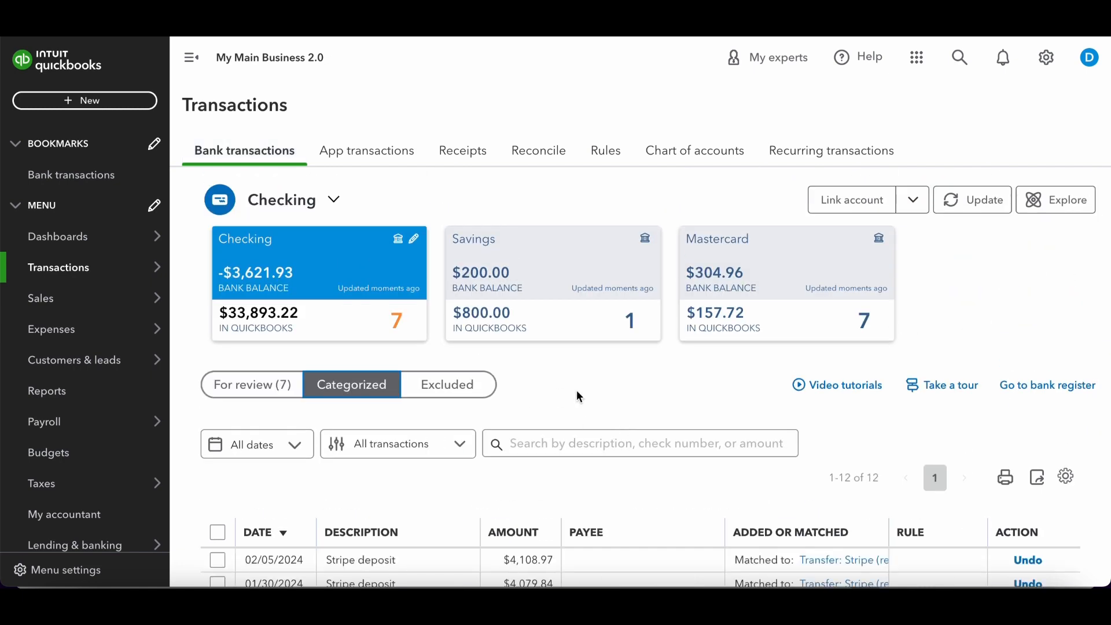
pyautogui.scroll(-3)
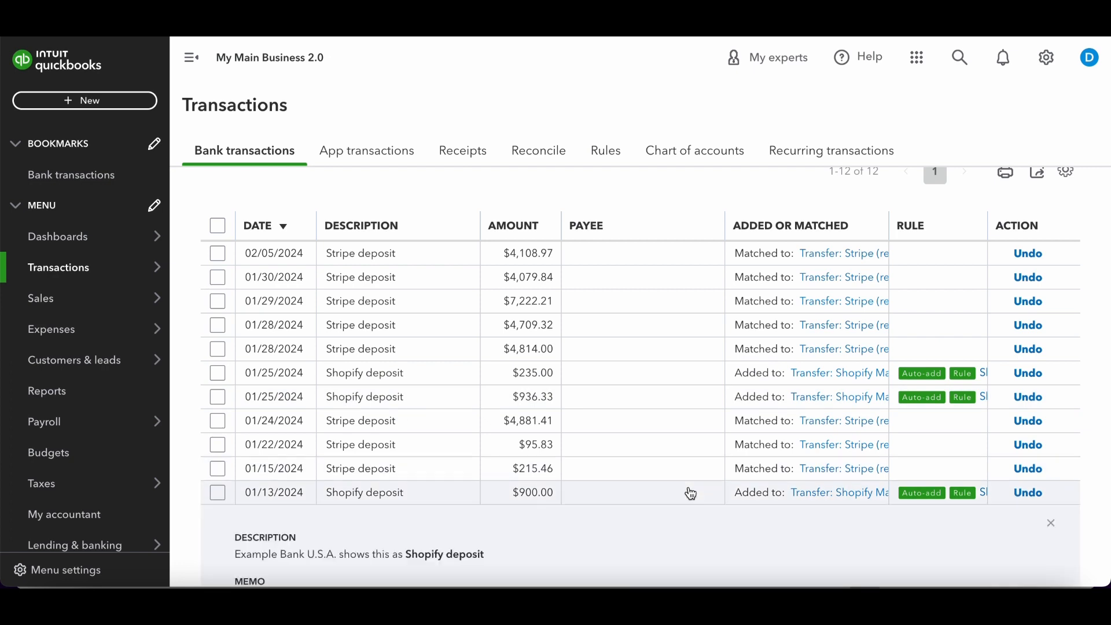
pyautogui.scroll(-3)
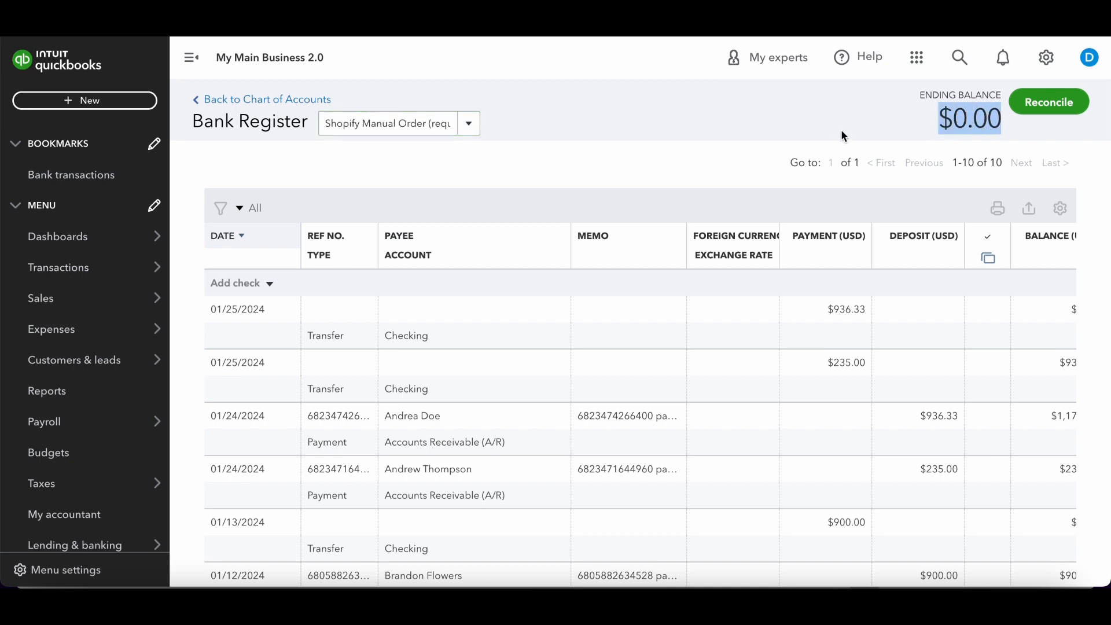
pyautogui.moveTo(620, 335)
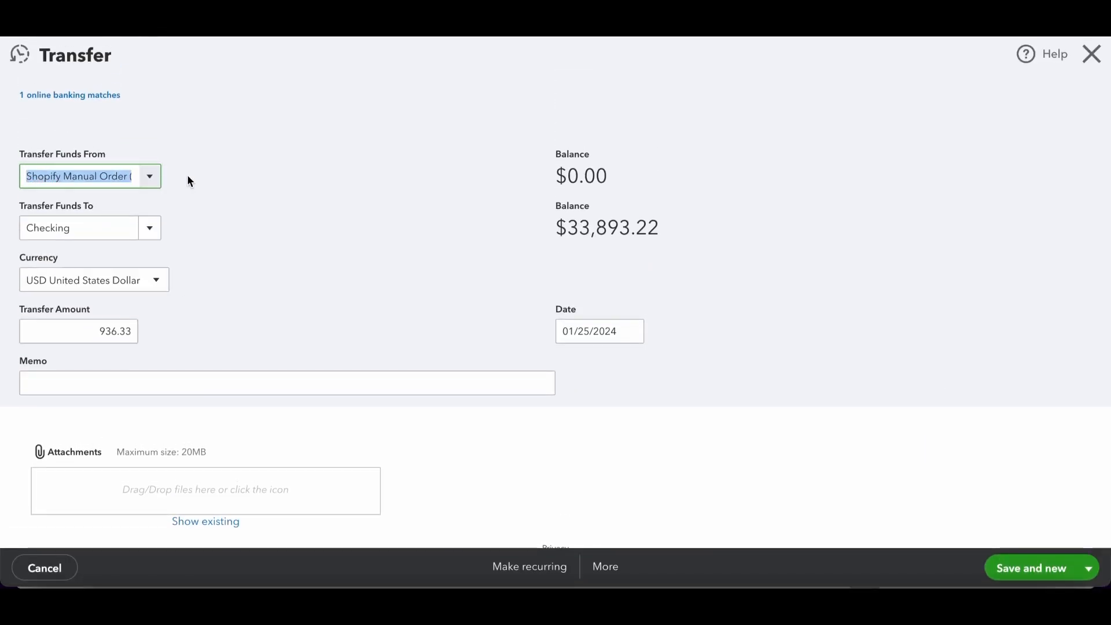
# Open the $936.33 transfer row in the zero-balance Shopify Manual Order register.
pyautogui.click(78, 228)
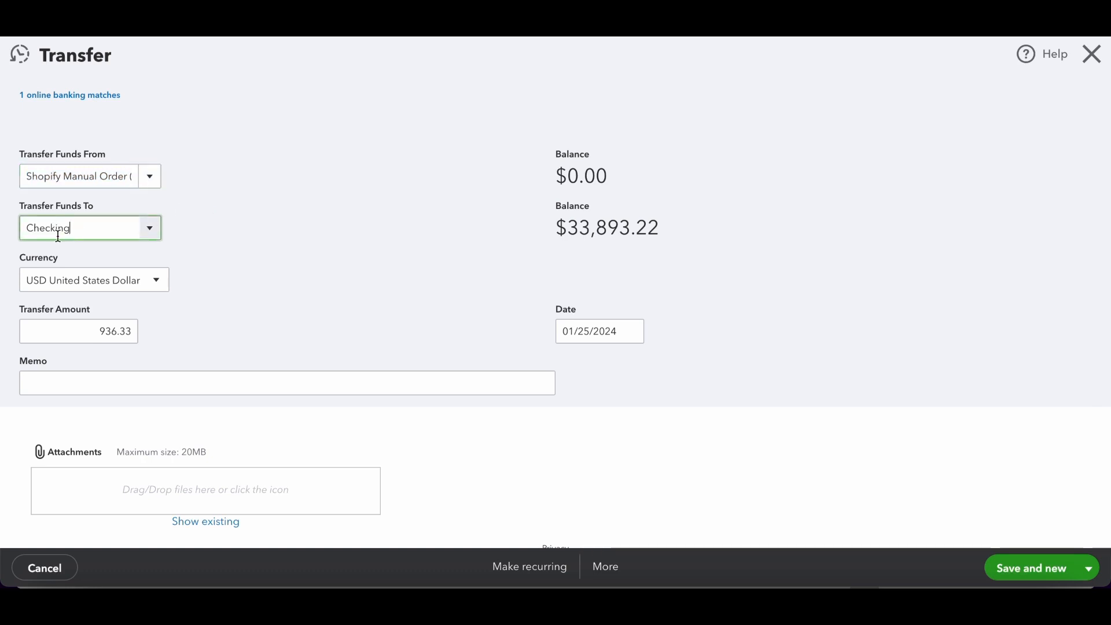